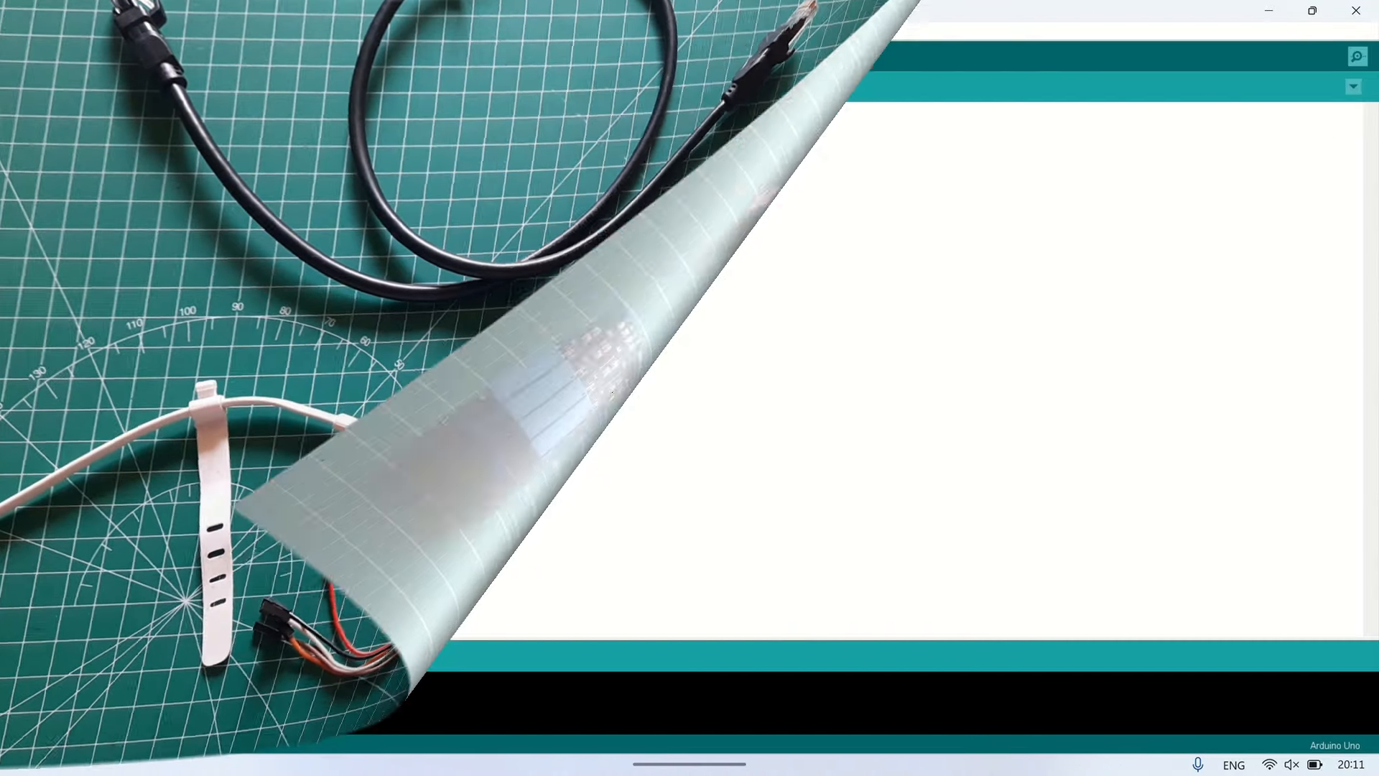
Step: Search the Library Manager for 'arduinomodbus' to confirm ArduinoModbus is already installed
click(101, 31)
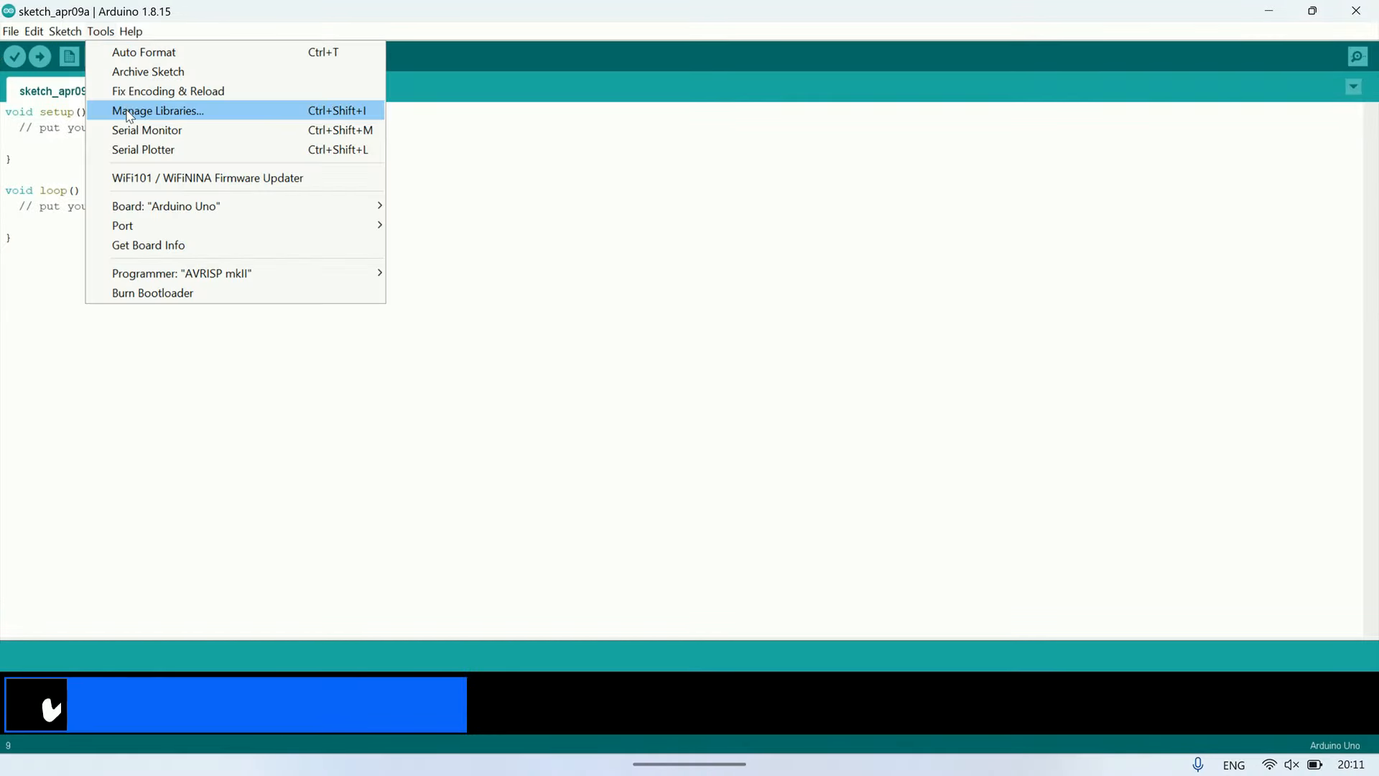
click(157, 110)
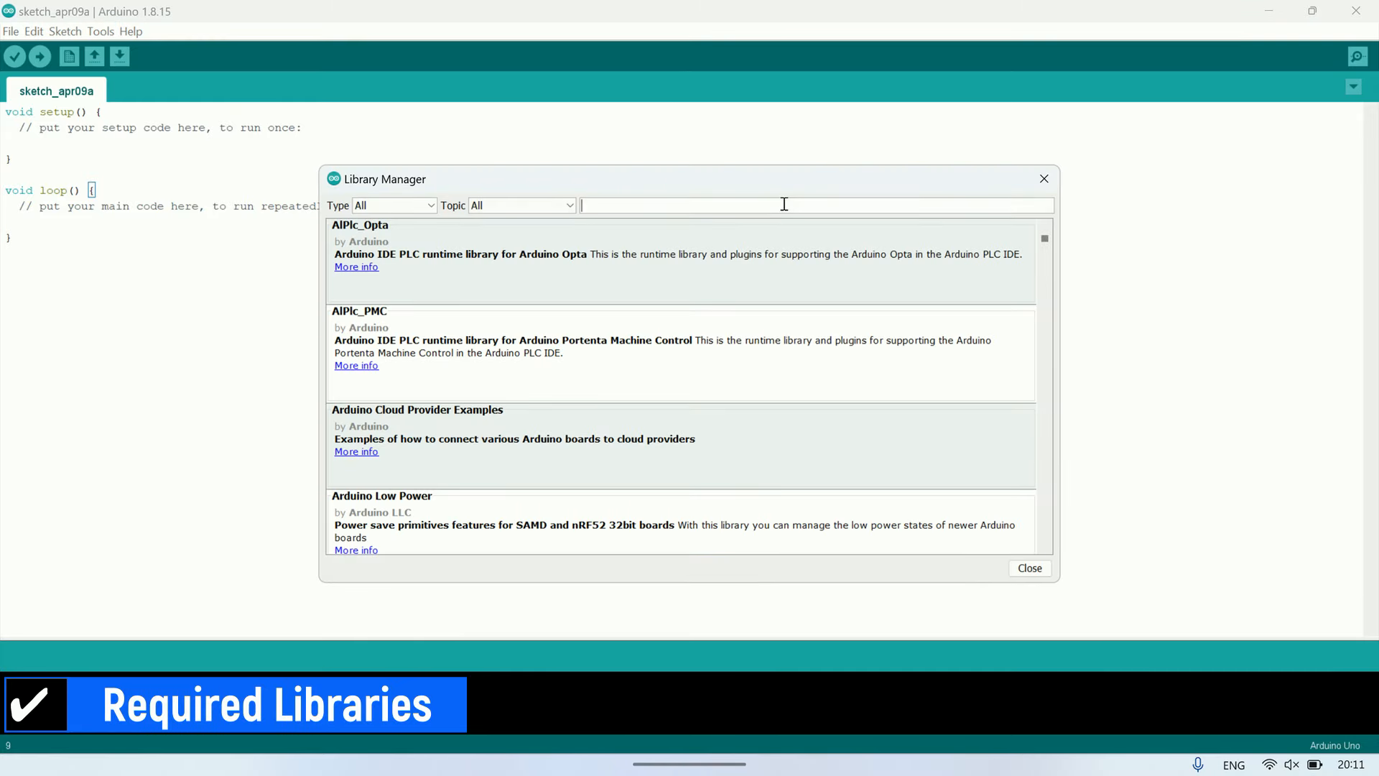
text(arduinomod)
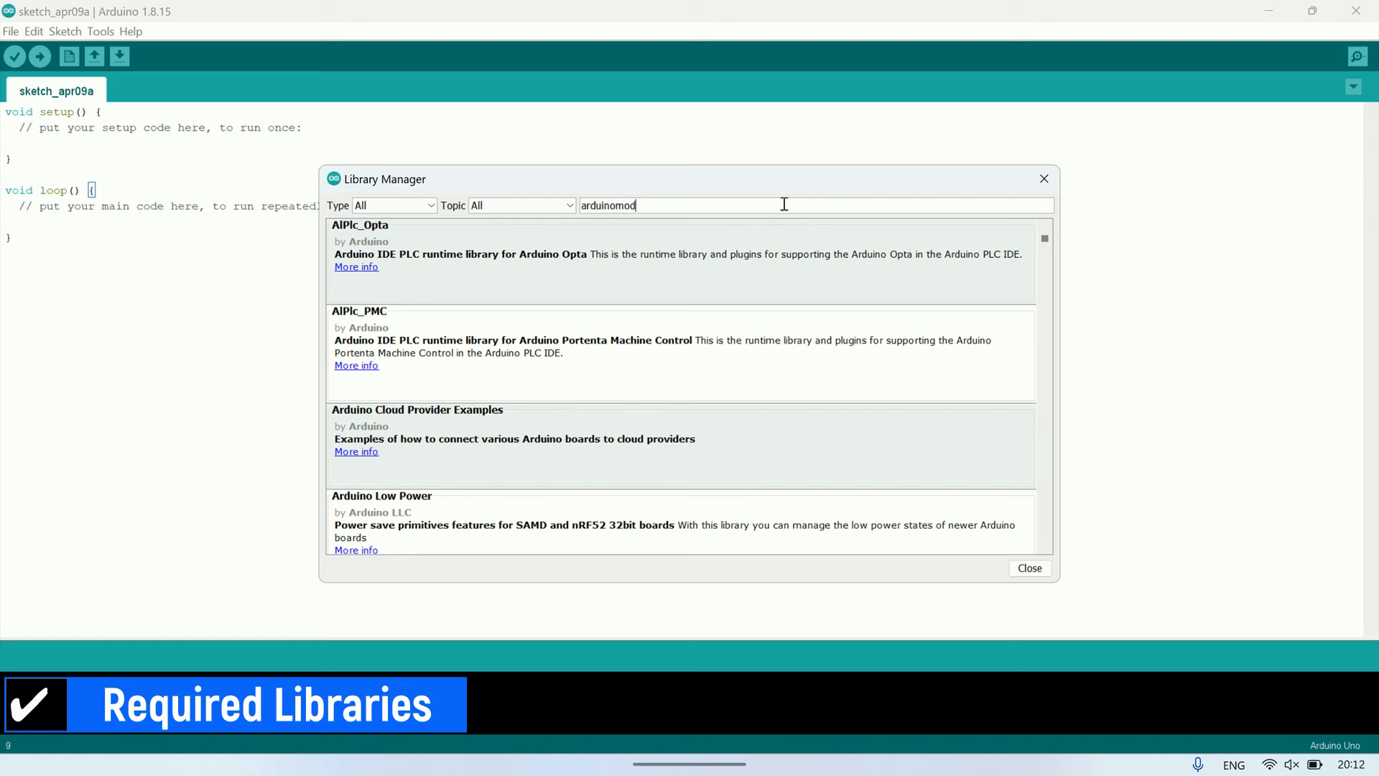
text(bus)
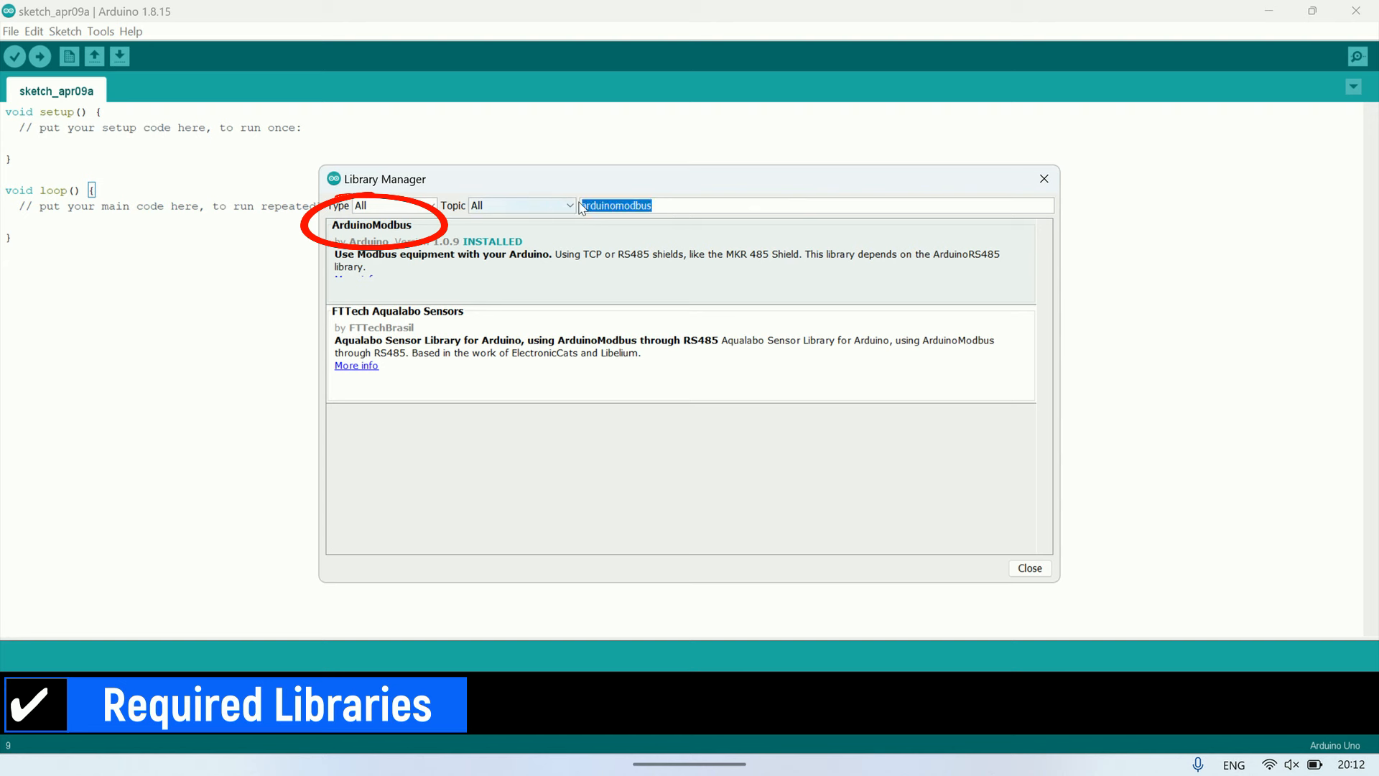
Step: Find WebServer_WT32_ETH01 by searching 'Webserver WT32', install it, and close the Library Manager
text(Webserver WT32)
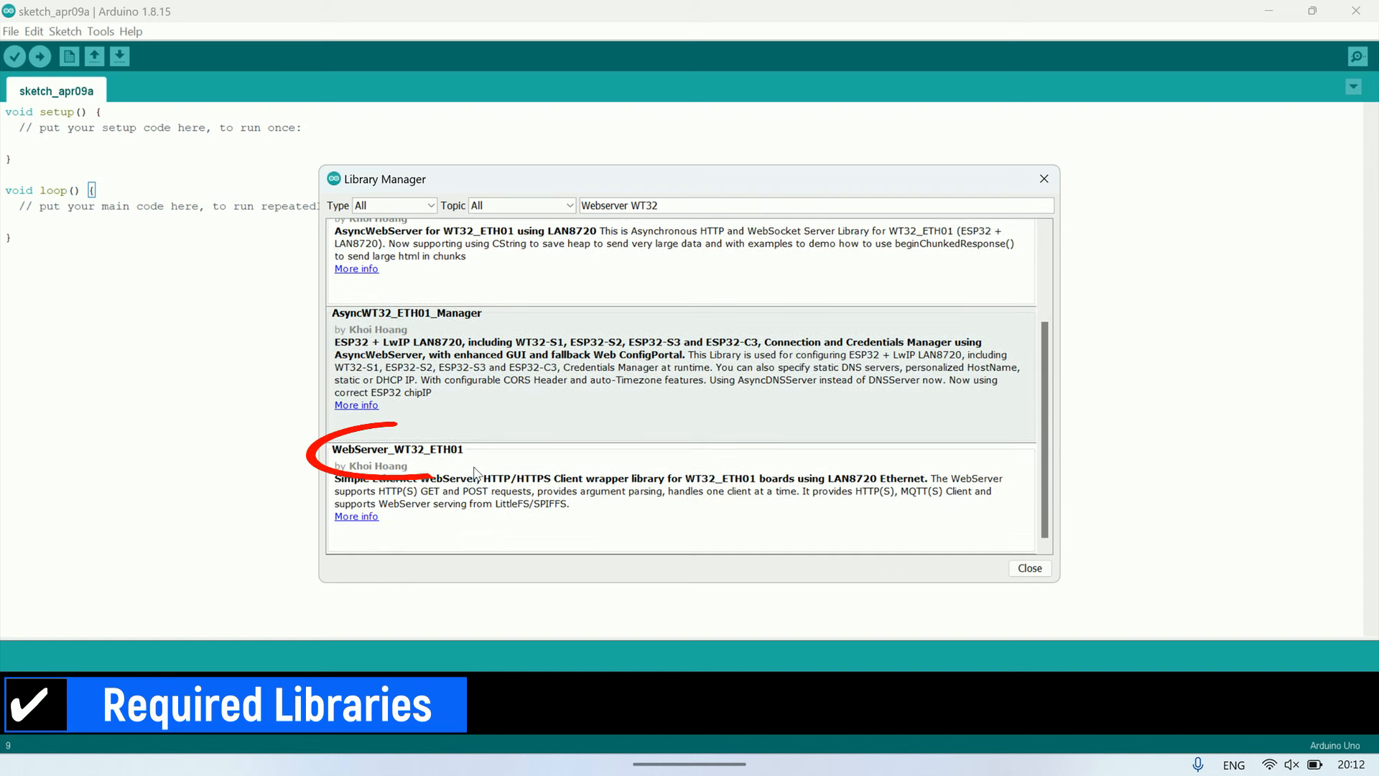
click(408, 461)
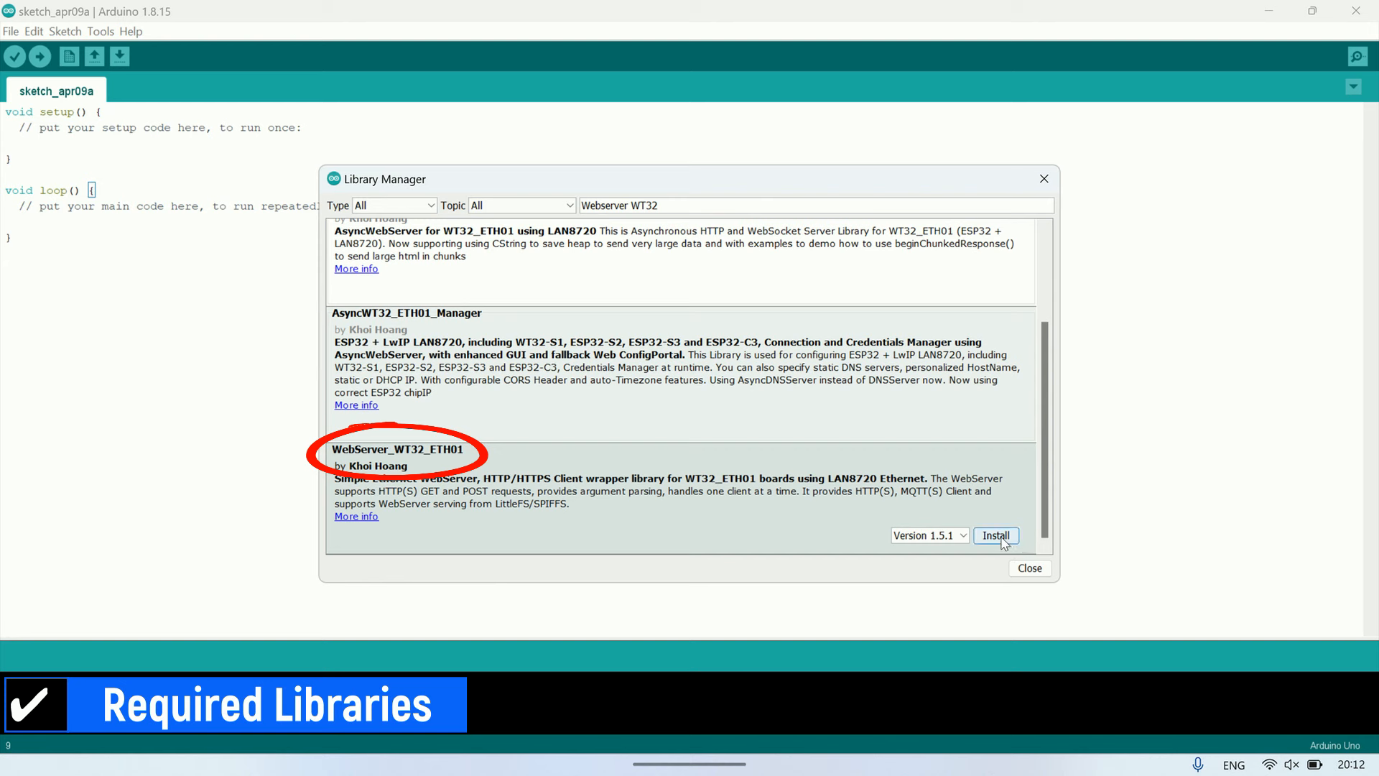
click(994, 534)
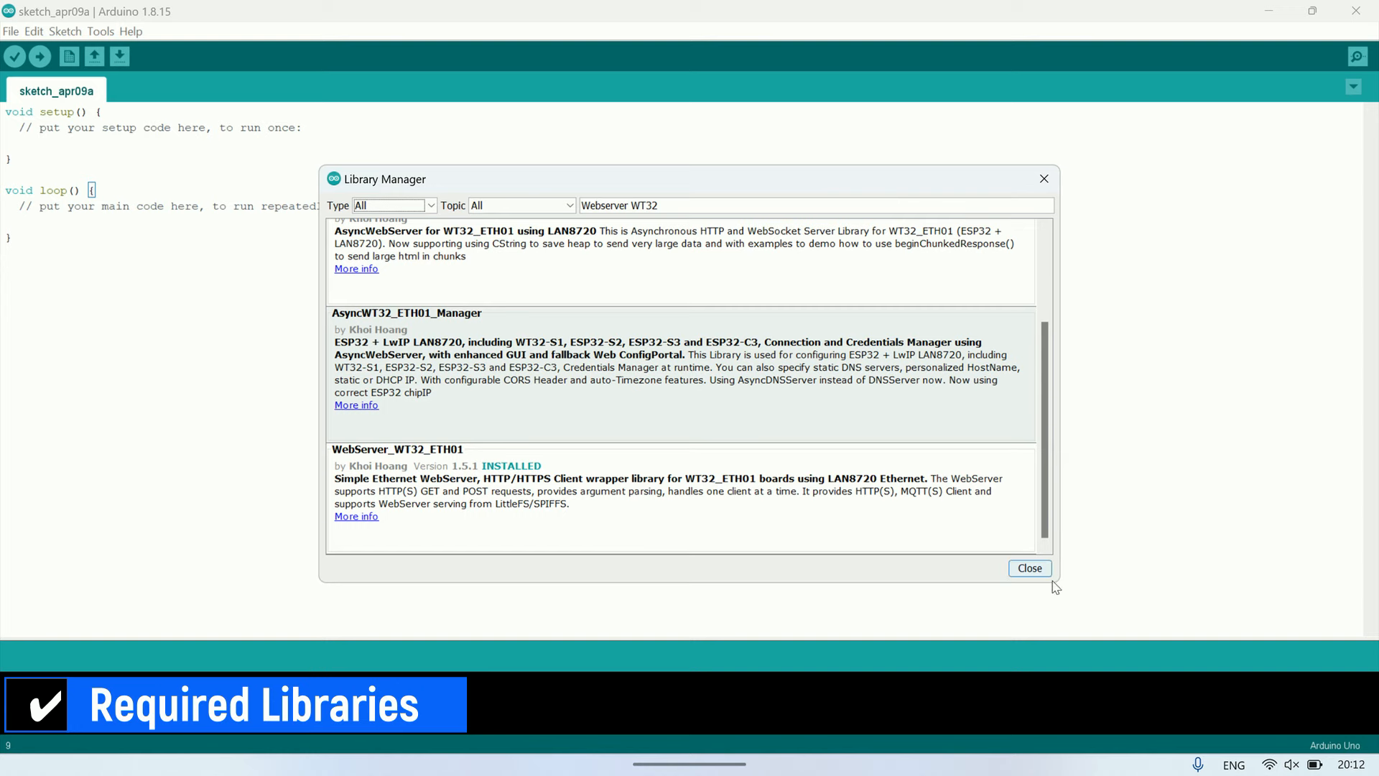
click(1027, 567)
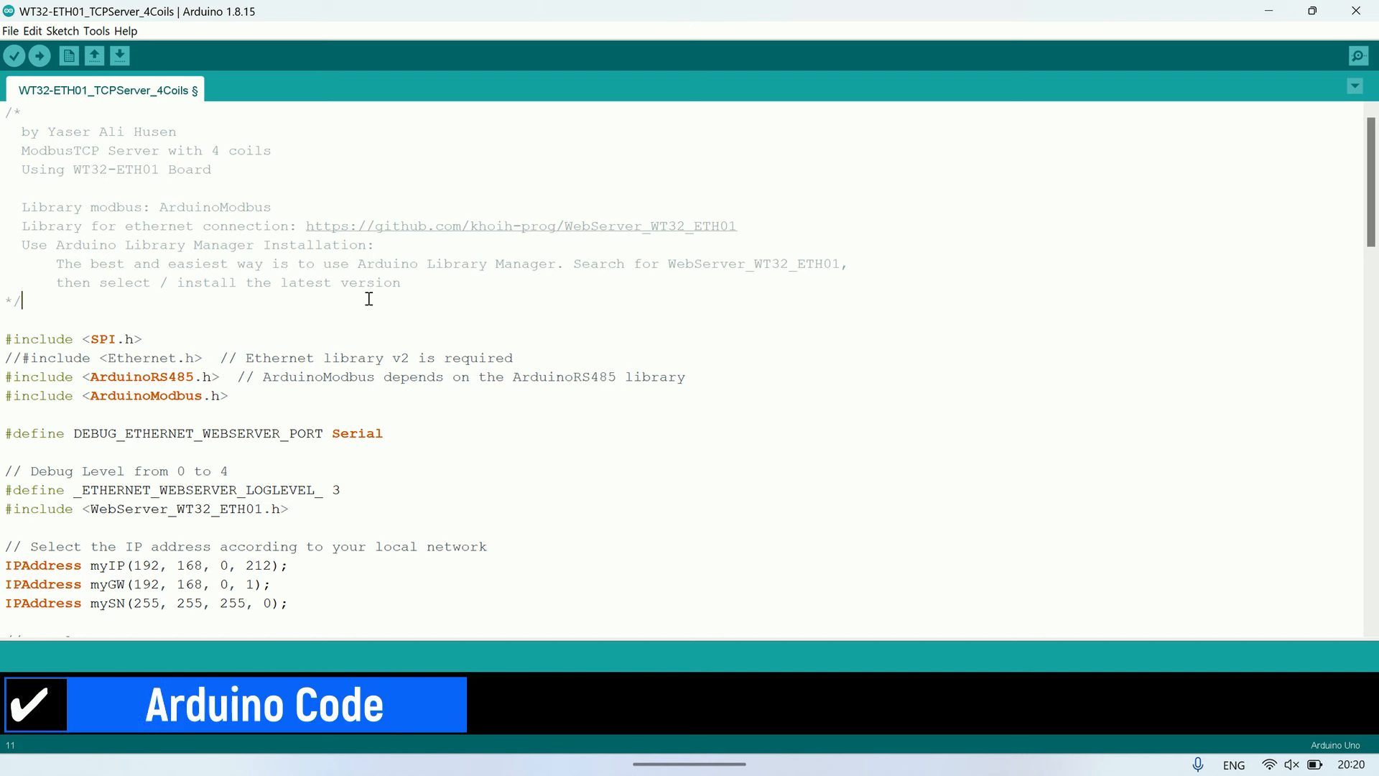
scroll(down, 3)
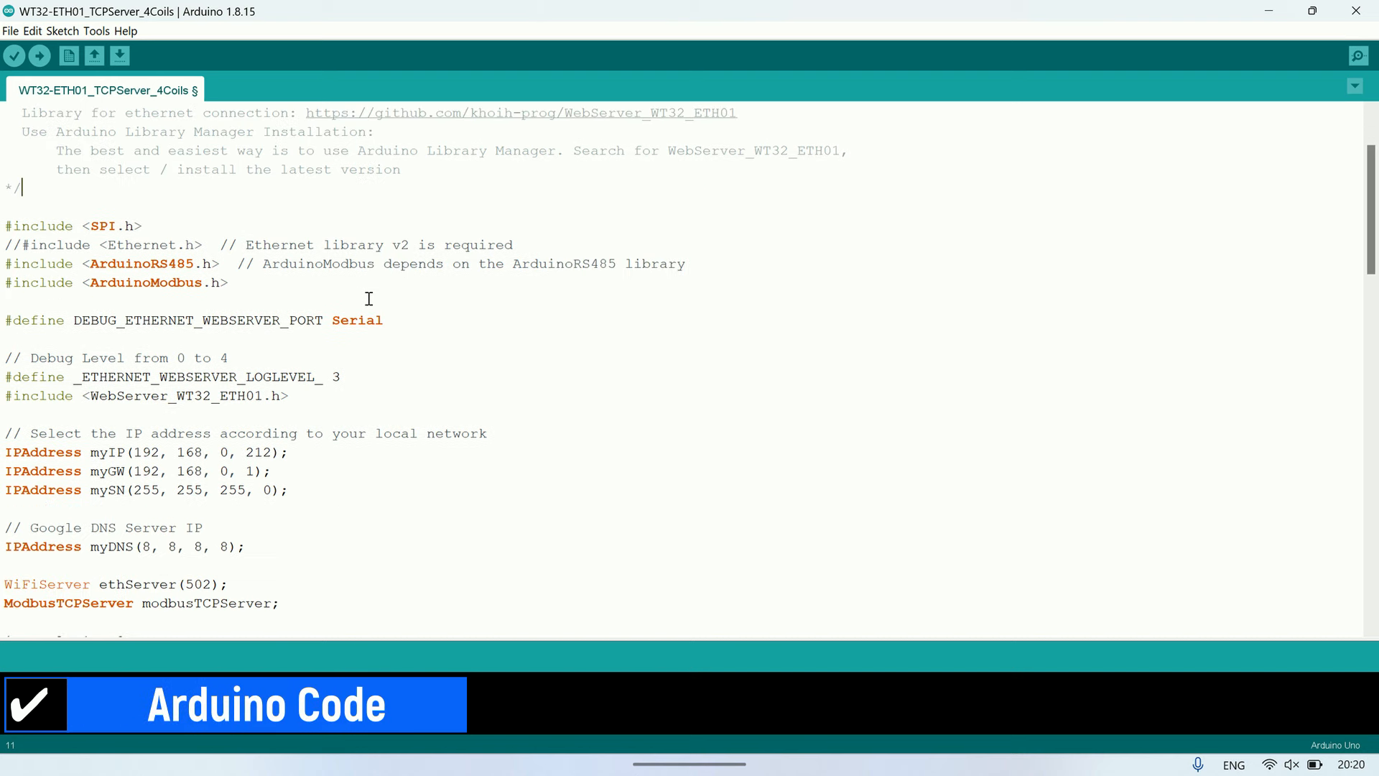
scroll(down, 3)
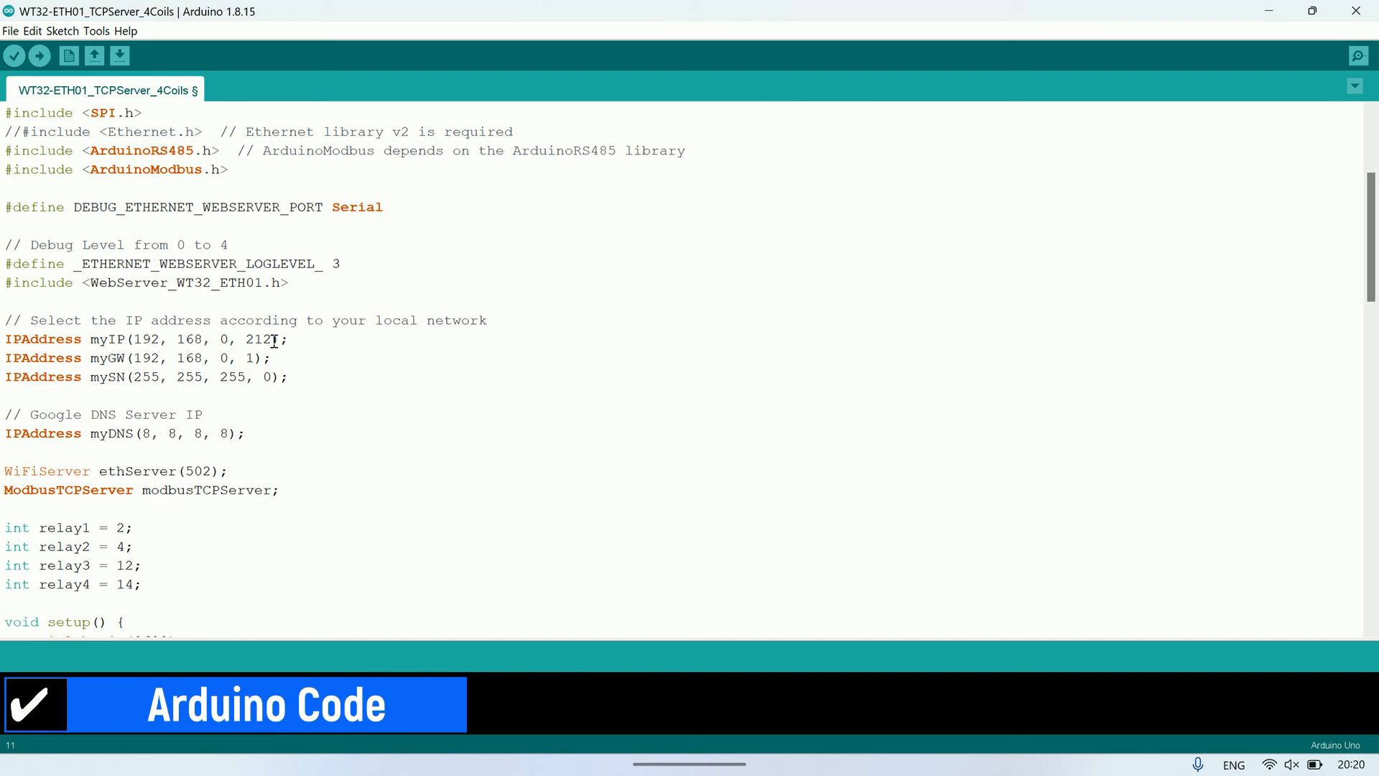
drag(132, 338, 274, 338)
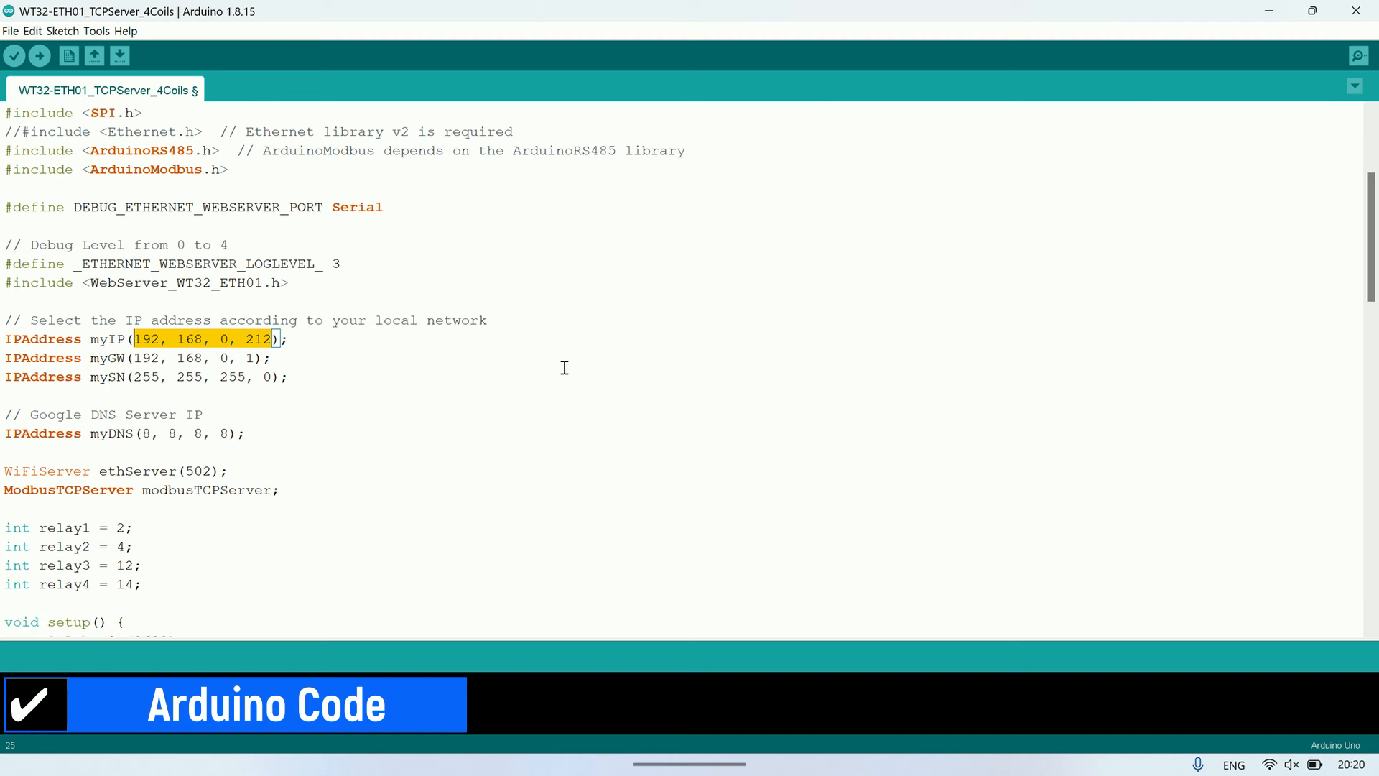
scroll(down, 3)
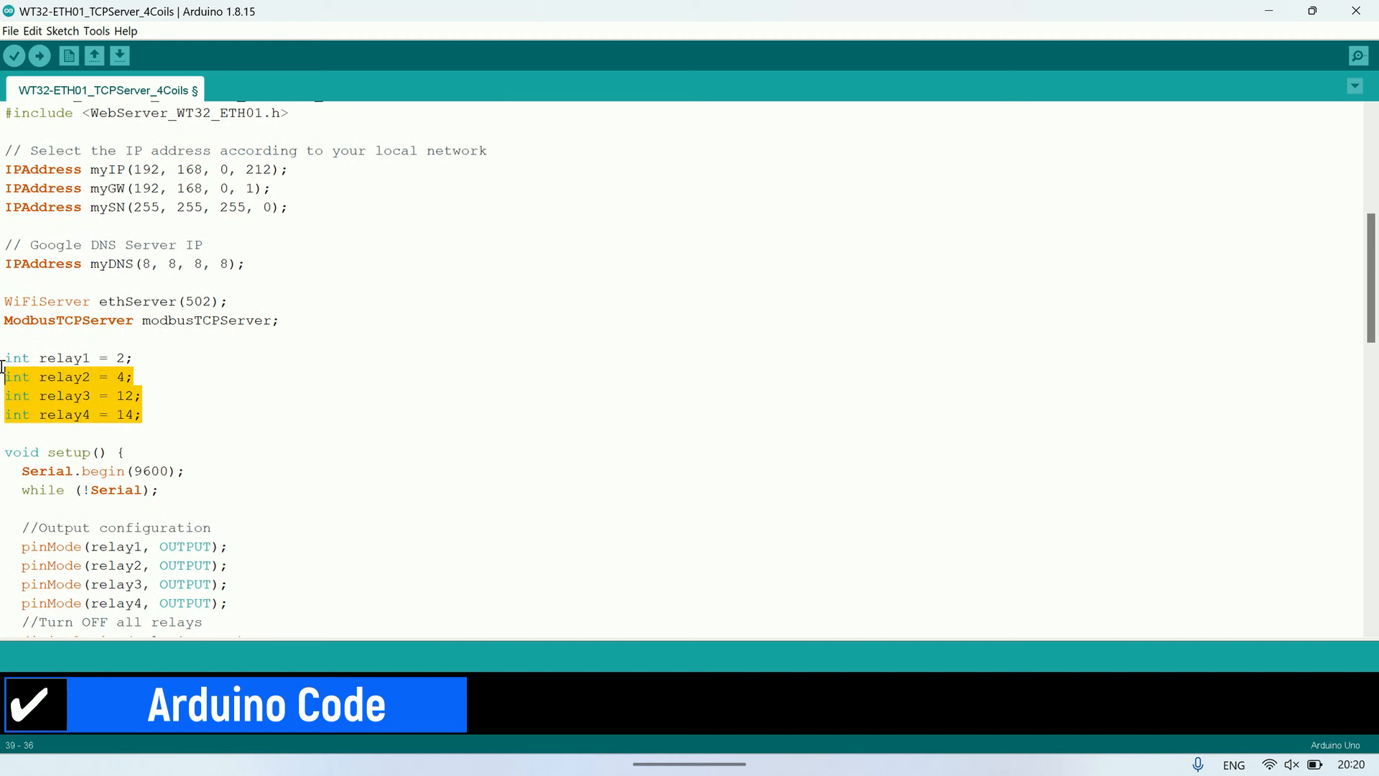
scroll(down, 3)
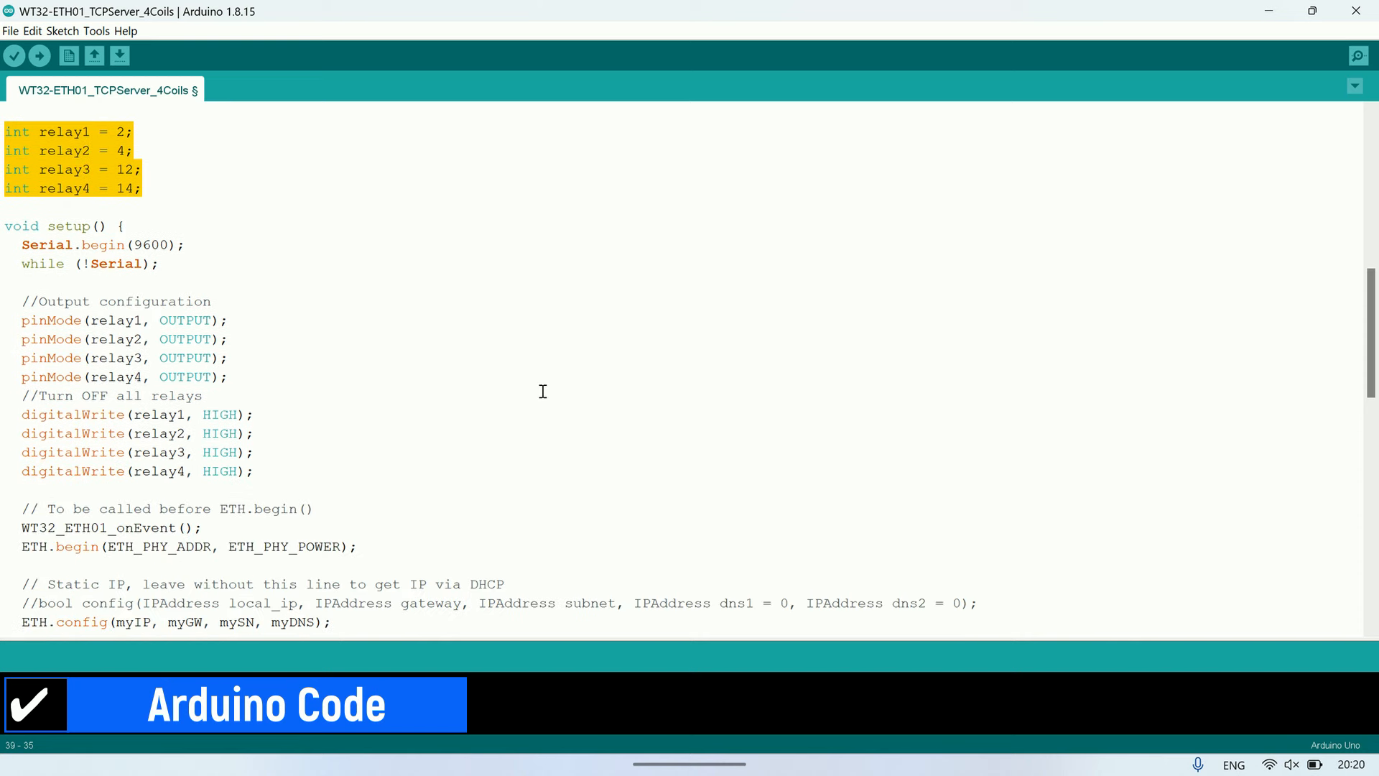
scroll(down, 3)
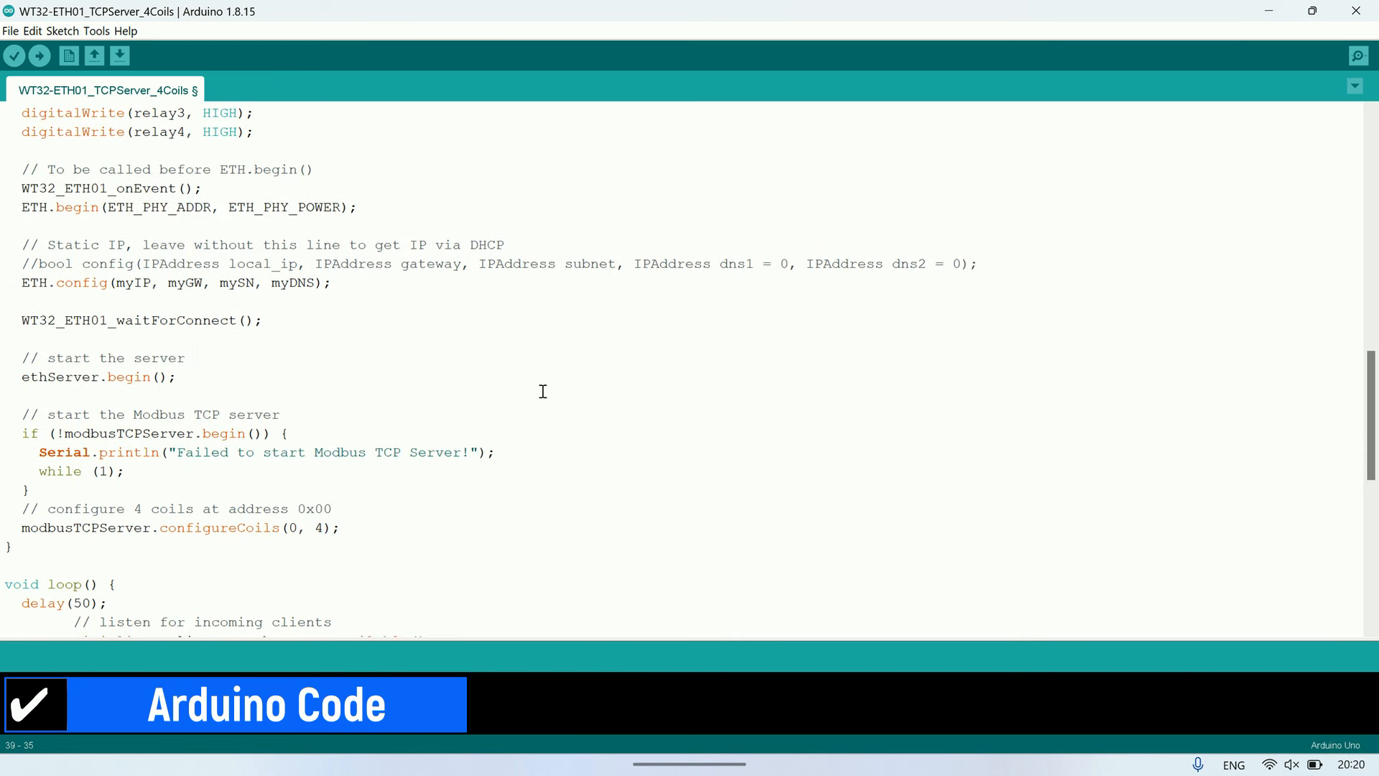
scroll(down, 3)
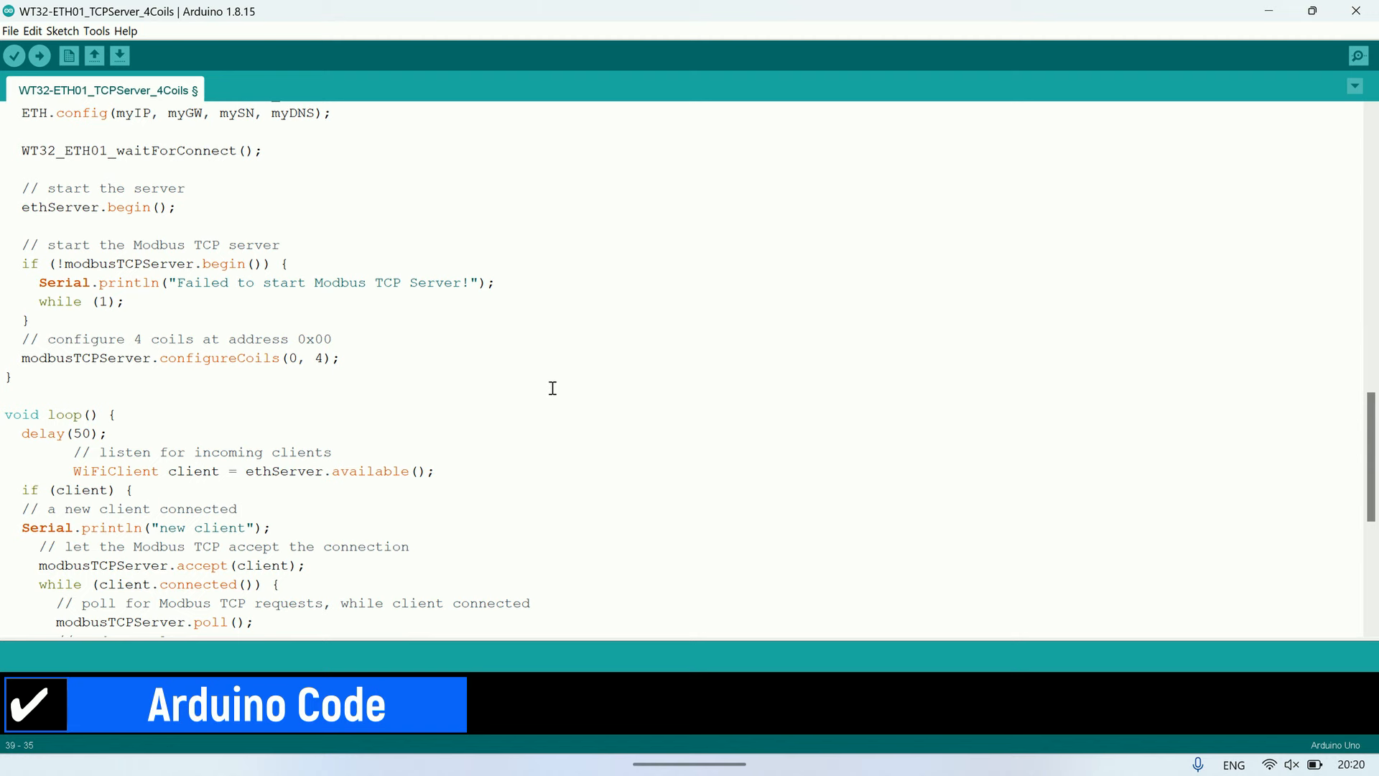
scroll(down, 3)
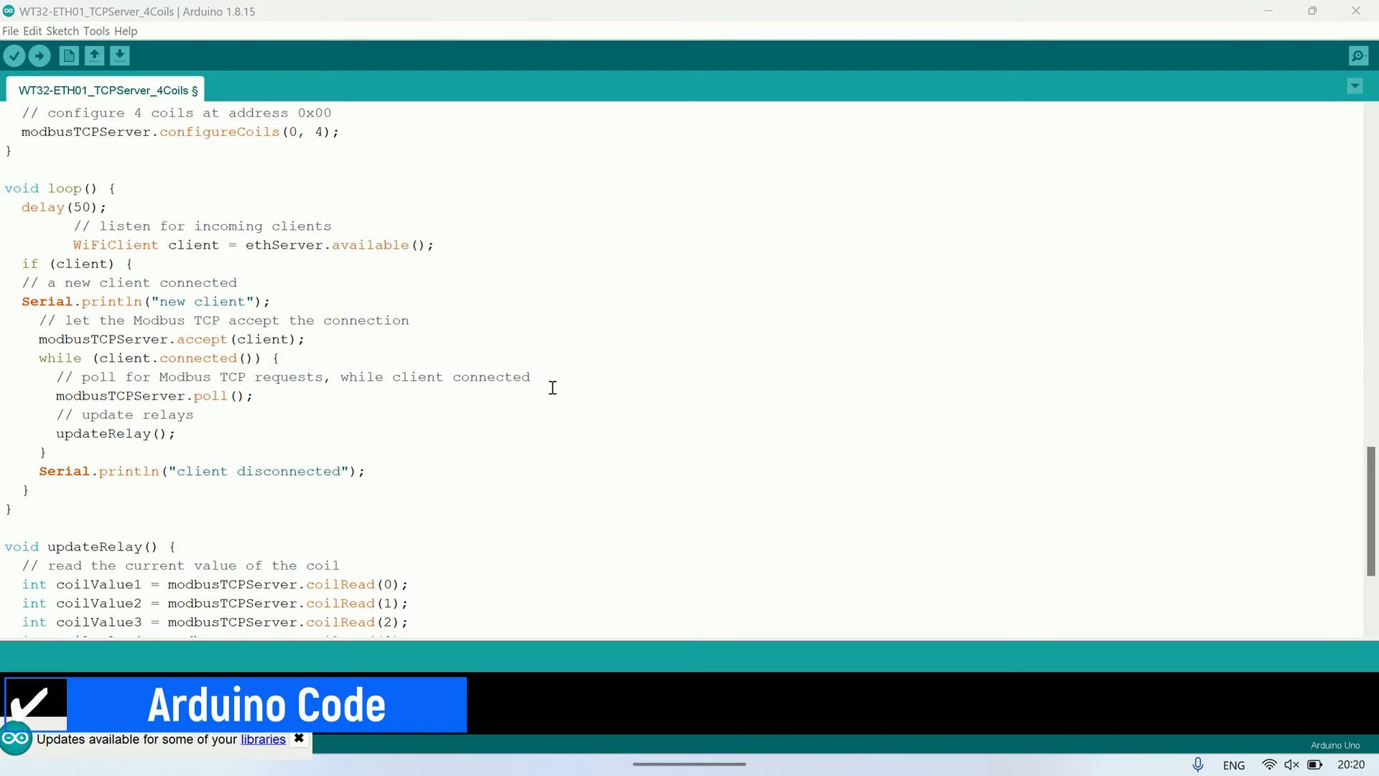
scroll(down, 3)
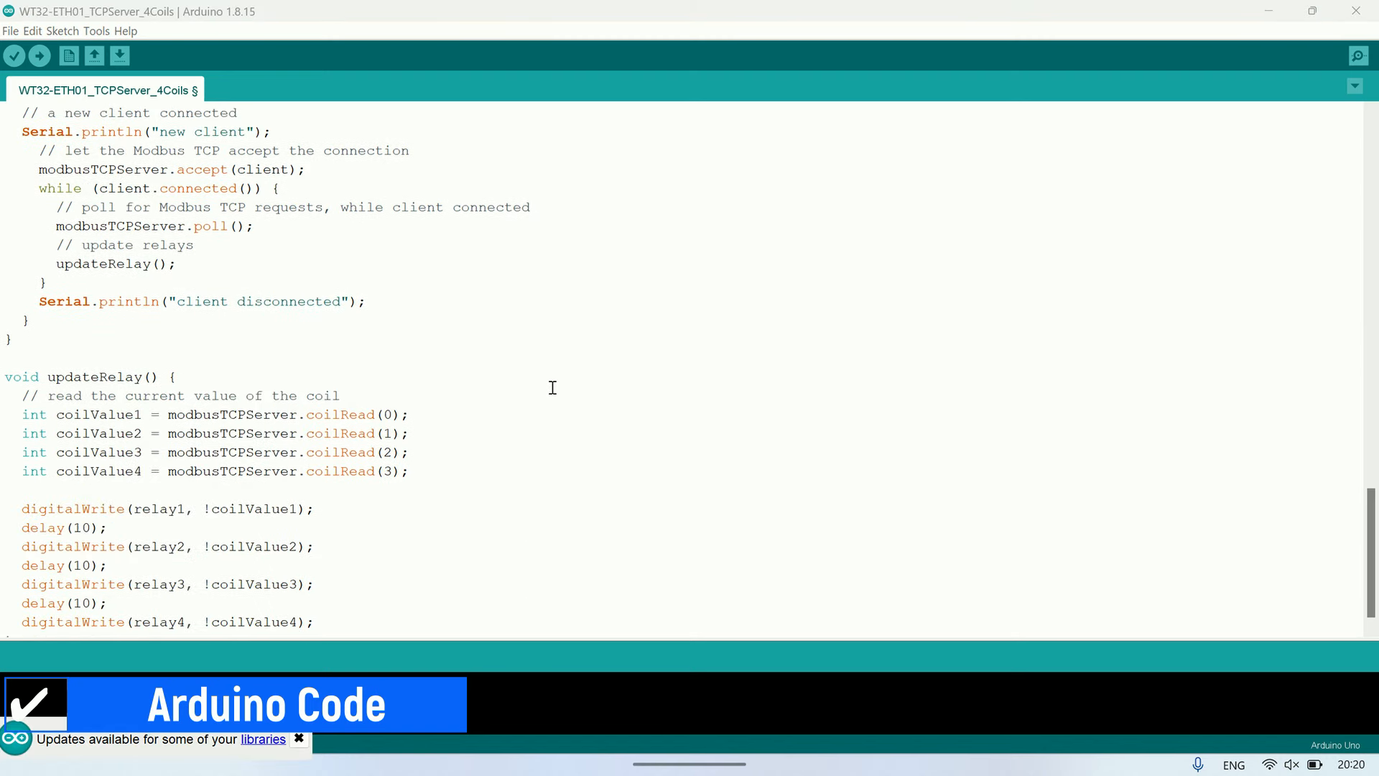
scroll(down, 3)
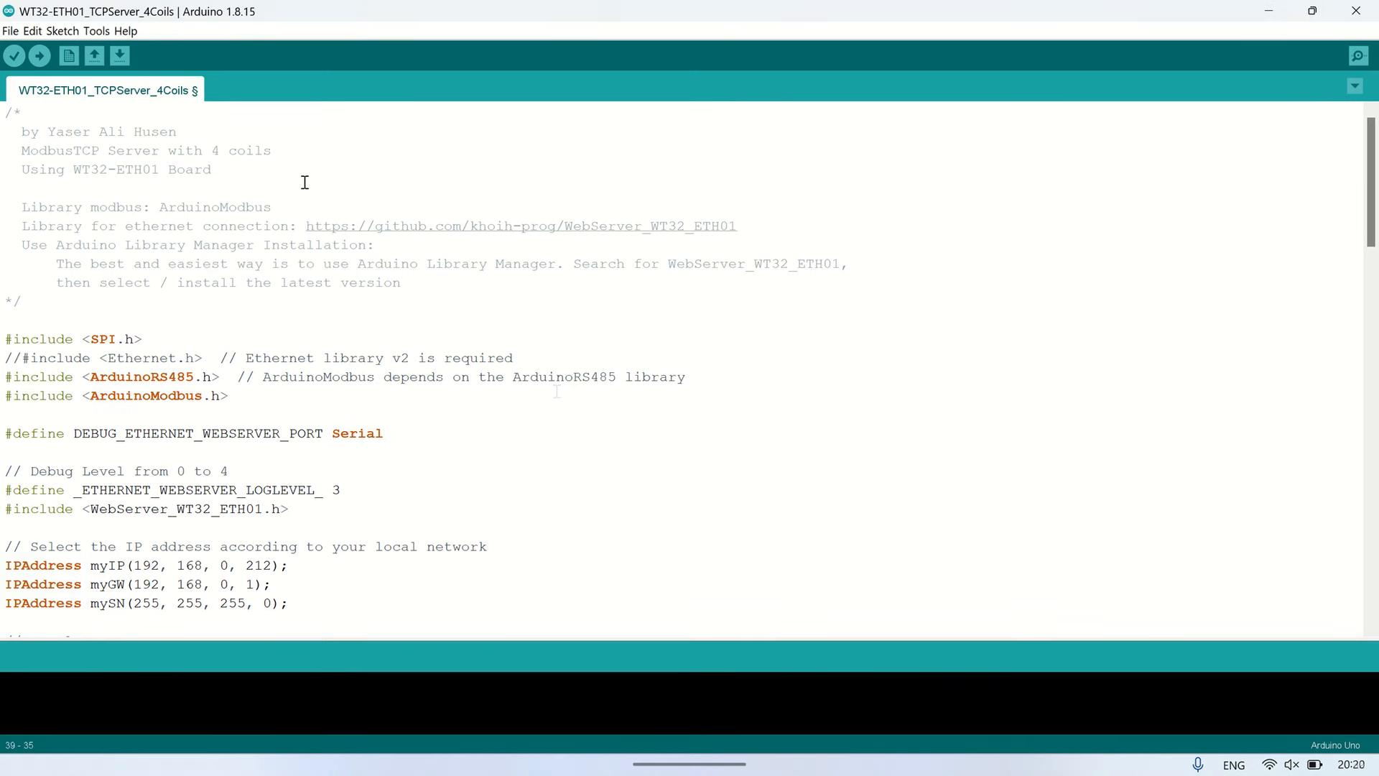
Step: Check the ESP32 Dev Module board on COM8 and upload the 4-coil ModbusTCP sketch
click(97, 31)
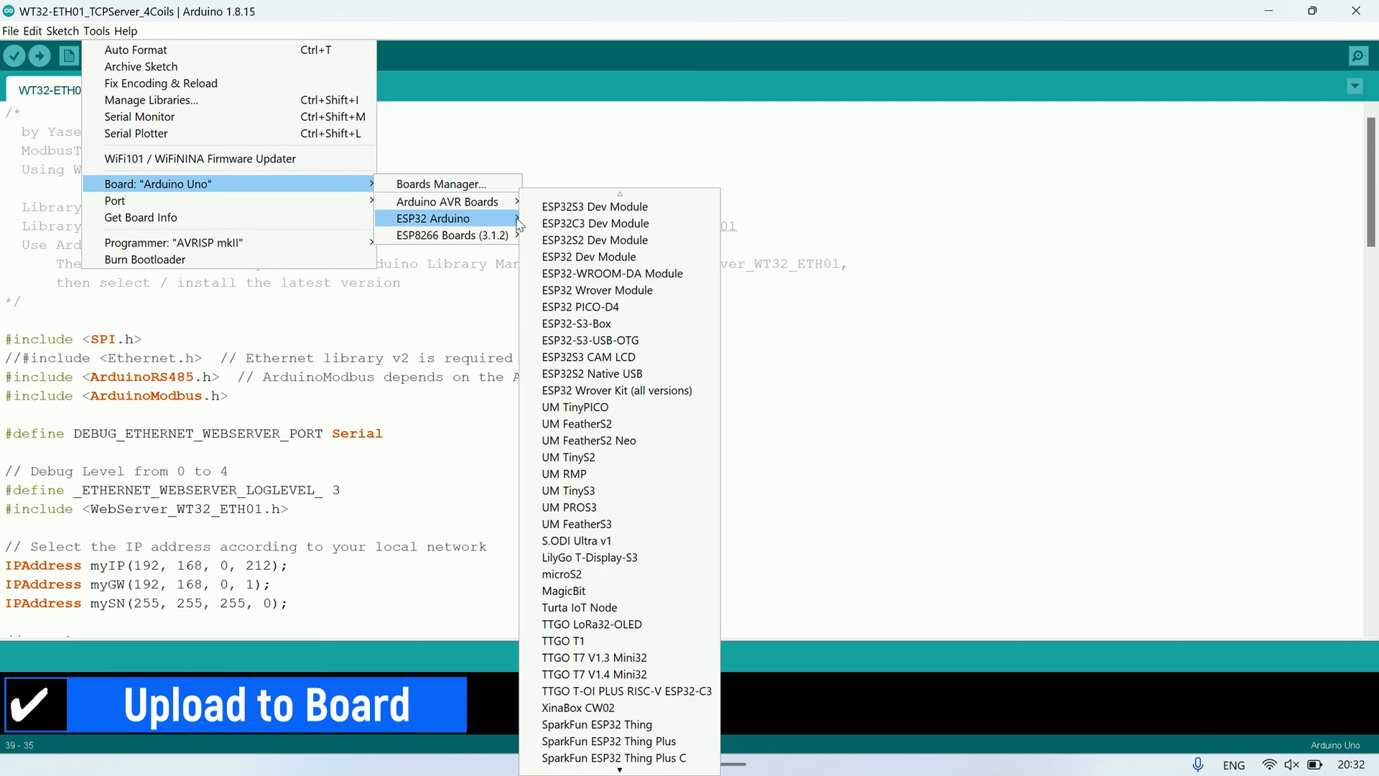
mouse_move(589, 256)
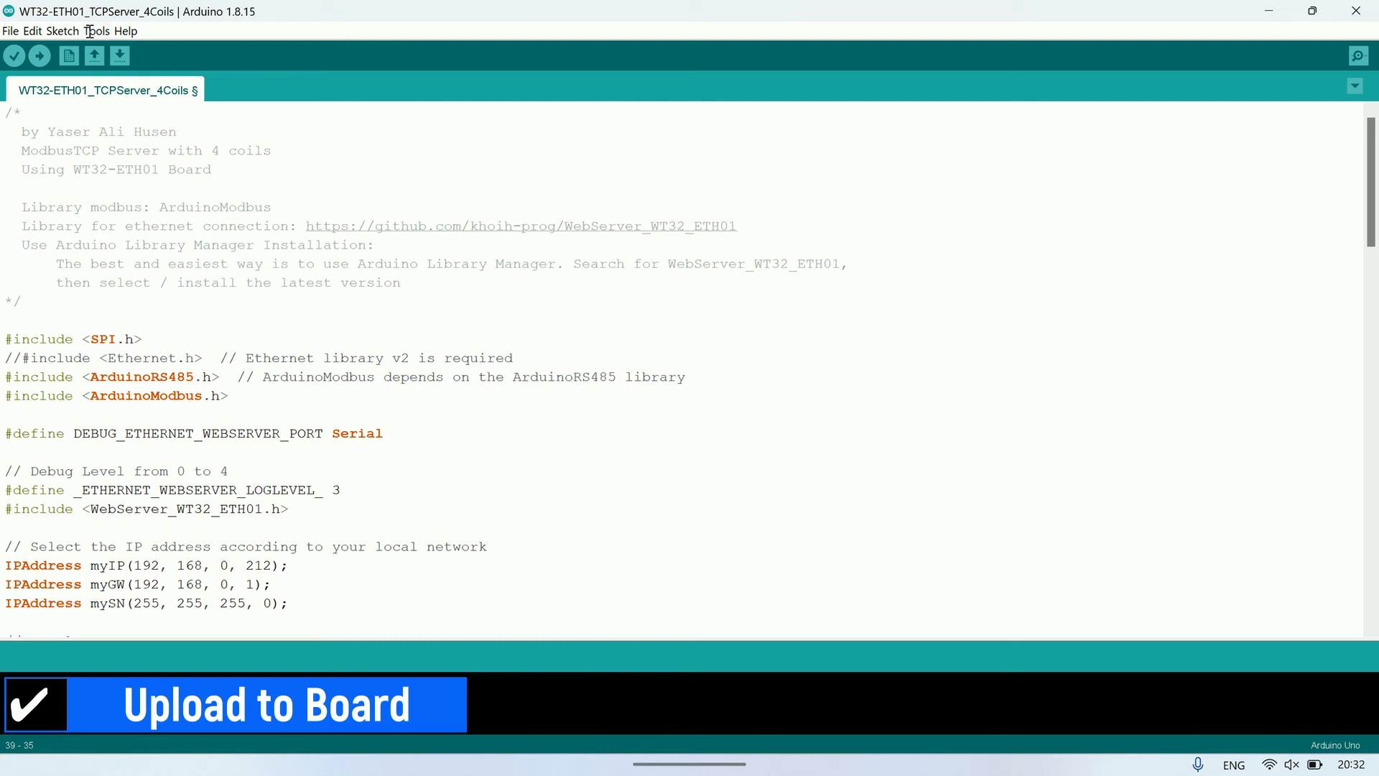
click(96, 31)
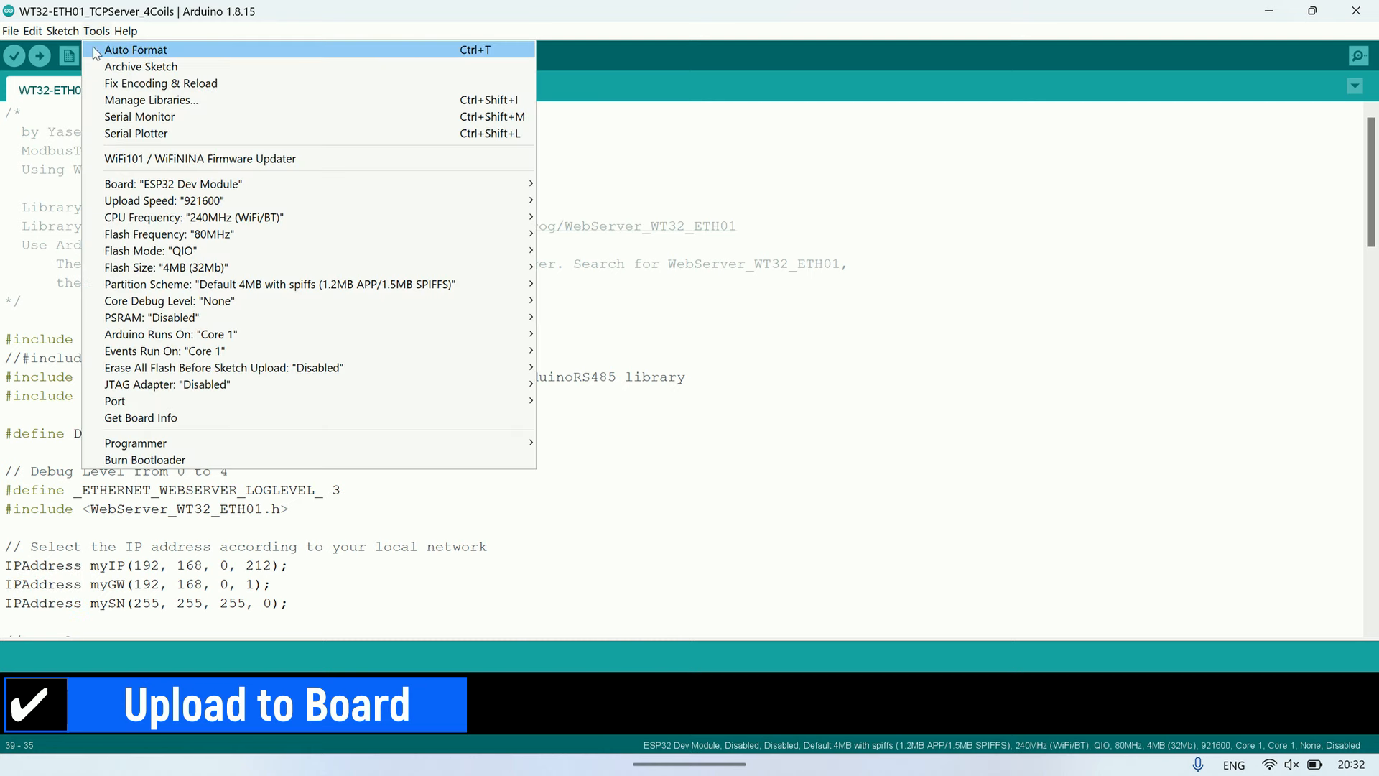
mouse_move(114, 401)
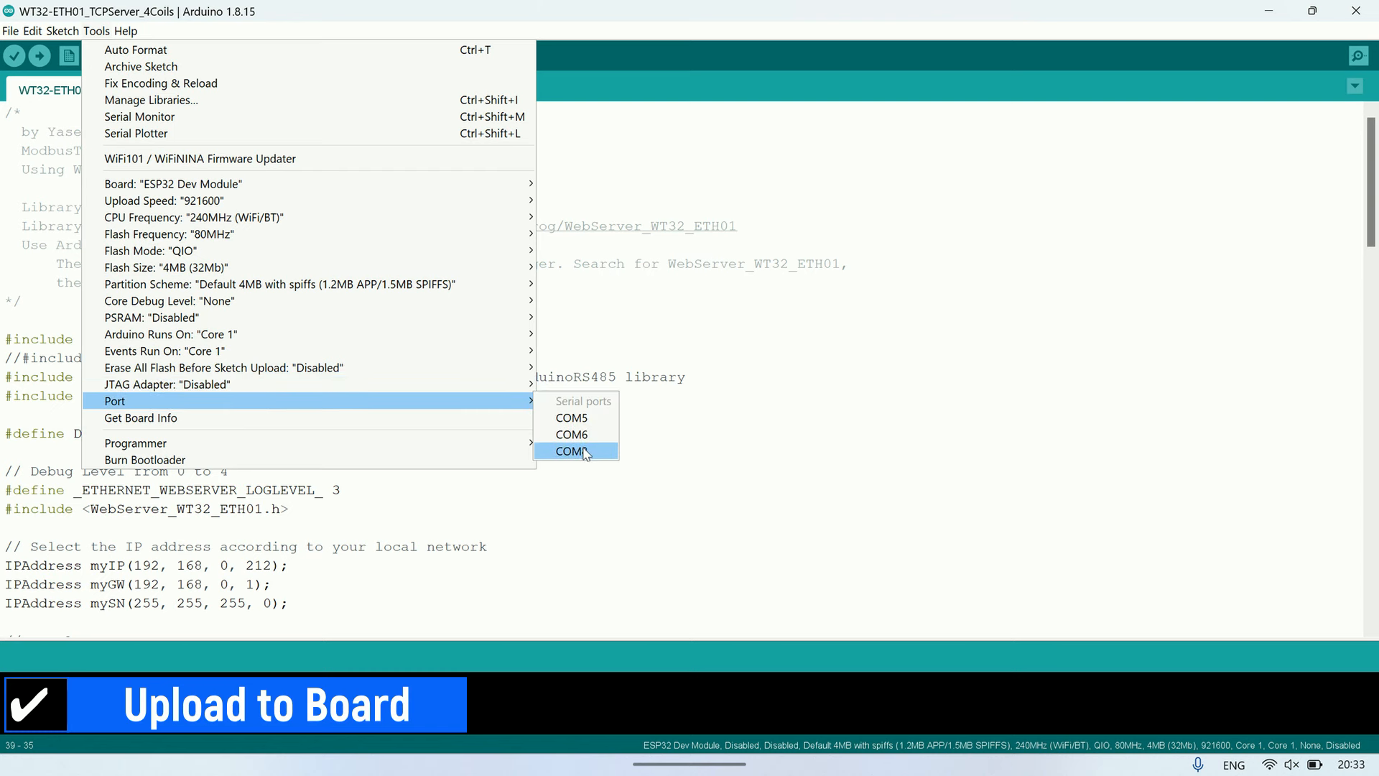
click(573, 451)
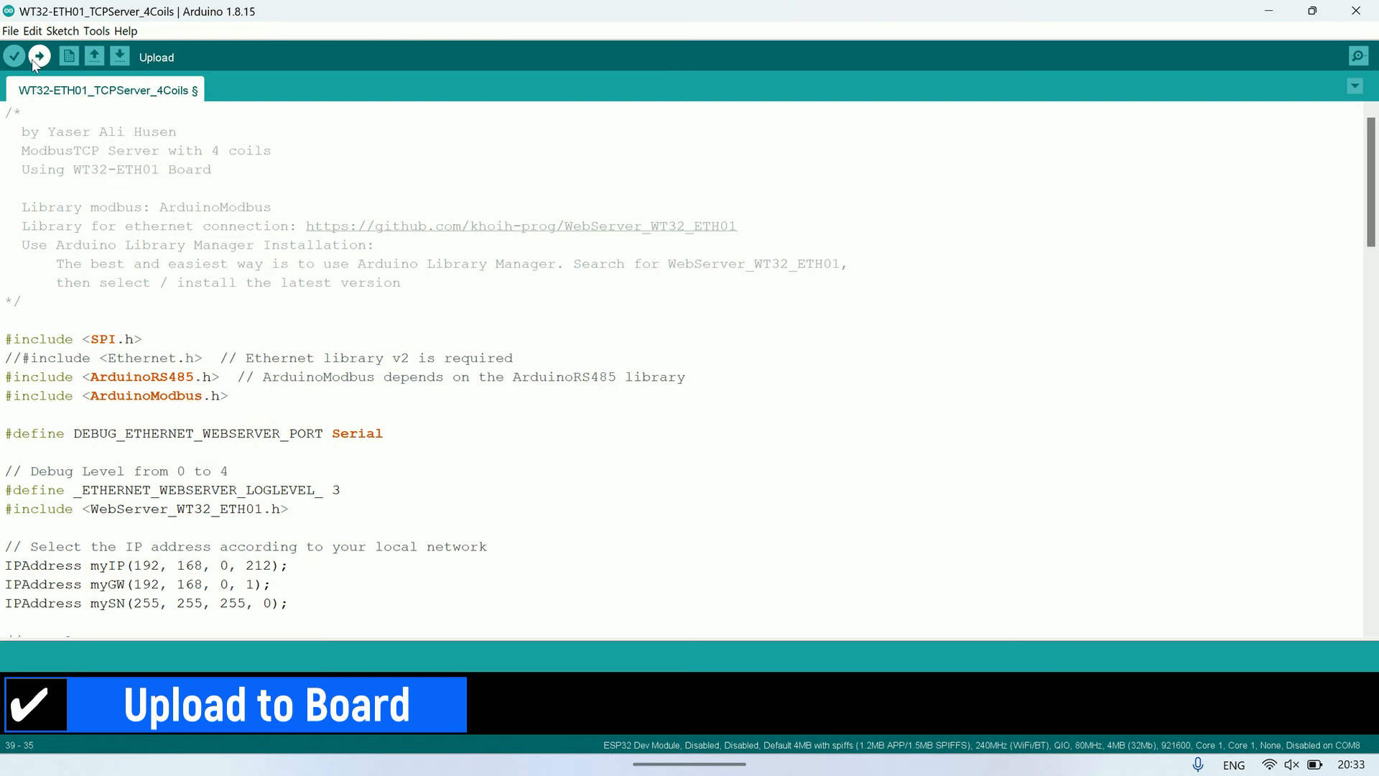
click(39, 56)
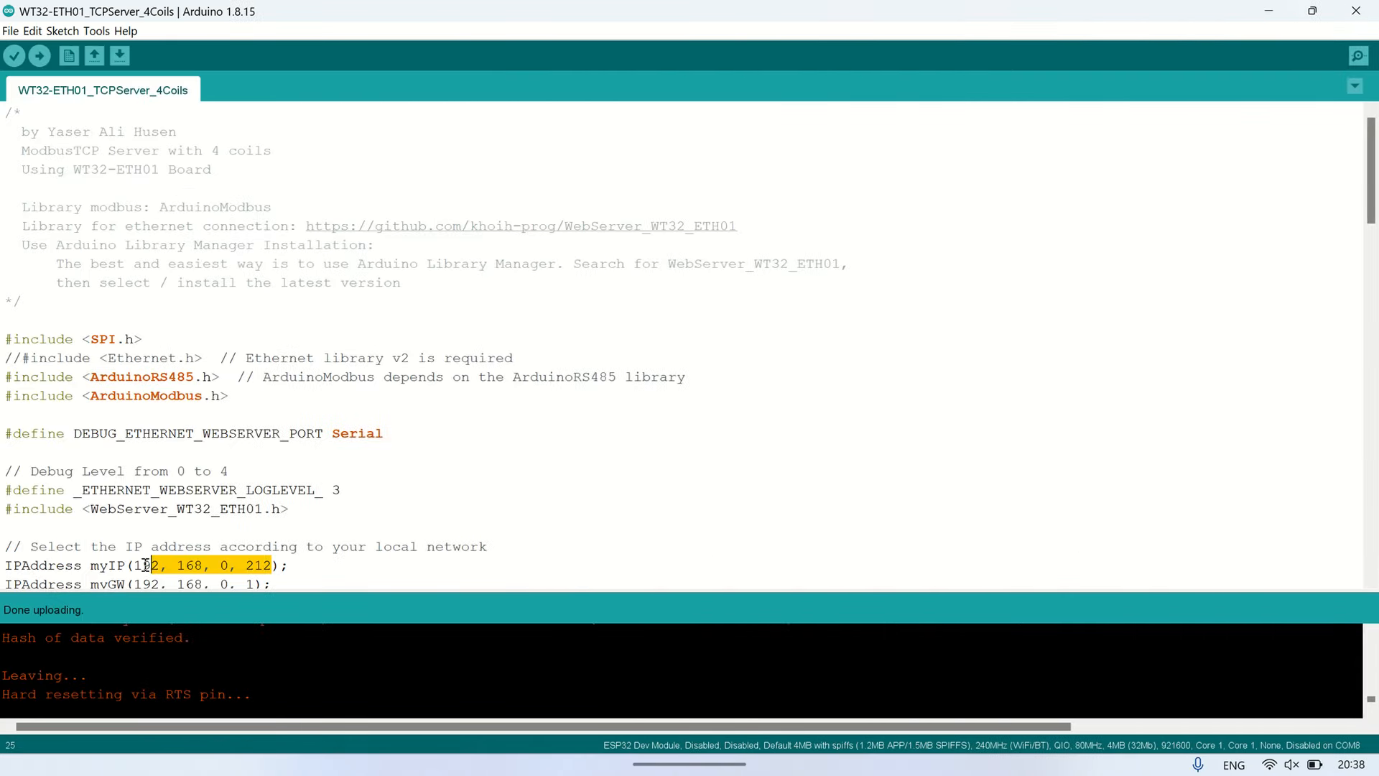
Step: Launch Command Prompt from search and run 'ping 192.168.0.212 -t'
click(266, 509)
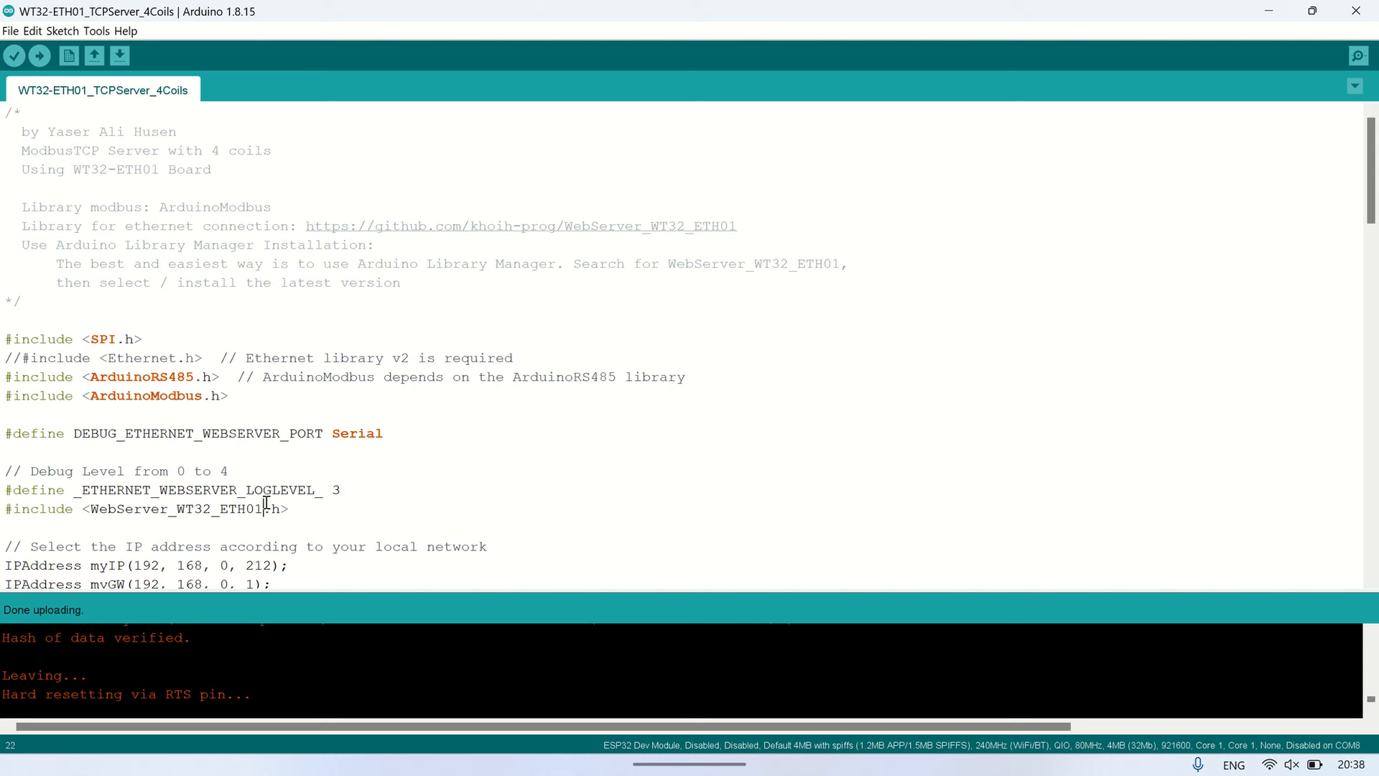
text(cm)
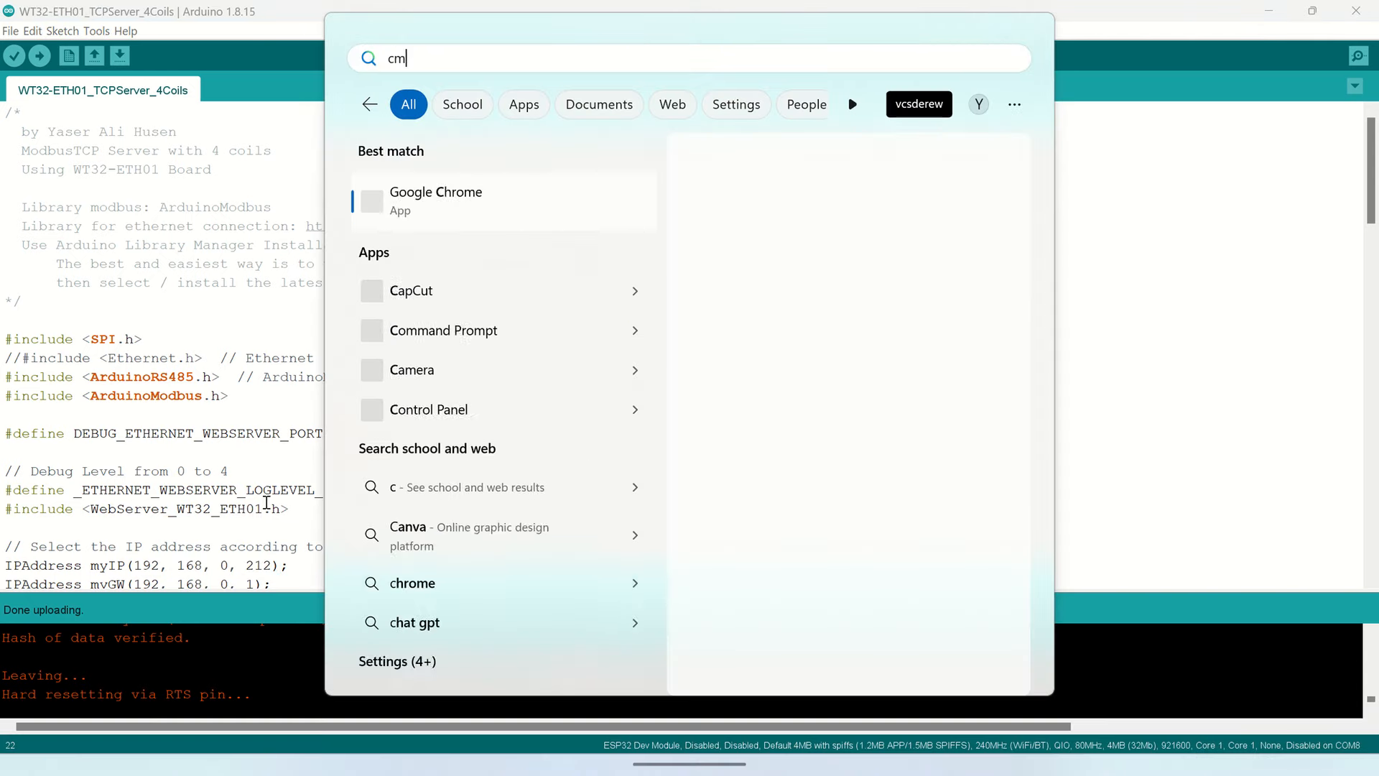
click(444, 330)
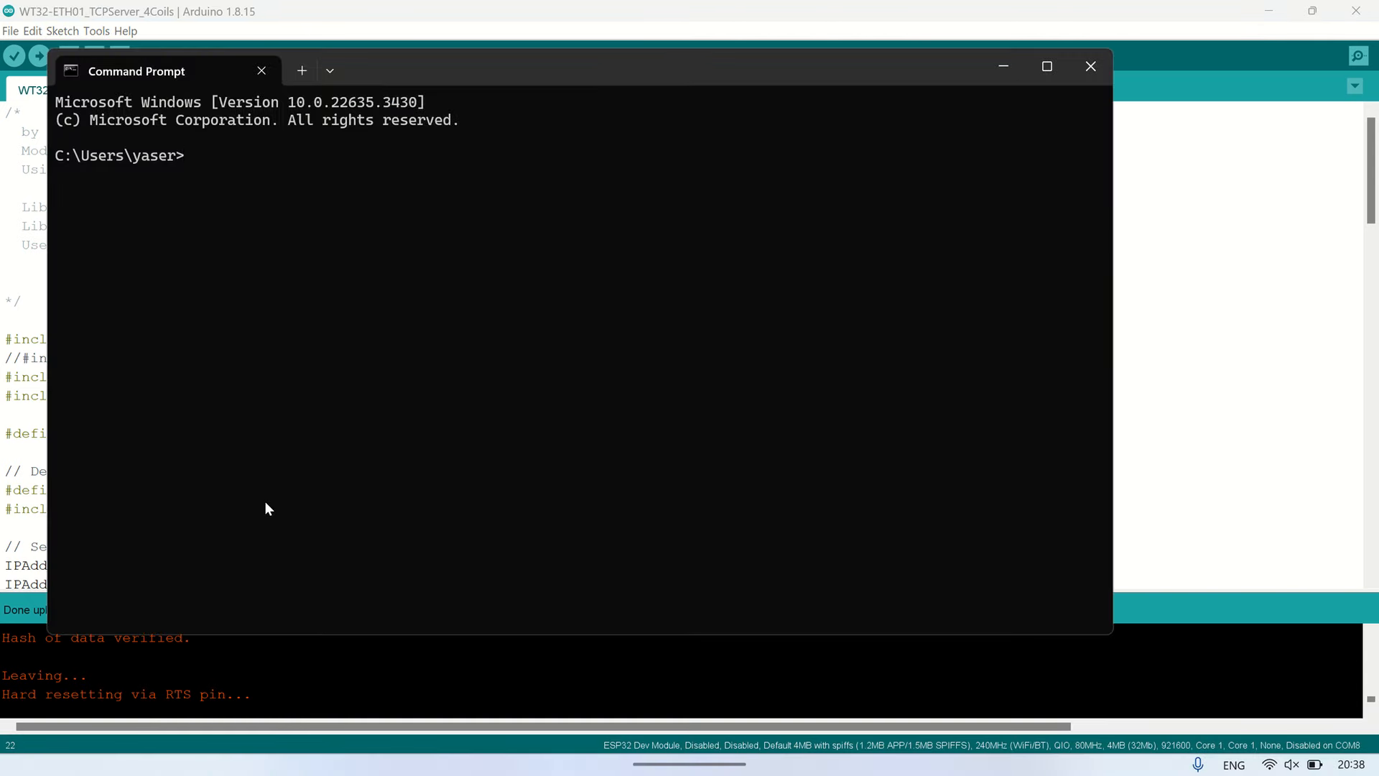
text(ping)
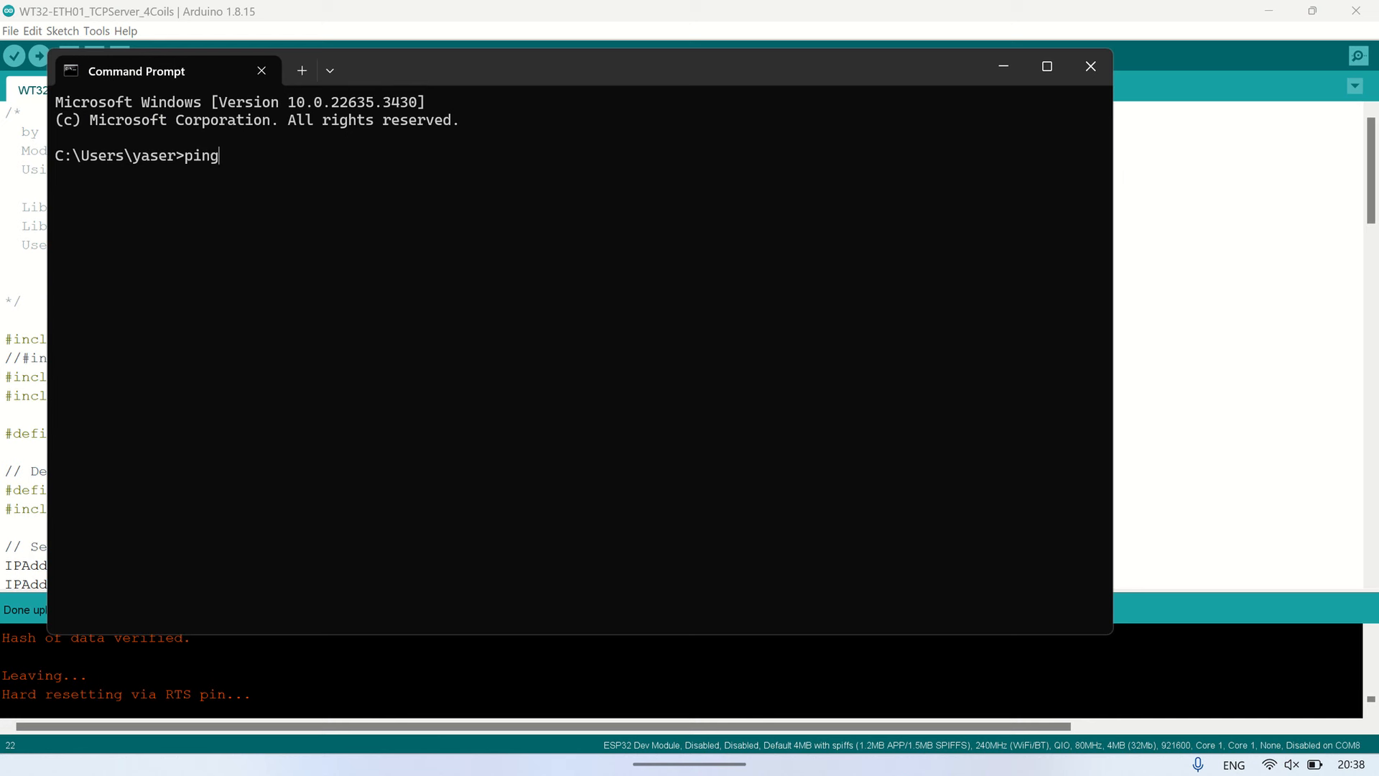
text(192.)
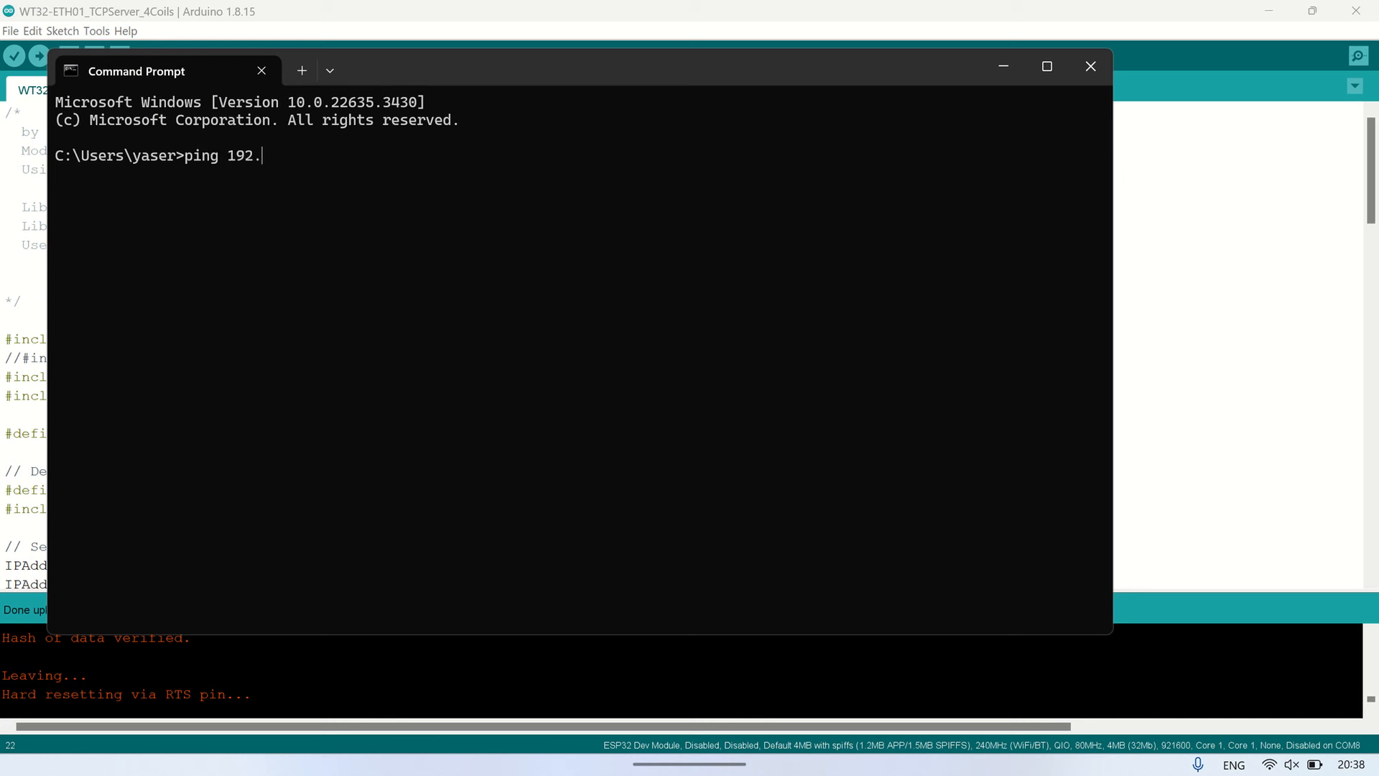
text(168.0.)
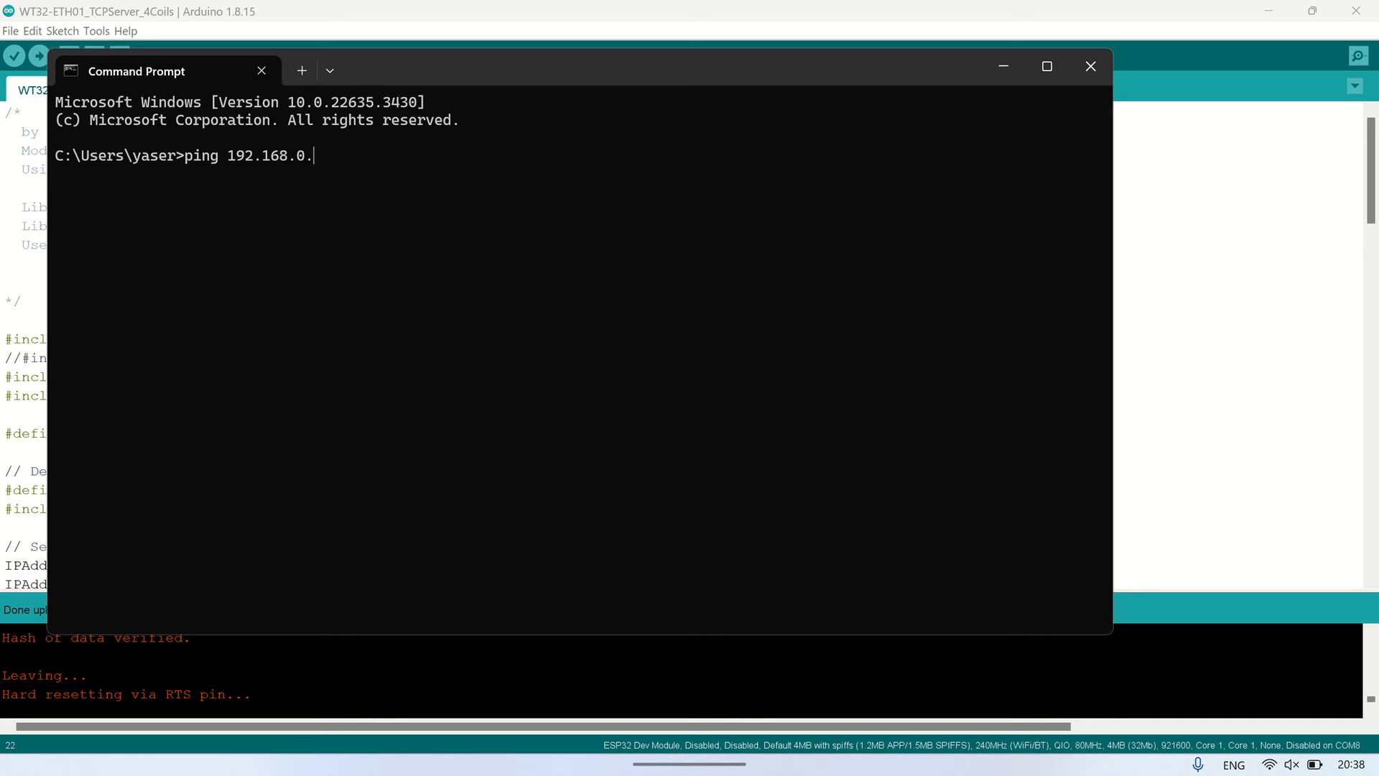
text(212 -t)
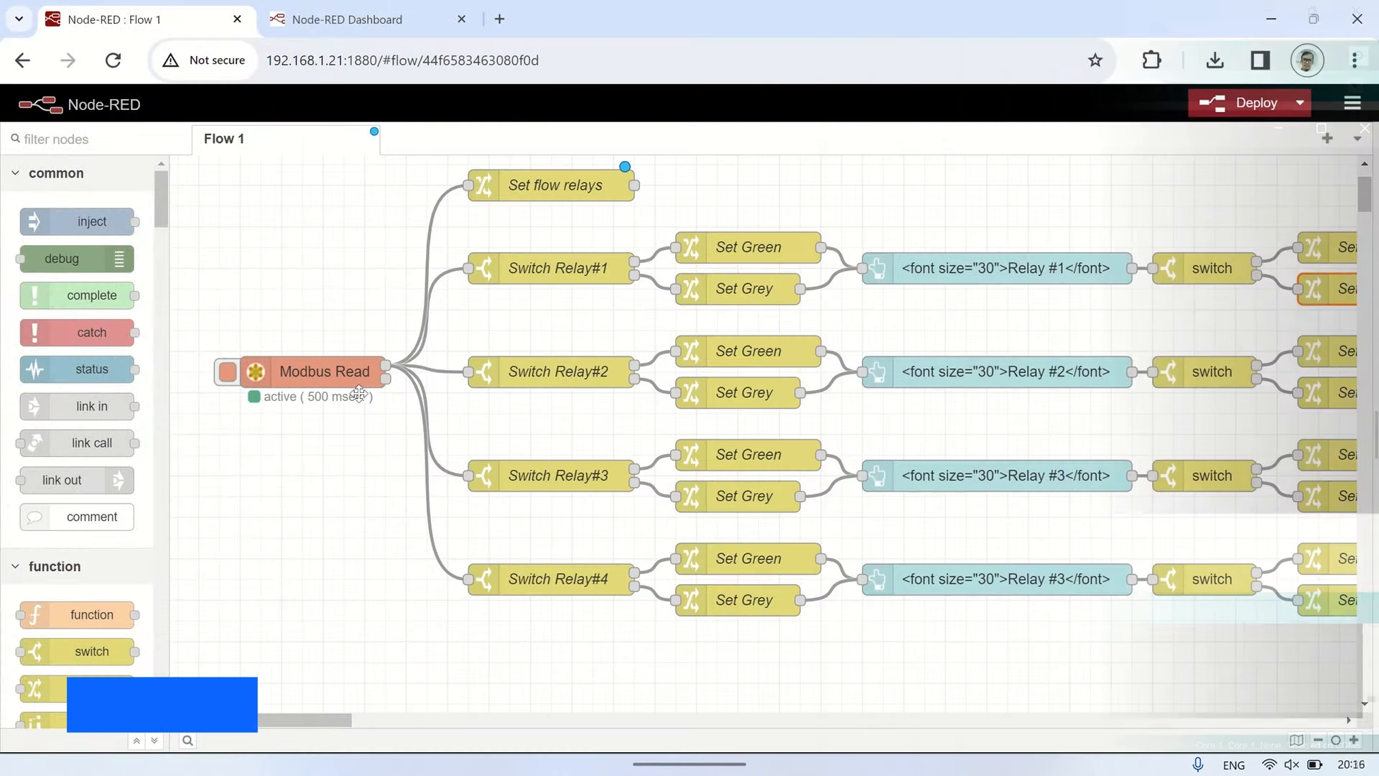
Step: Review Modbus Read: FC 1 coils, address 0, quantity 4, 500 ms poll, server 192.168.0.212:502
double_click(324, 370)
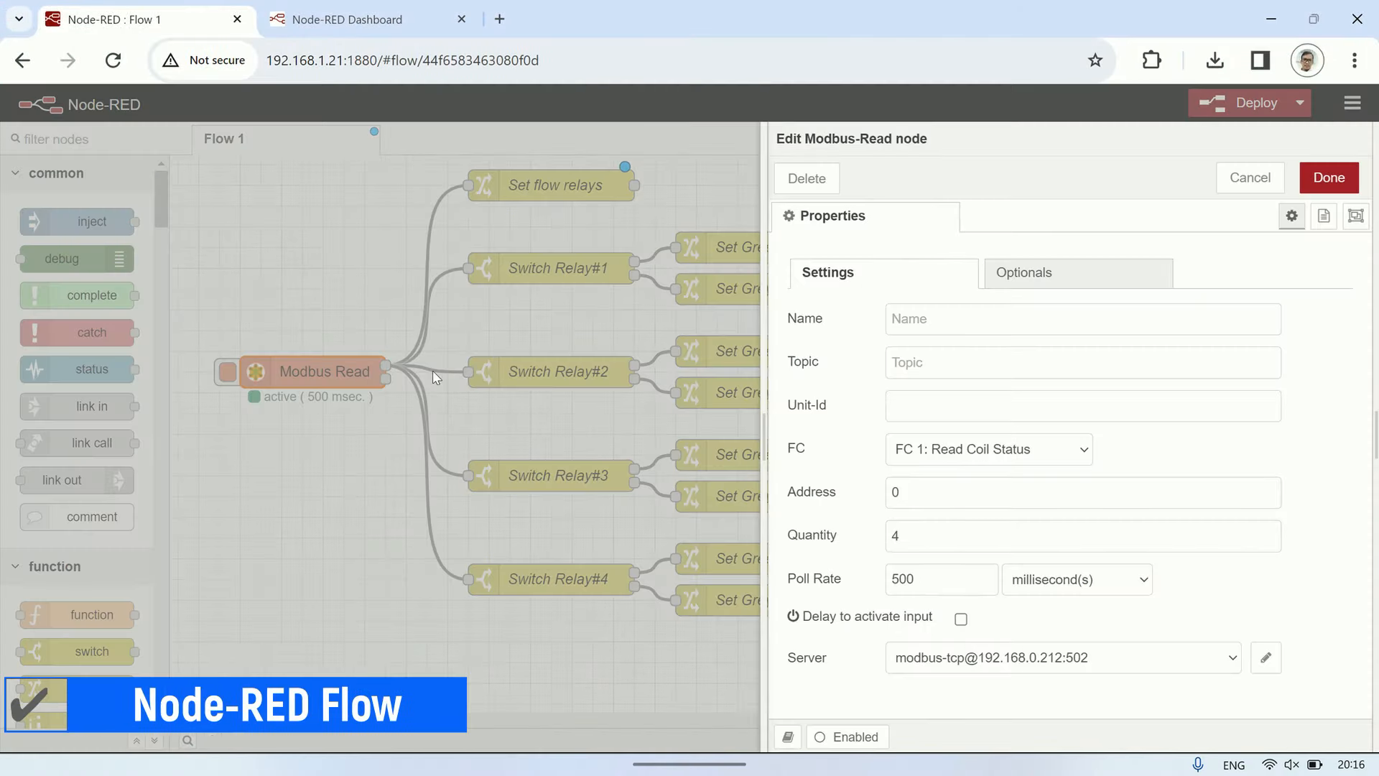
click(988, 448)
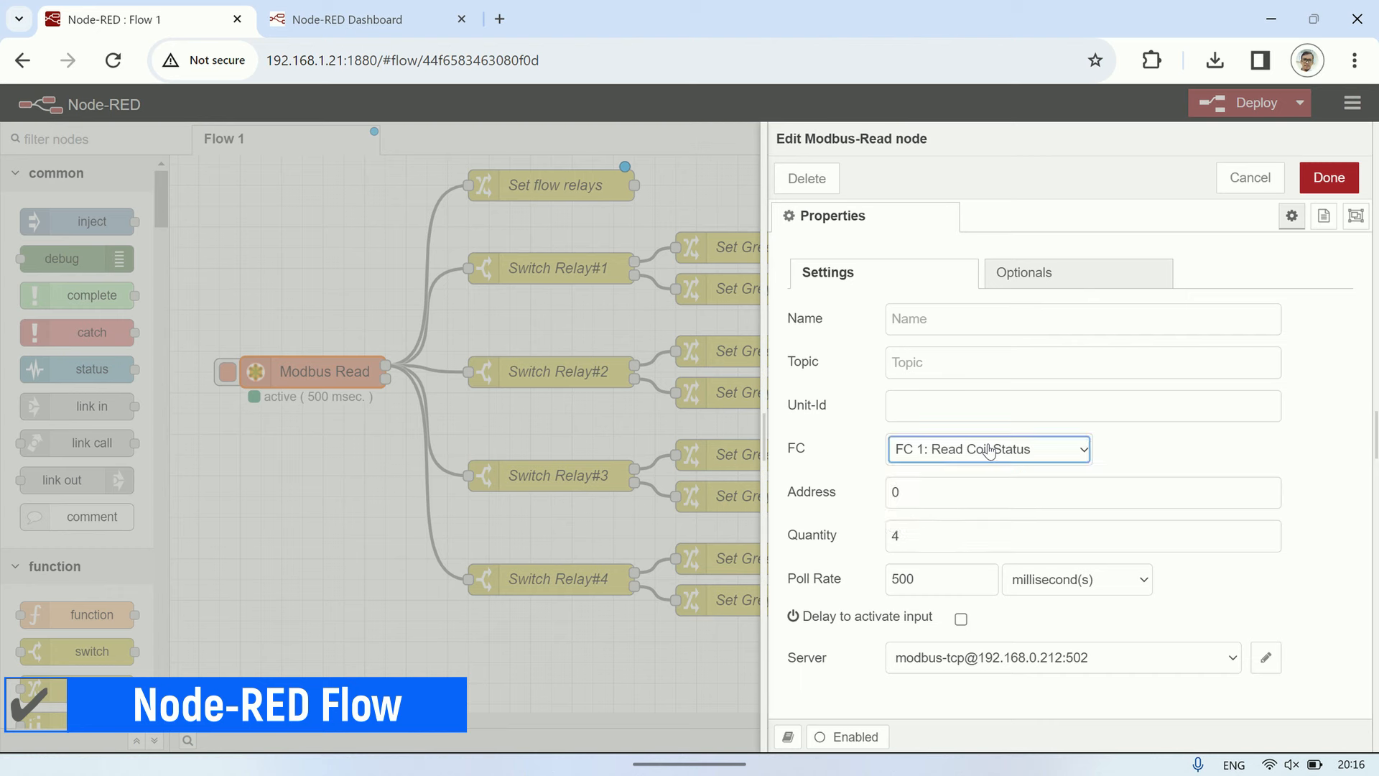
click(1082, 536)
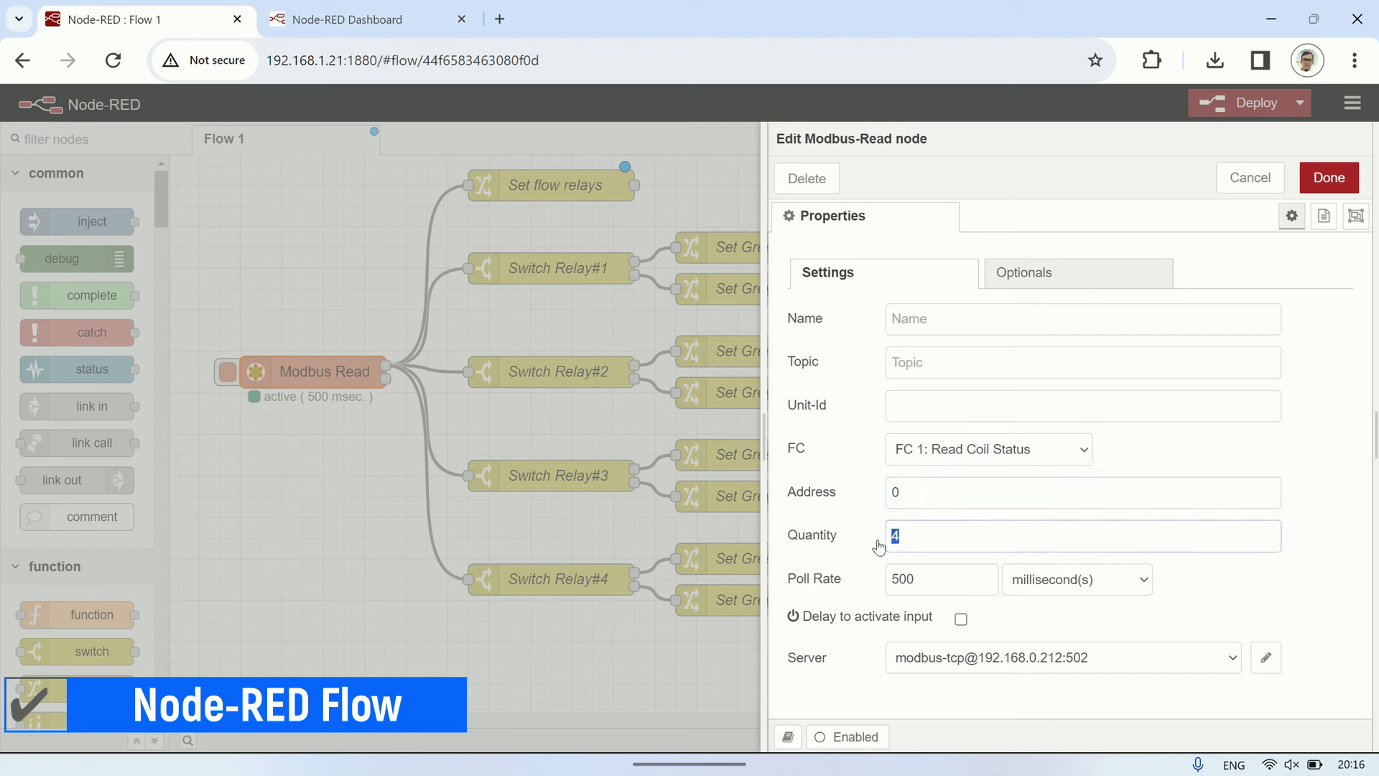
click(937, 579)
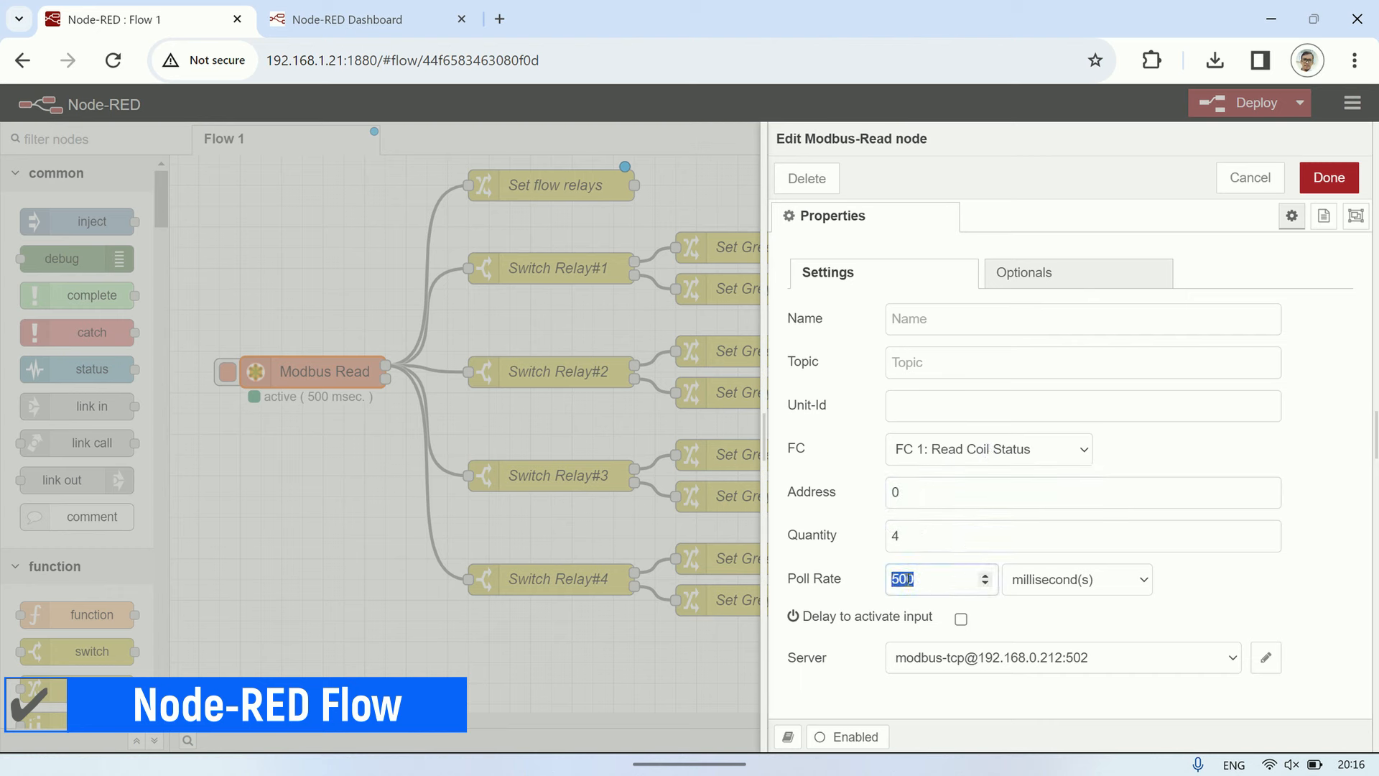
click(1265, 657)
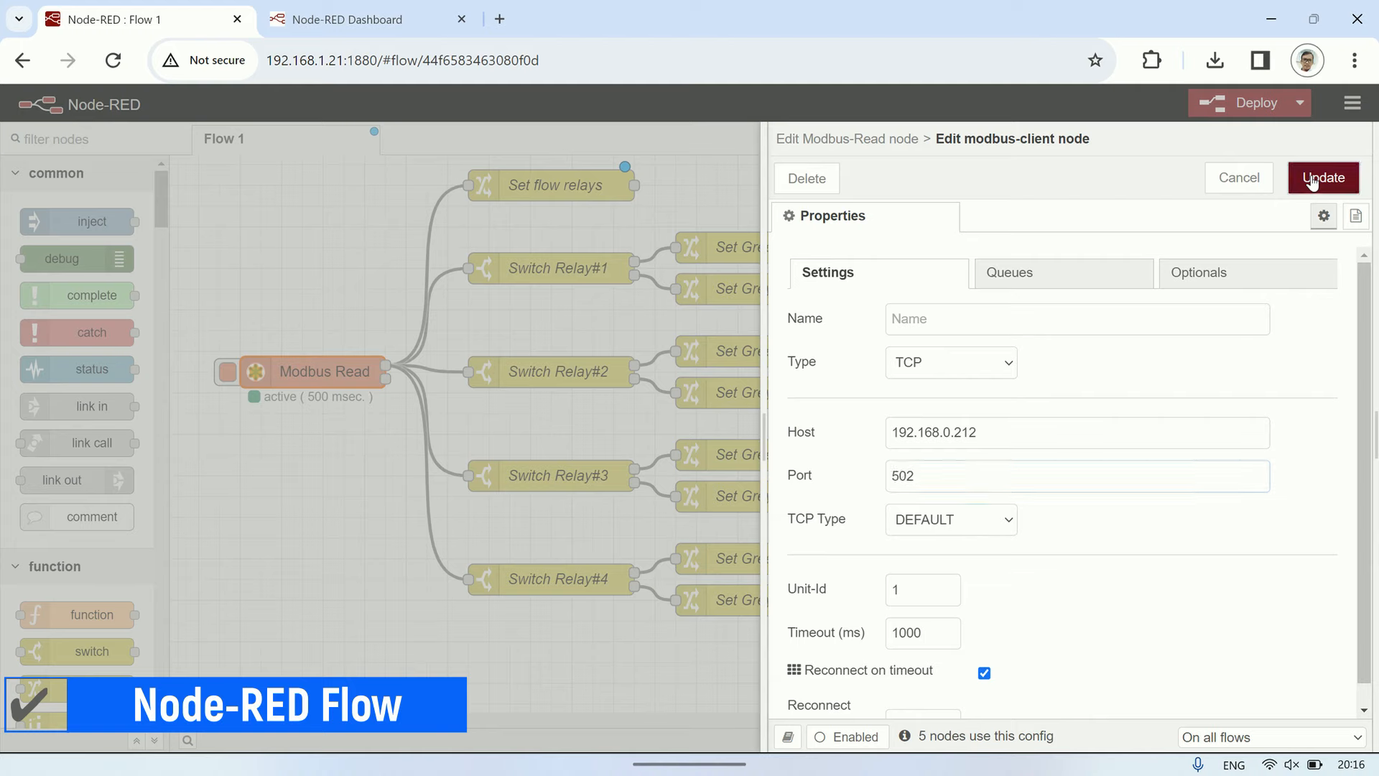
click(1323, 177)
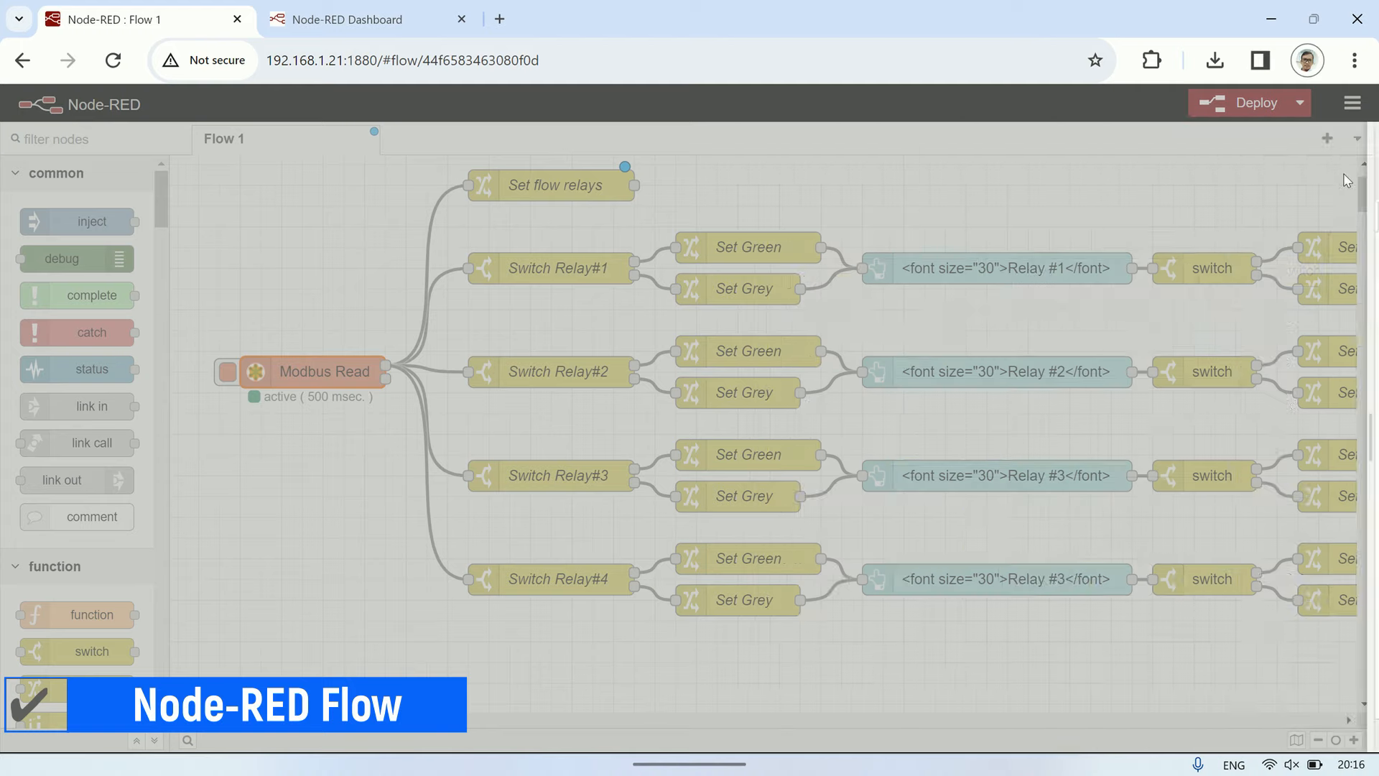
Step: Review the Set flow relays rules storing payload[0]–payload[3] into flow relay1–relay4
double_click(552, 185)
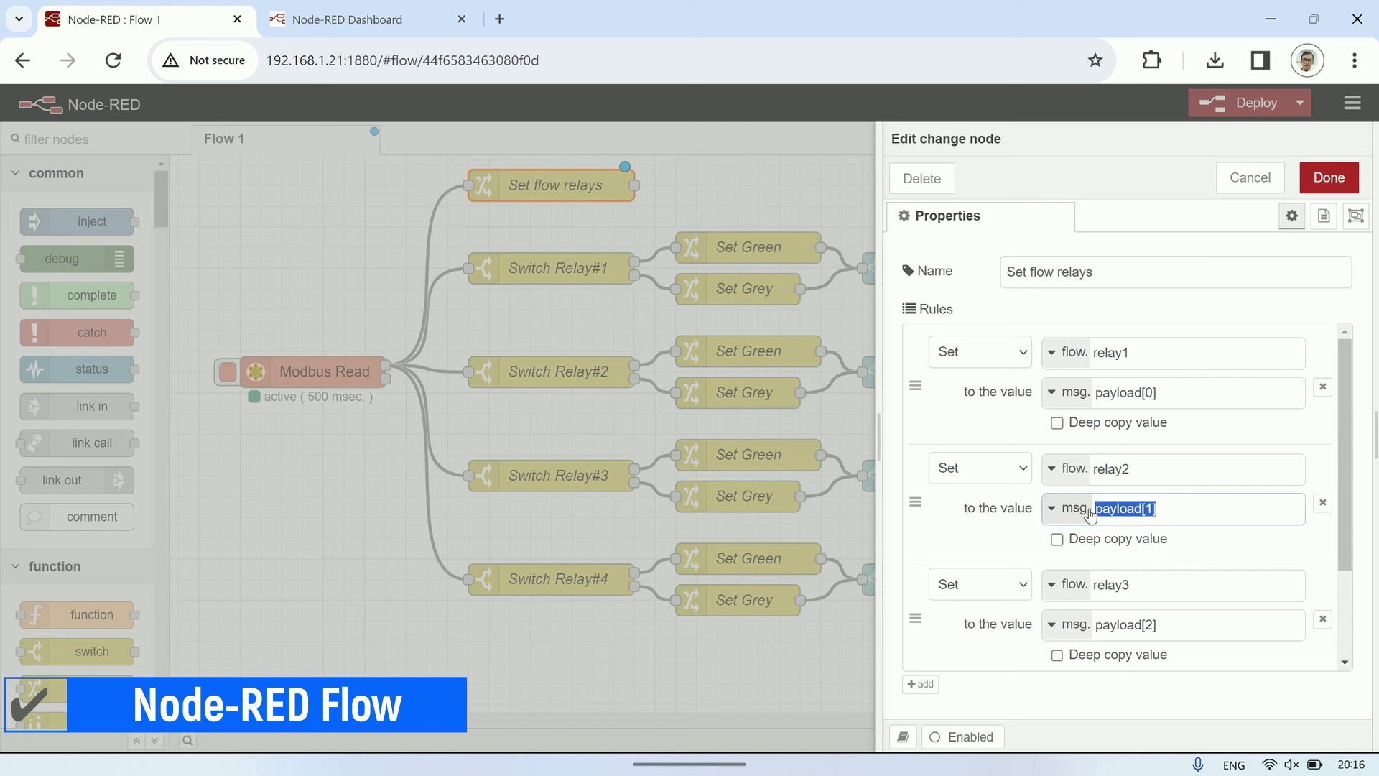
scroll(down, 3)
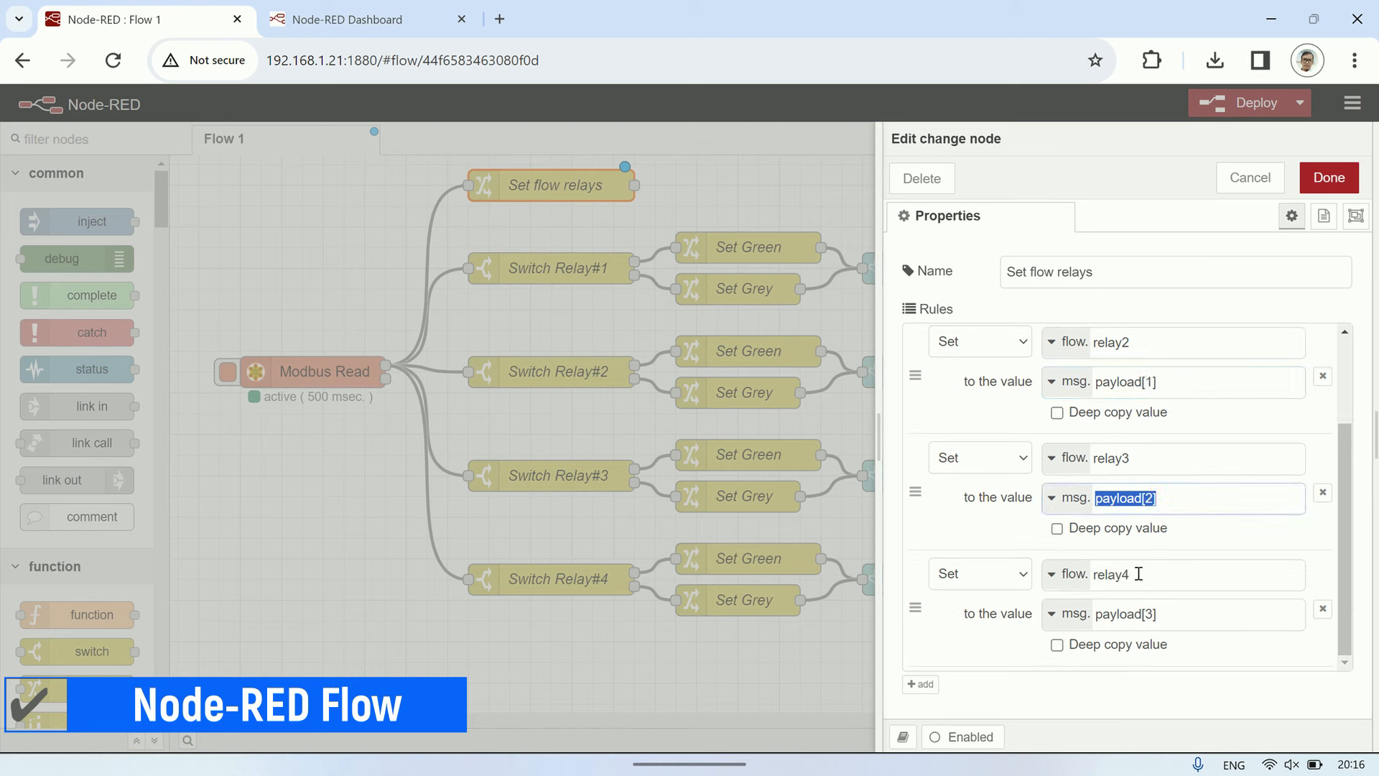
click(1126, 612)
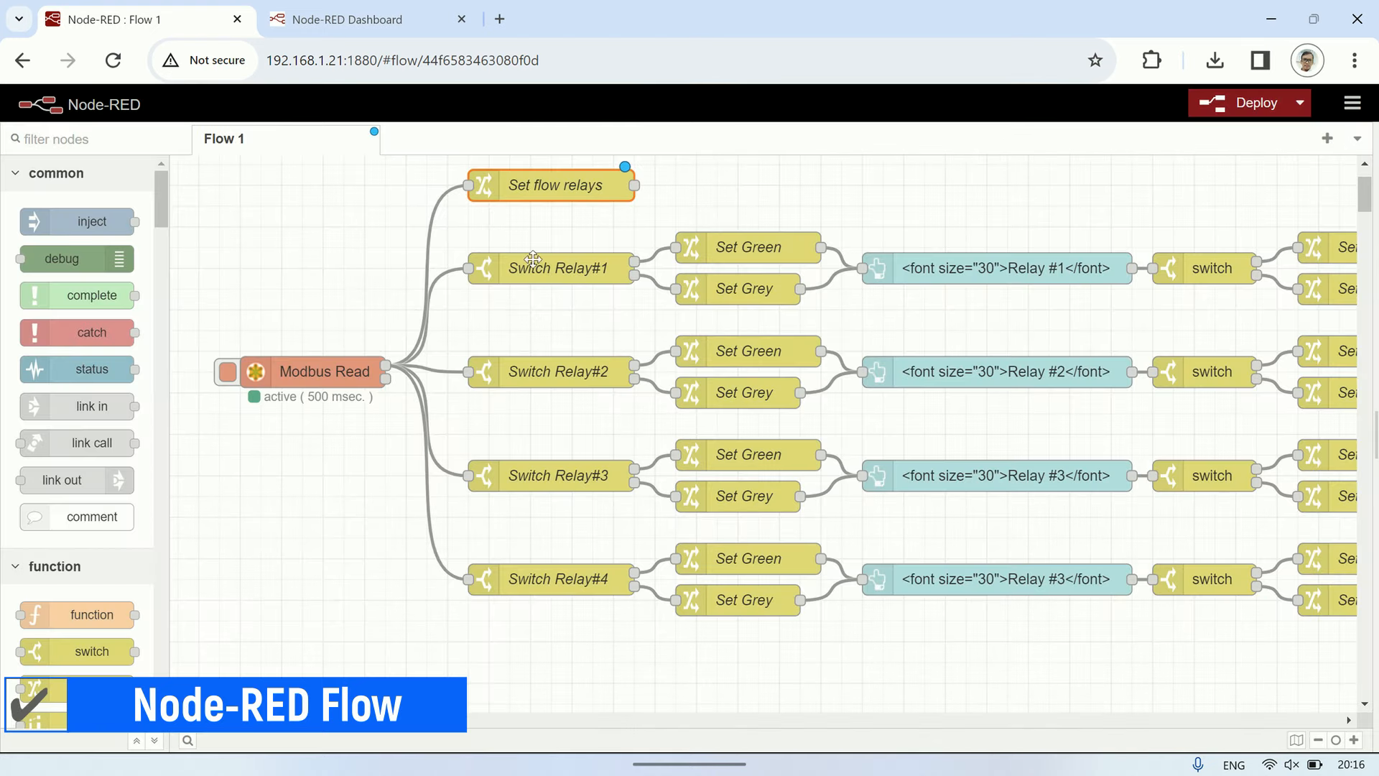
double_click(550, 268)
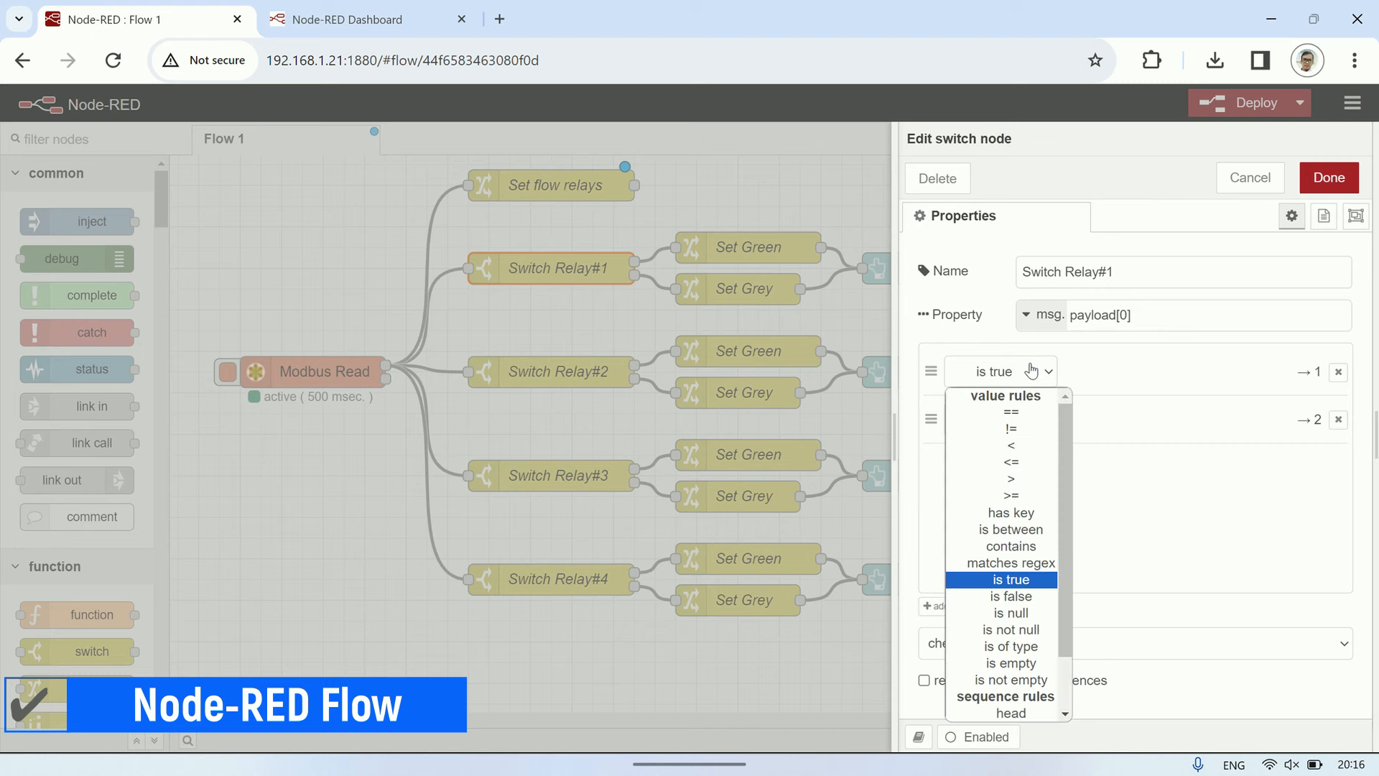
click(1011, 595)
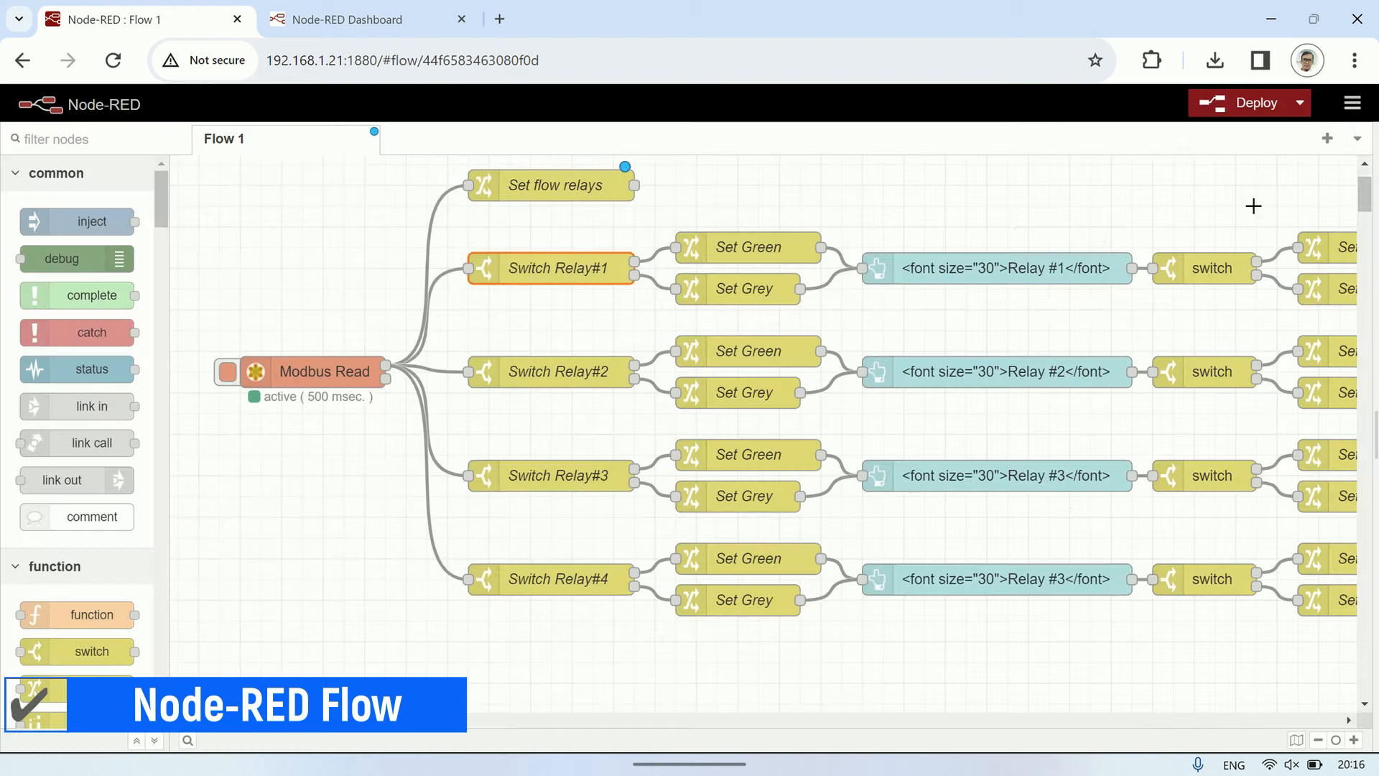
mouse_move(635, 268)
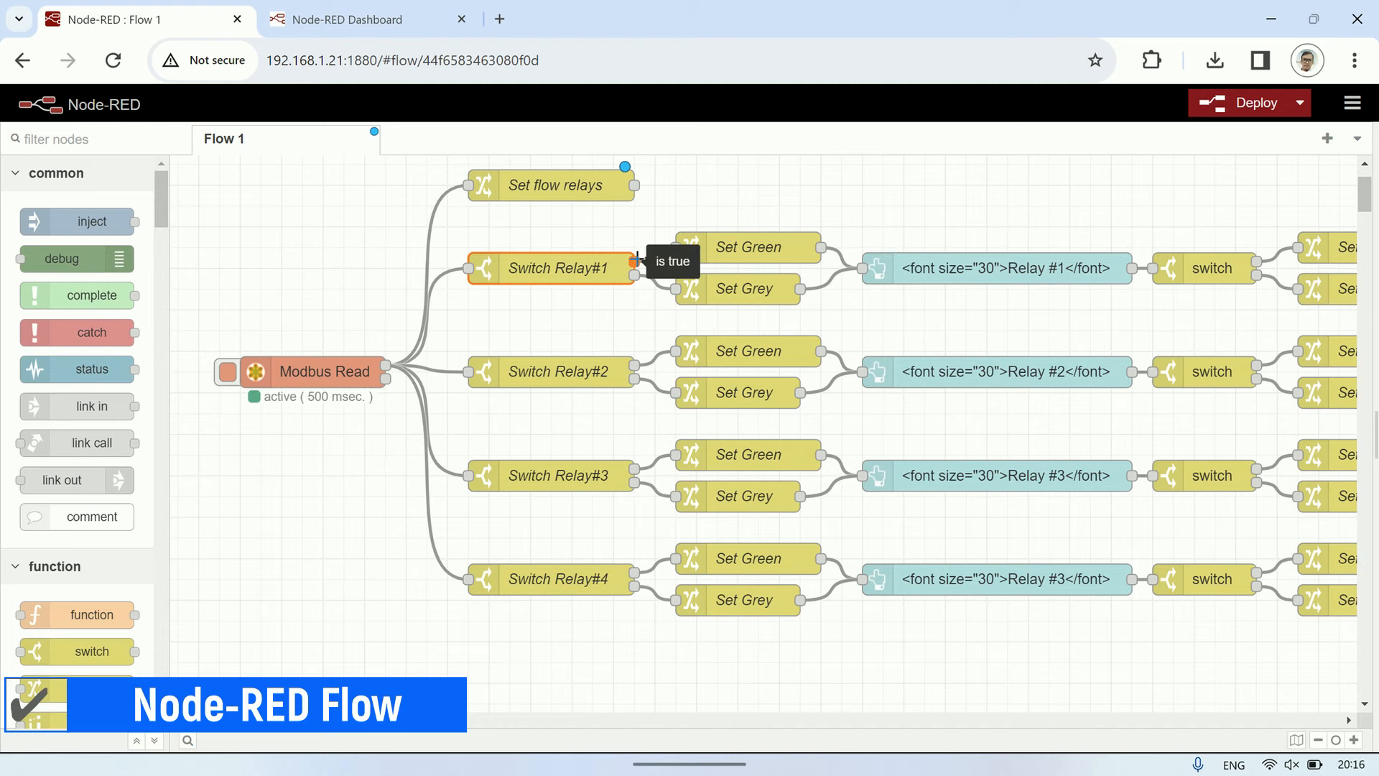
double_click(748, 247)
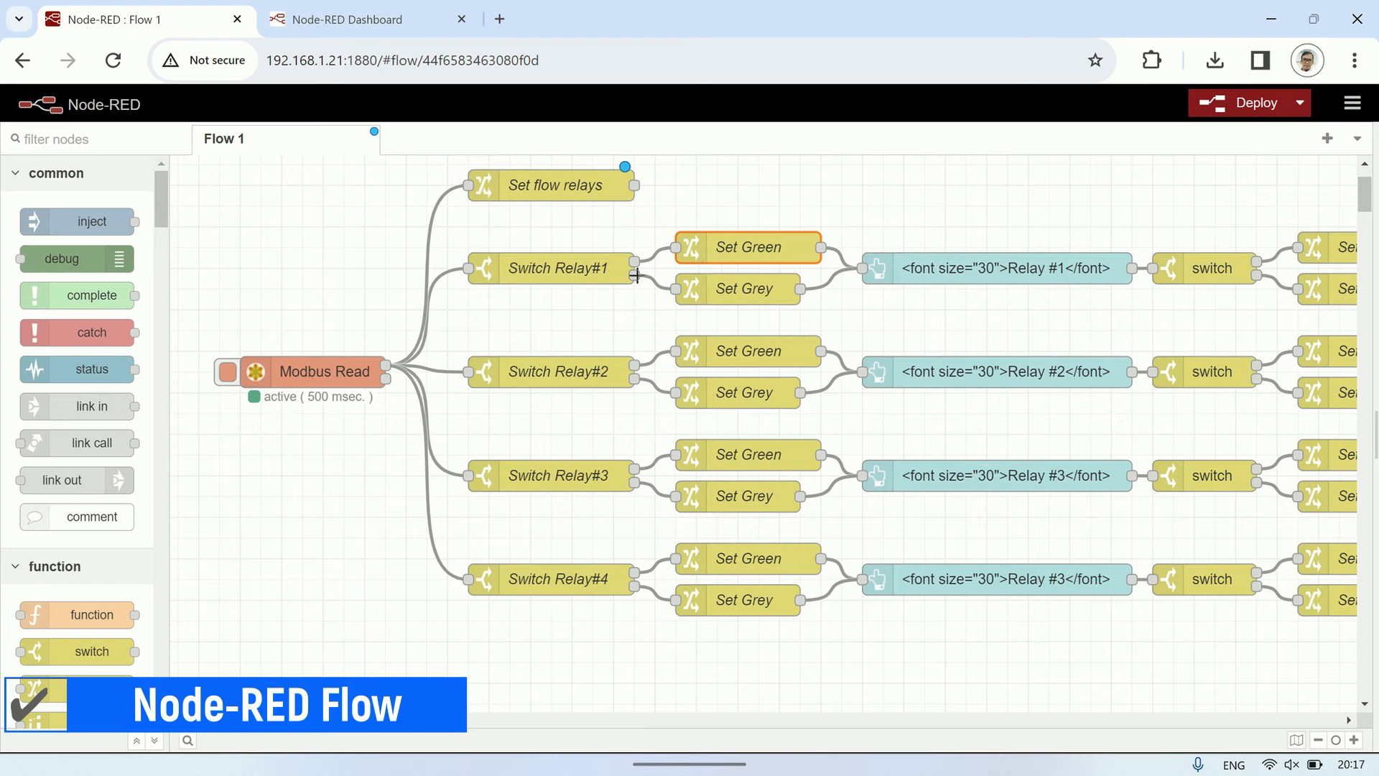
click(744, 289)
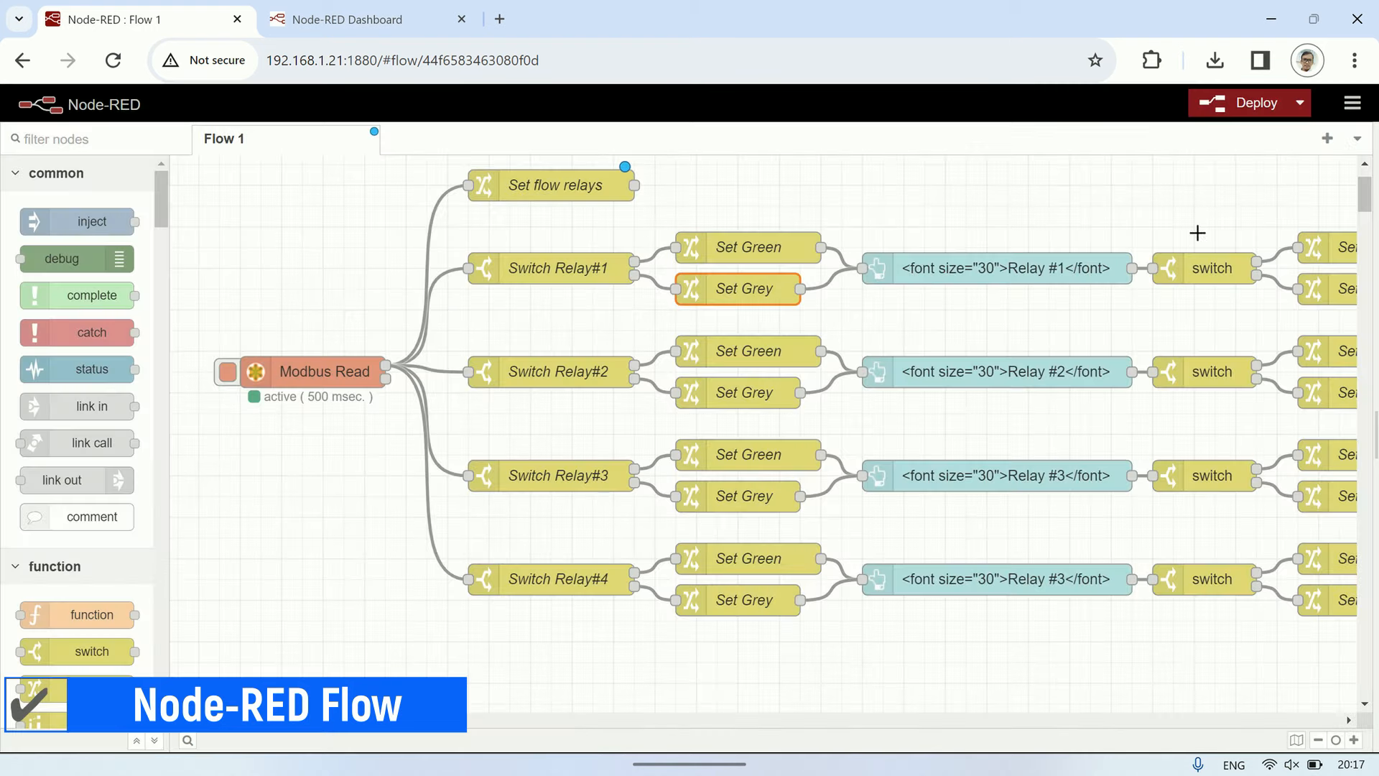
scroll(right, 3)
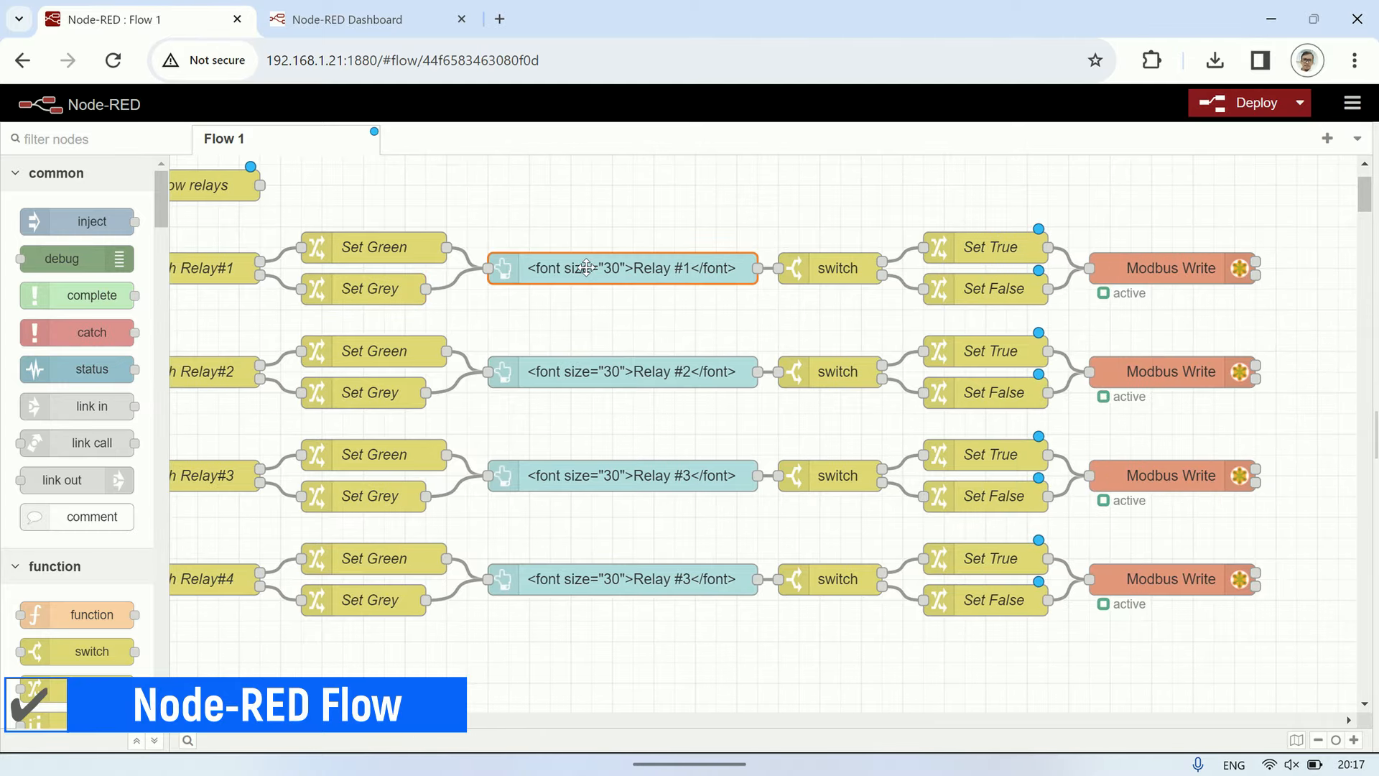
double_click(620, 268)
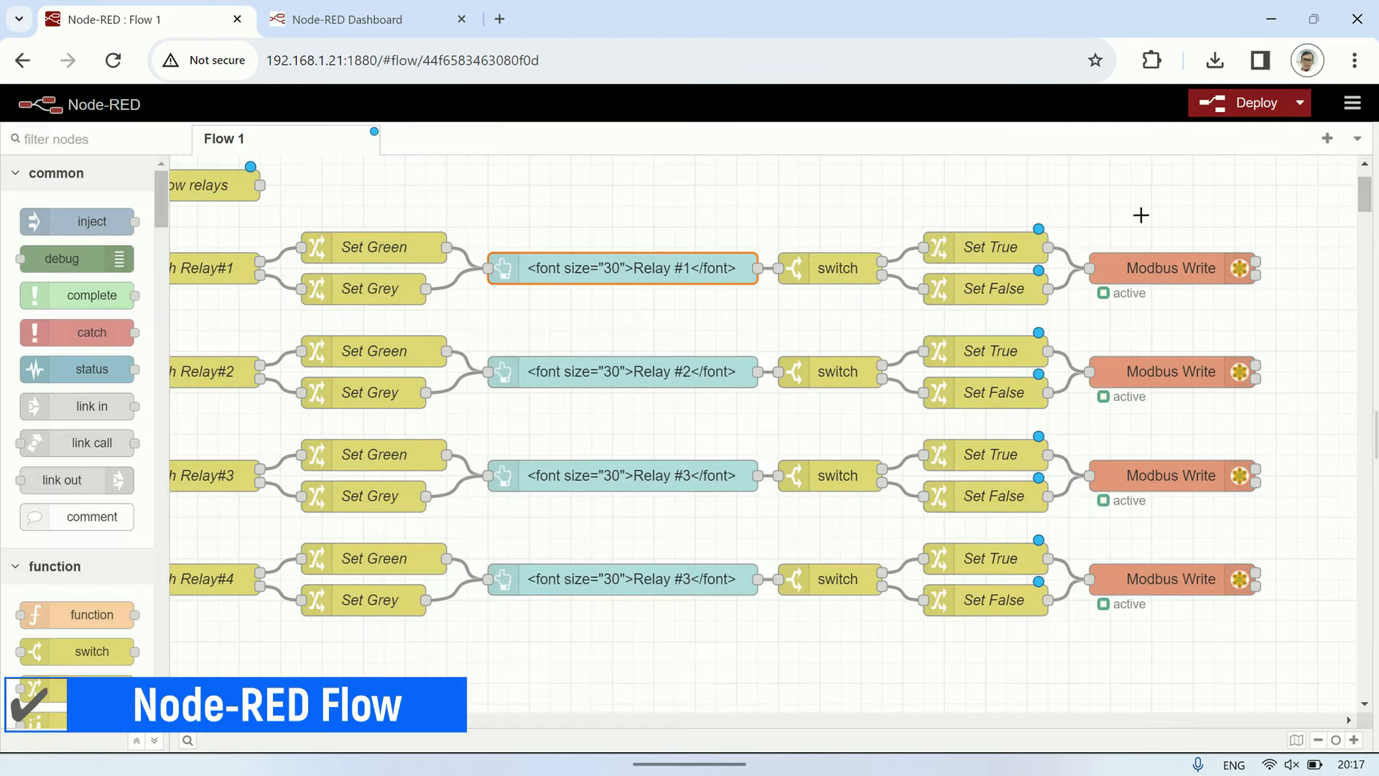
double_click(836, 268)
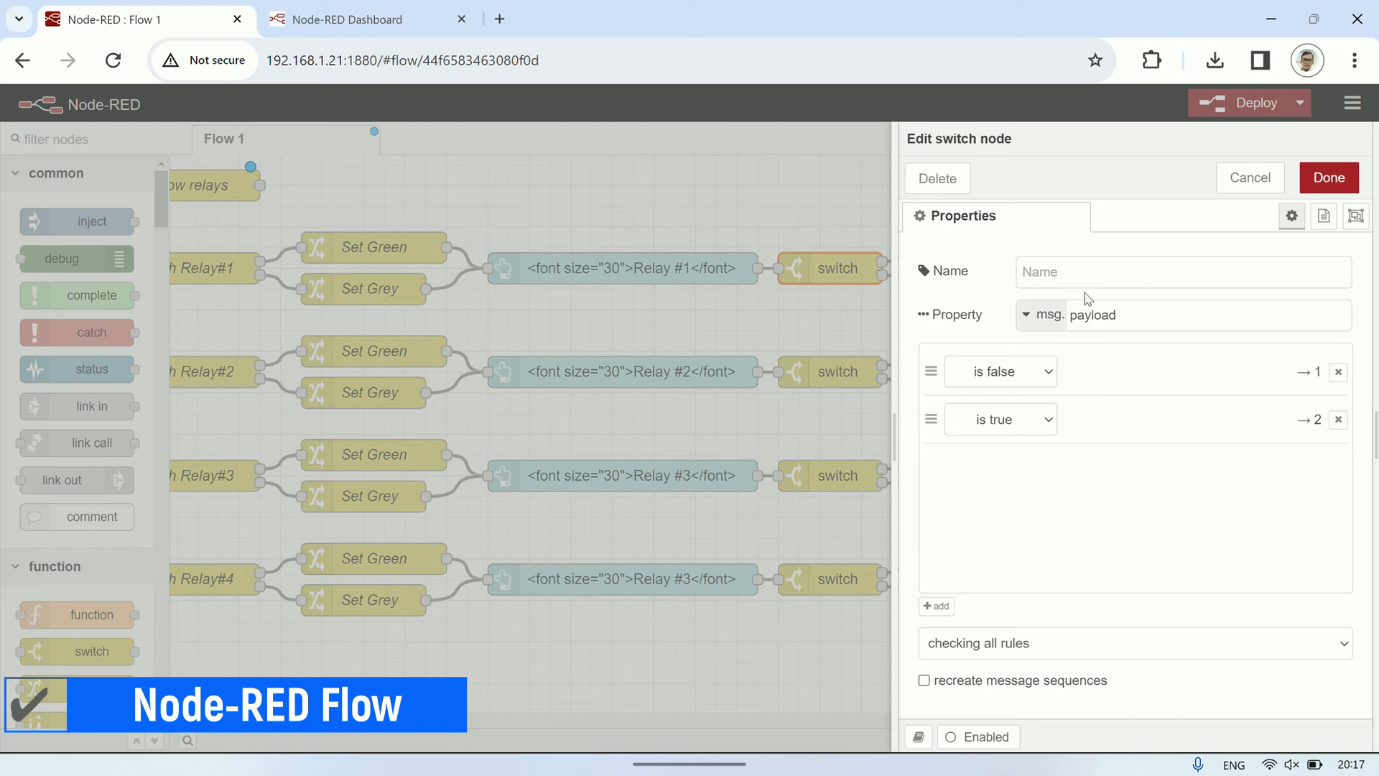
click(1000, 371)
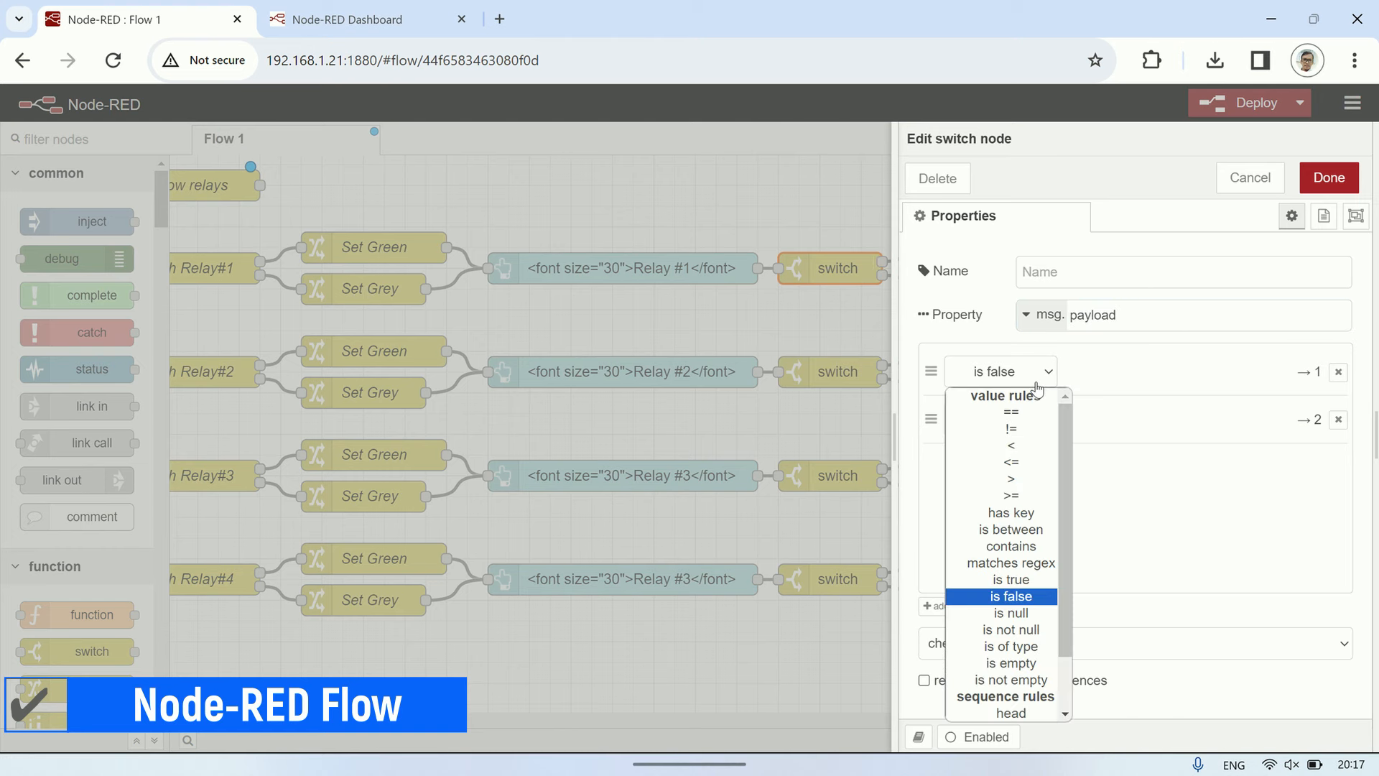
click(1249, 177)
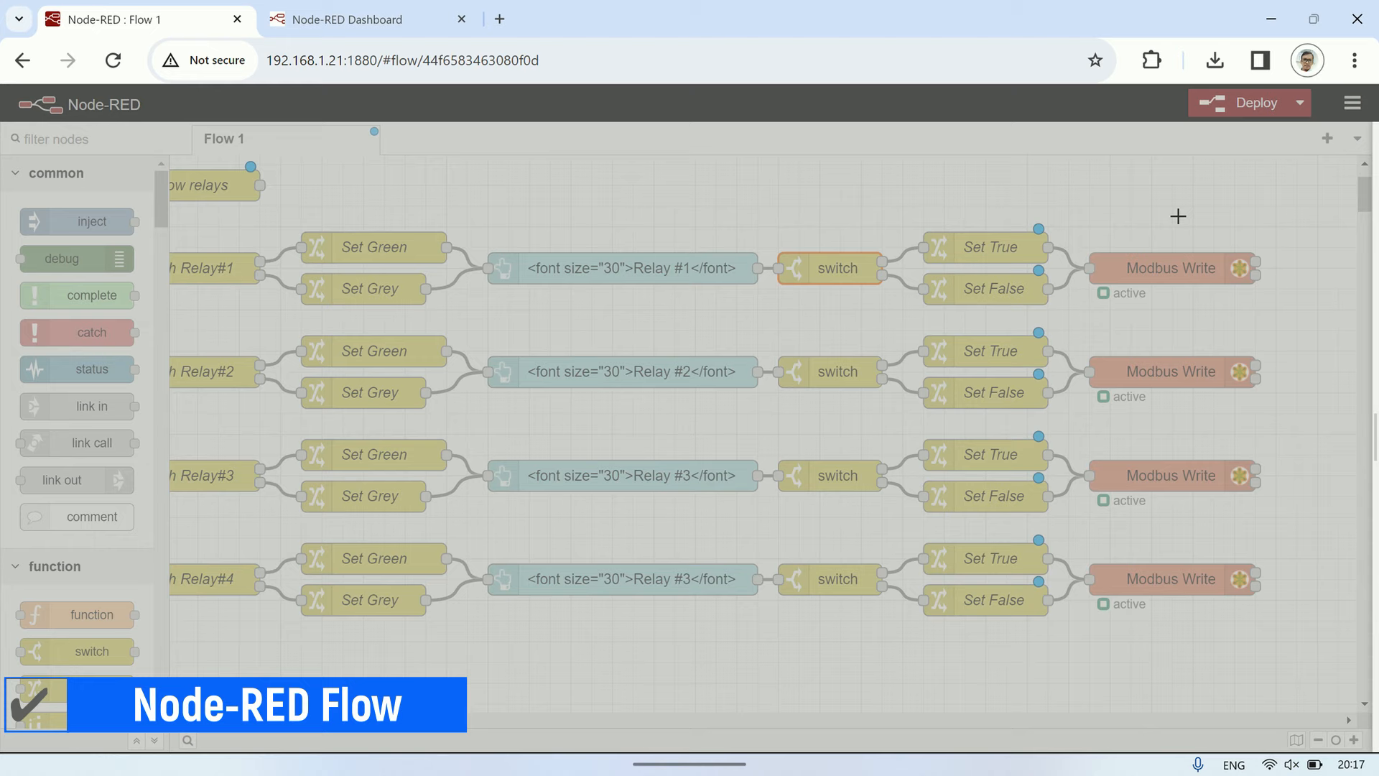
mouse_move(886, 267)
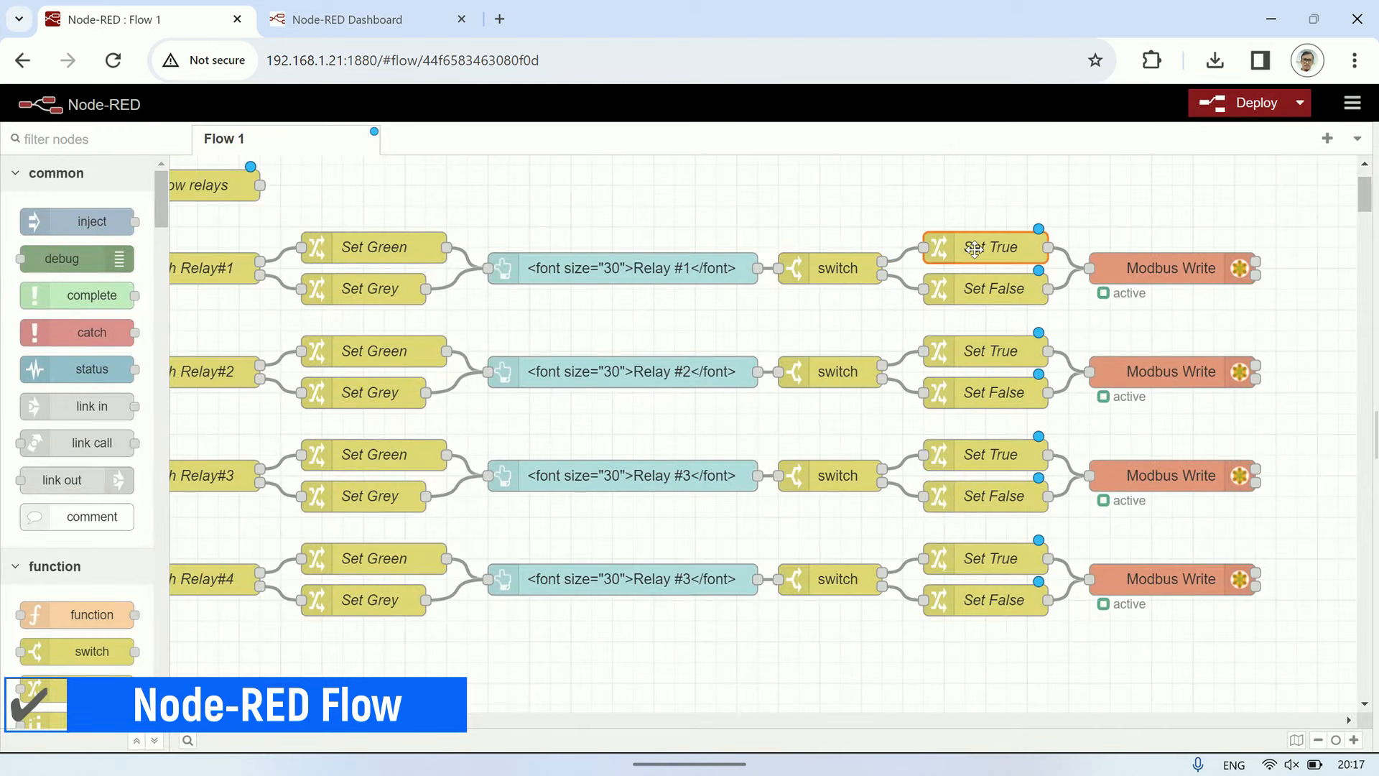
double_click(984, 247)
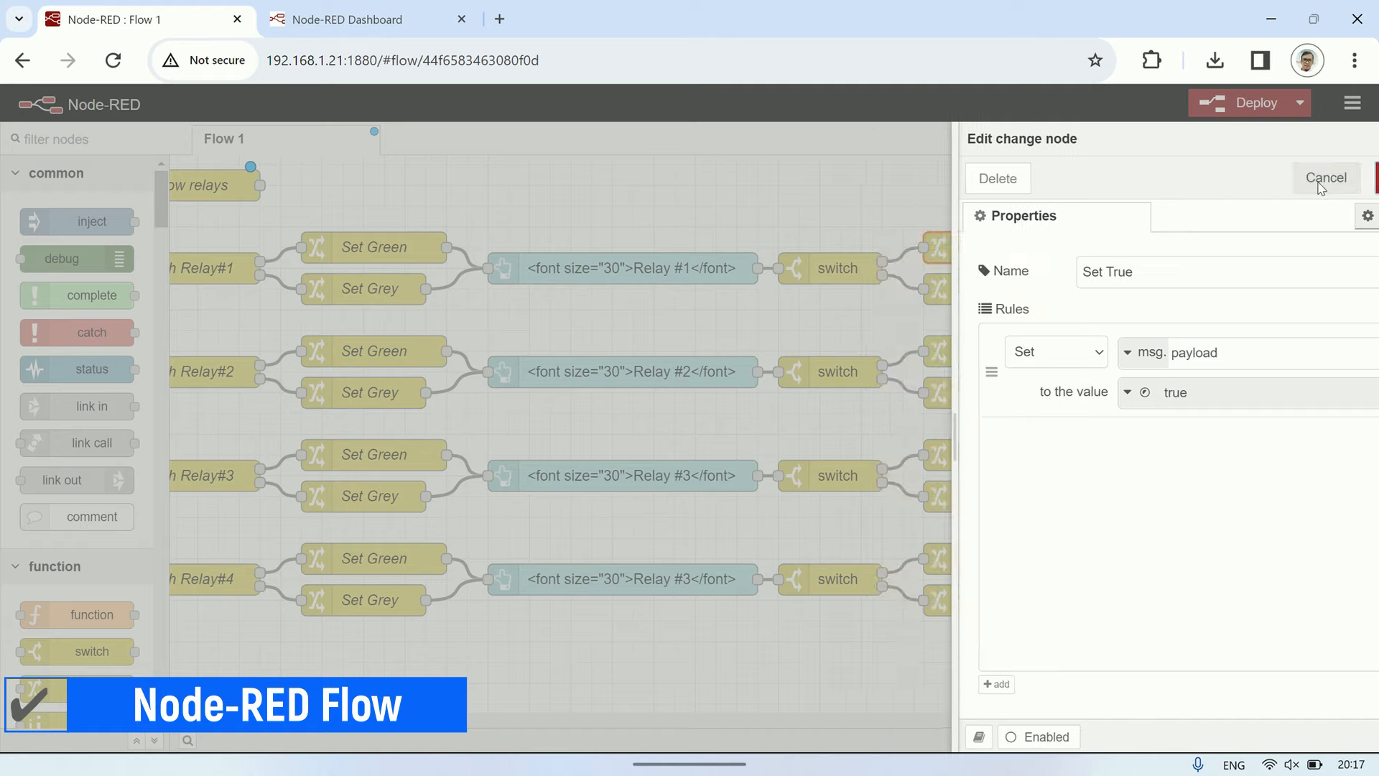
click(1325, 178)
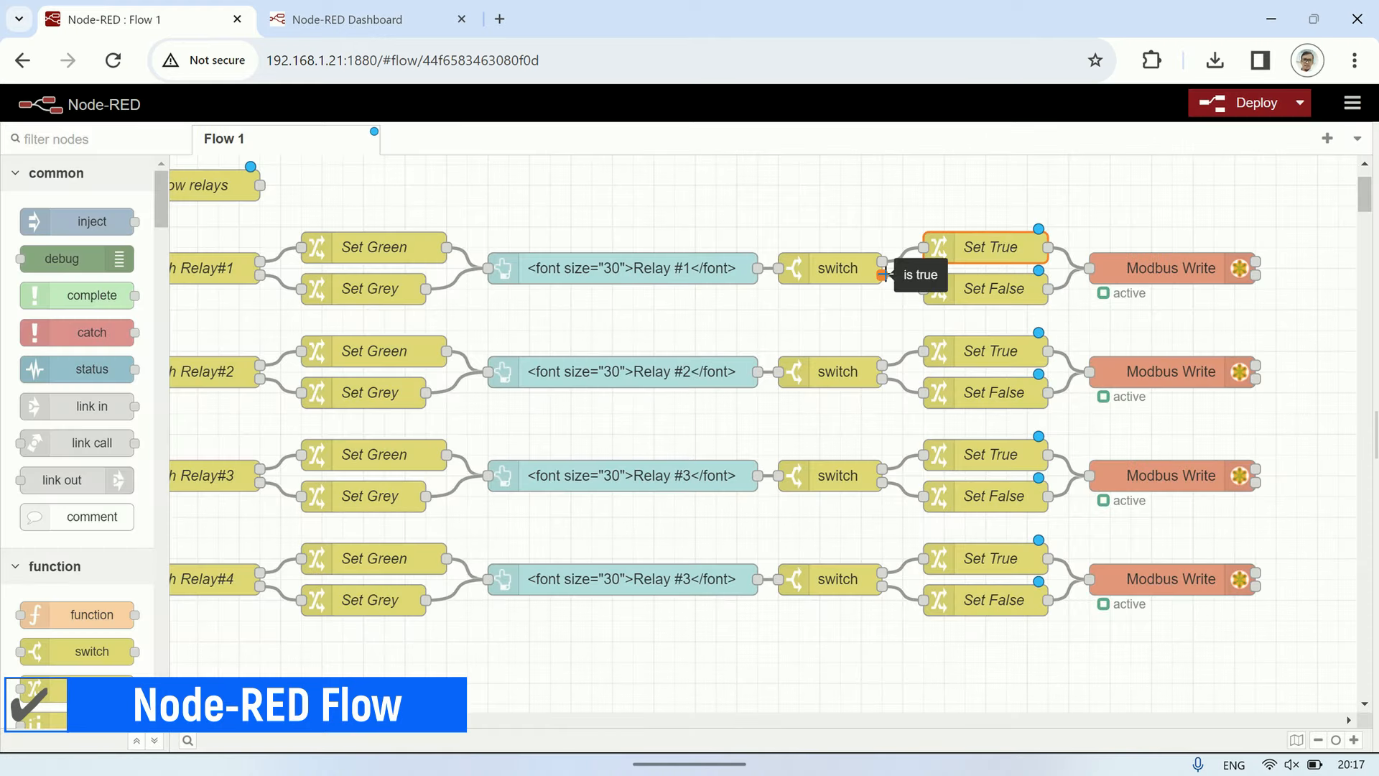
double_click(993, 288)
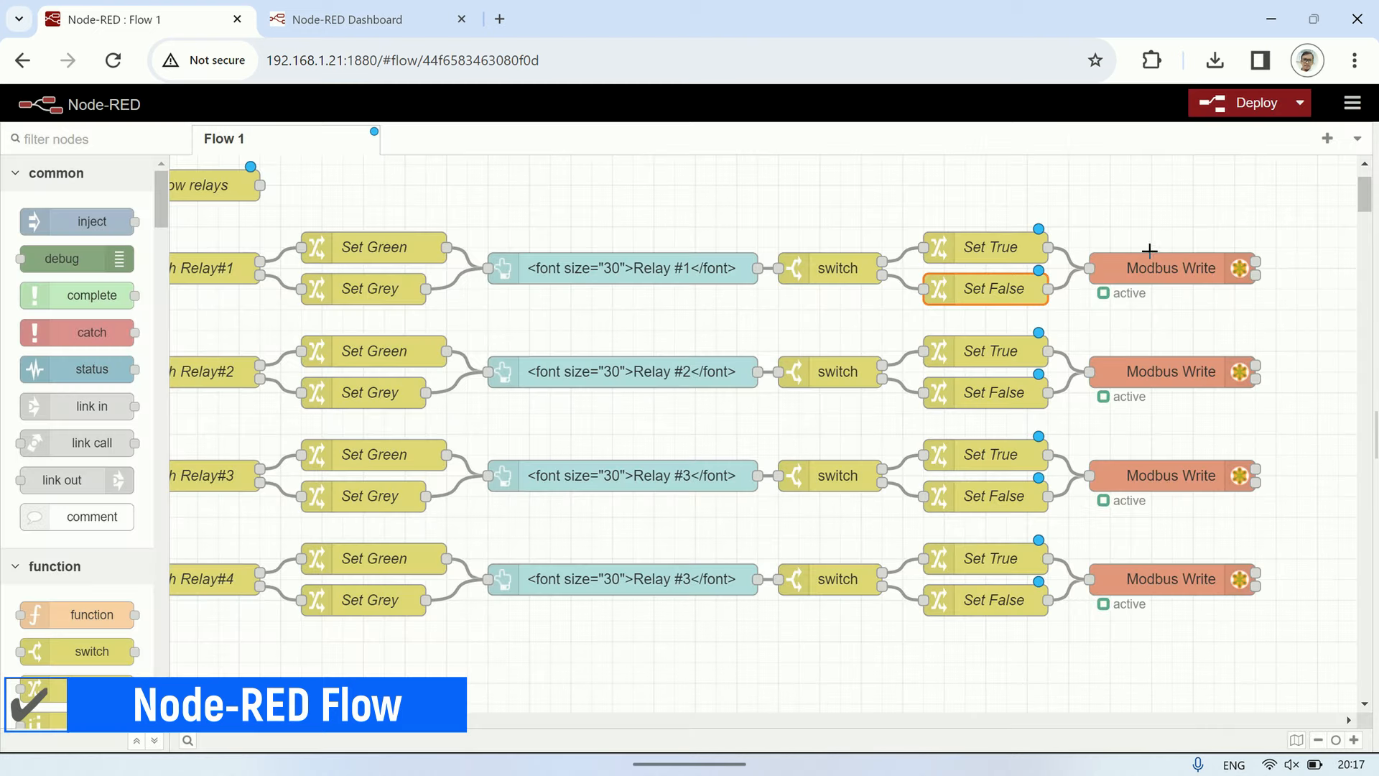
Step: Verify the first relay's Modbus Write node forces a single coil (FC 5) at address 0
double_click(1171, 267)
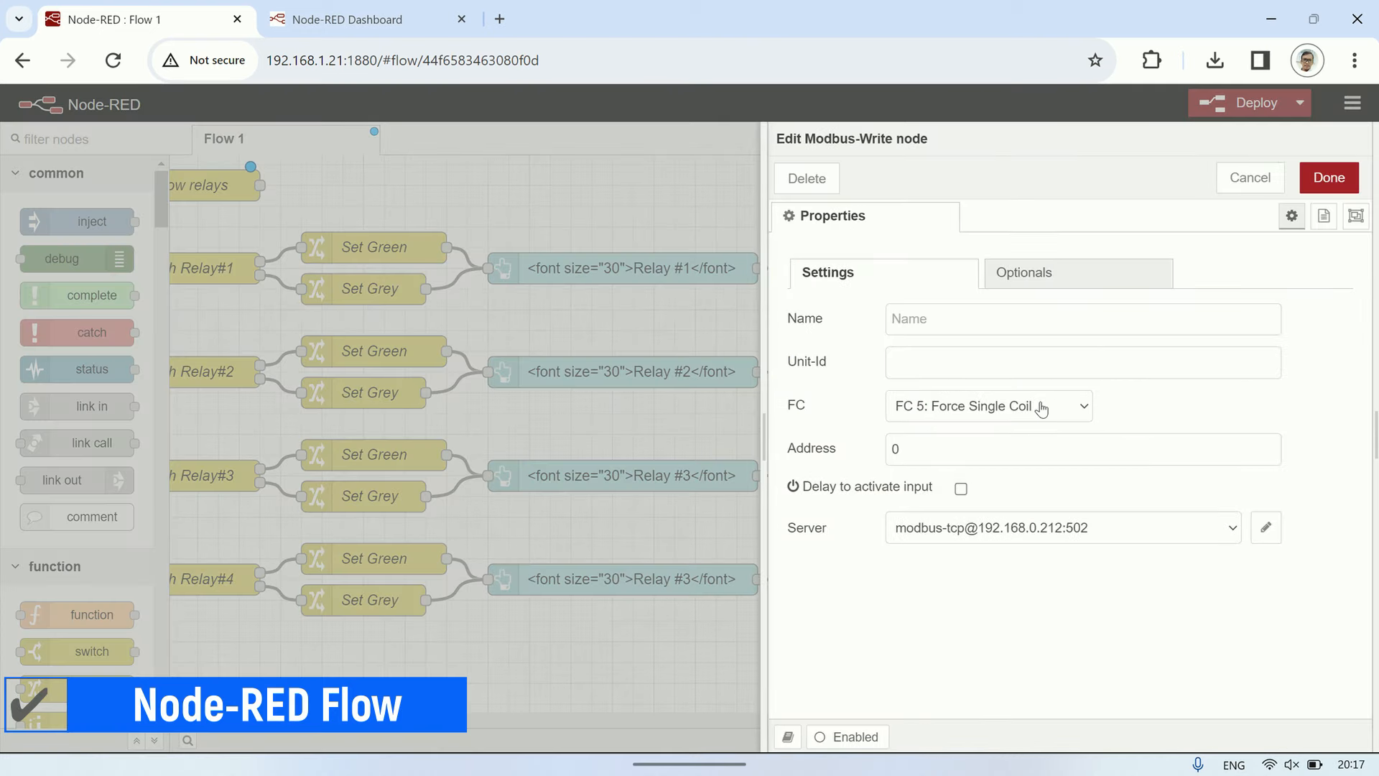
click(1082, 448)
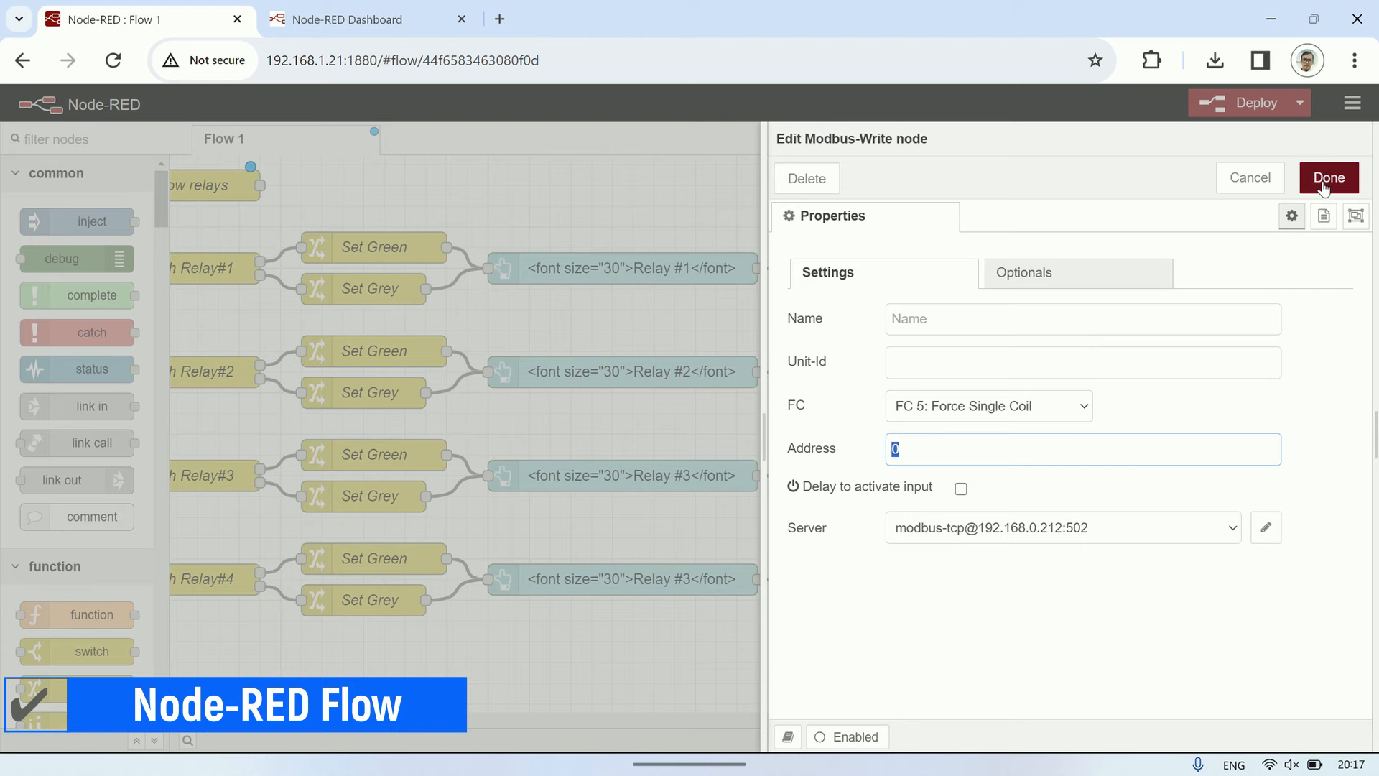
click(1328, 177)
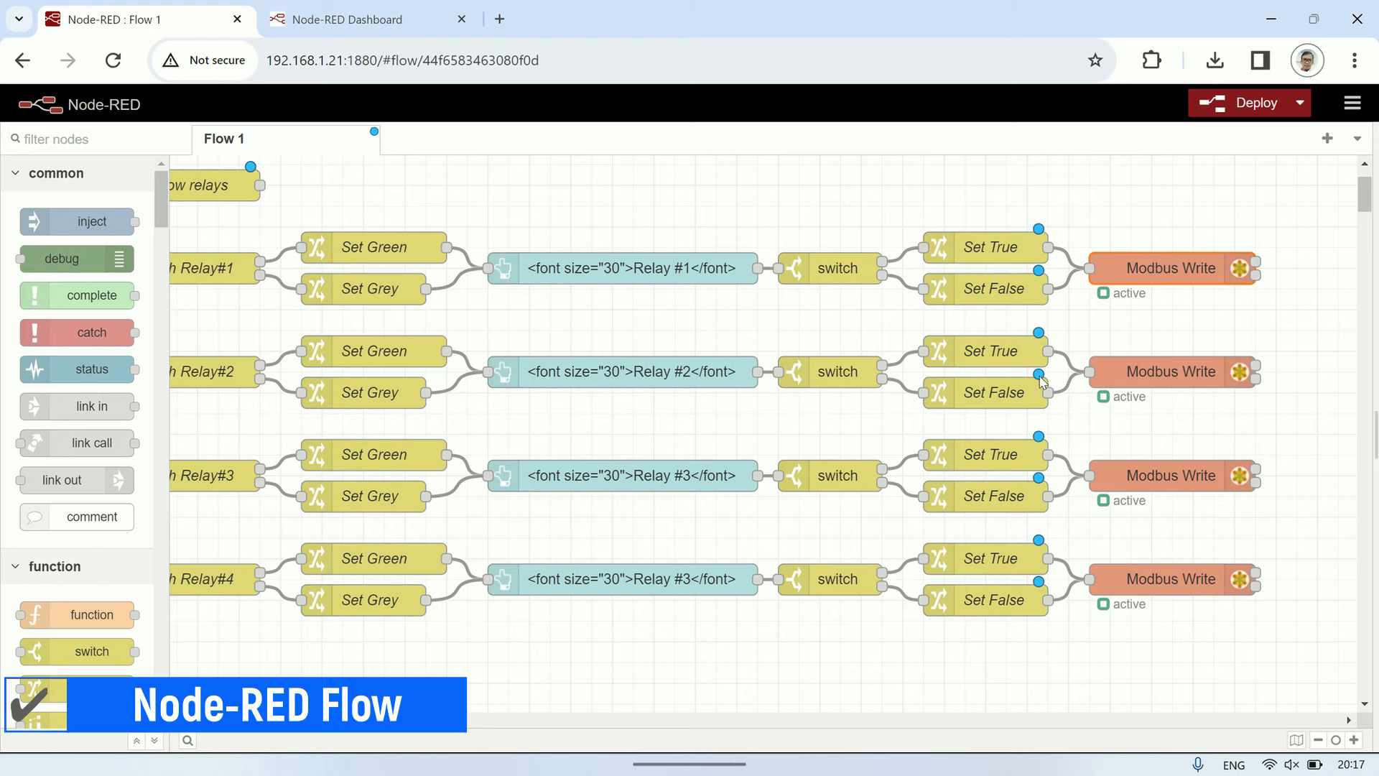
double_click(620, 371)
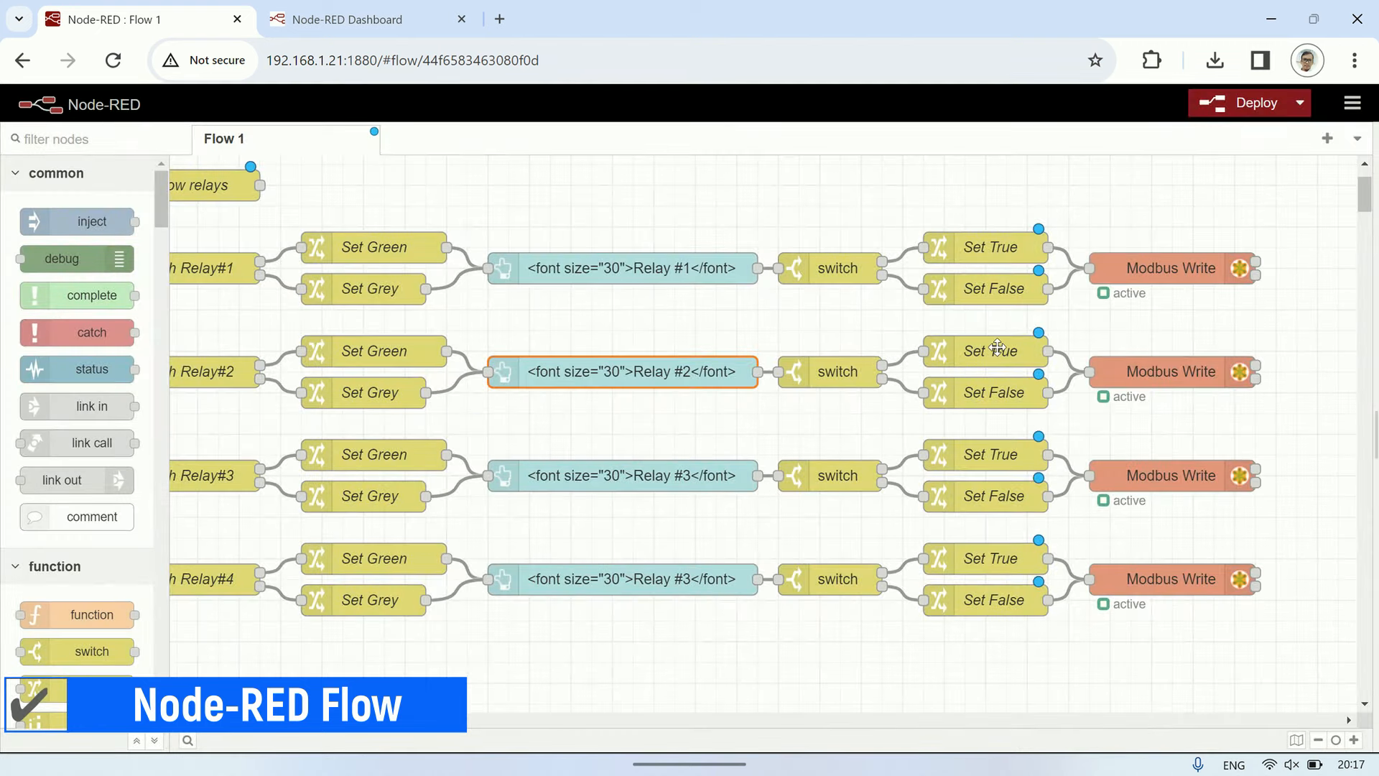
Step: Check the remaining Modbus Write nodes' coil addresses 1–3 and deploy the flow
double_click(1173, 372)
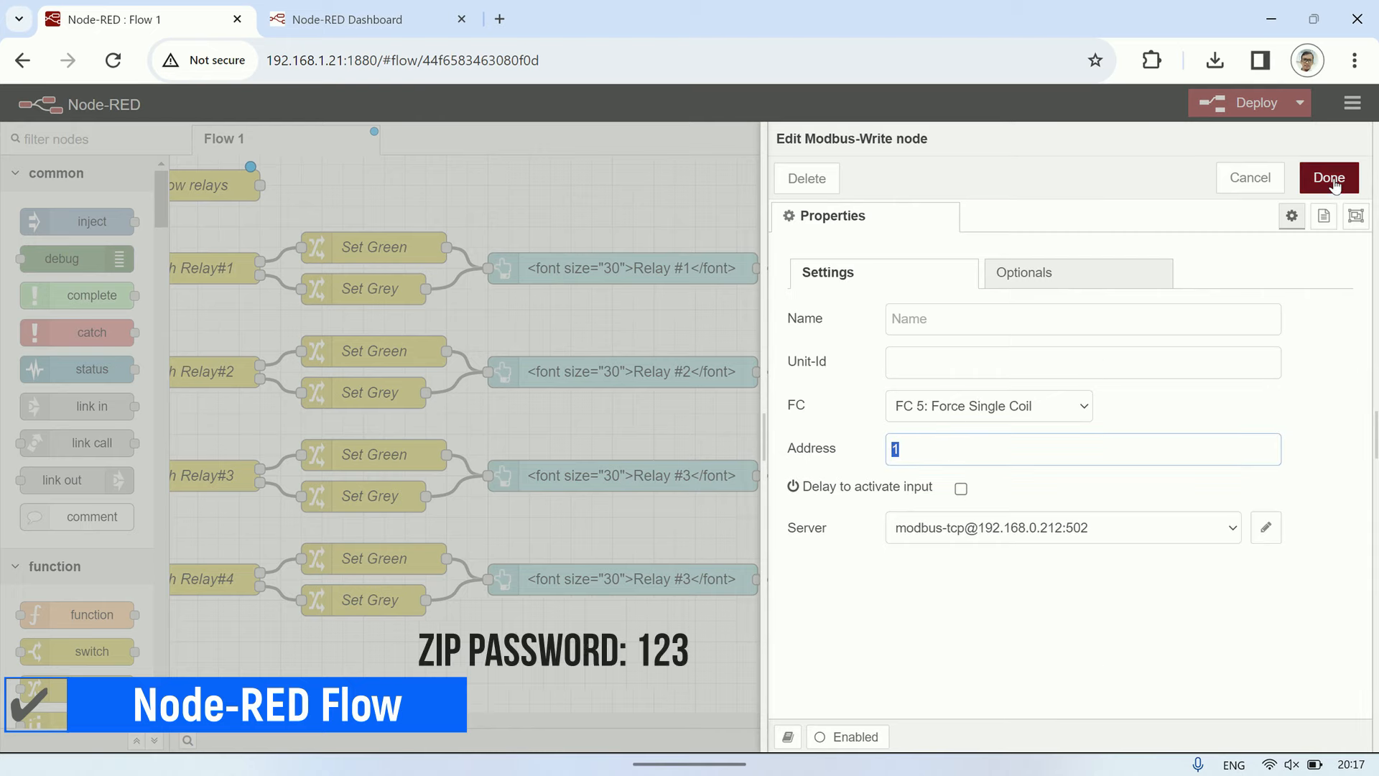
text(2)
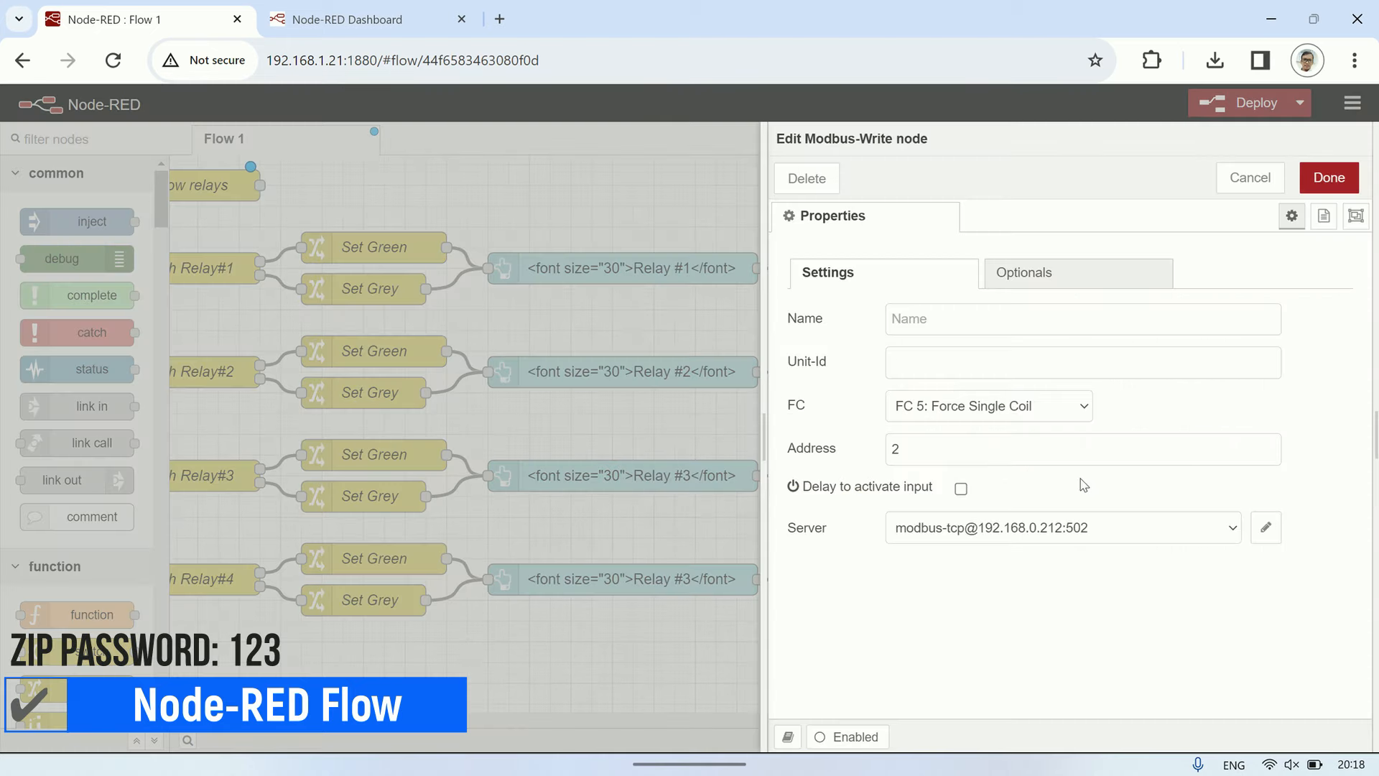
click(1081, 448)
text(3)
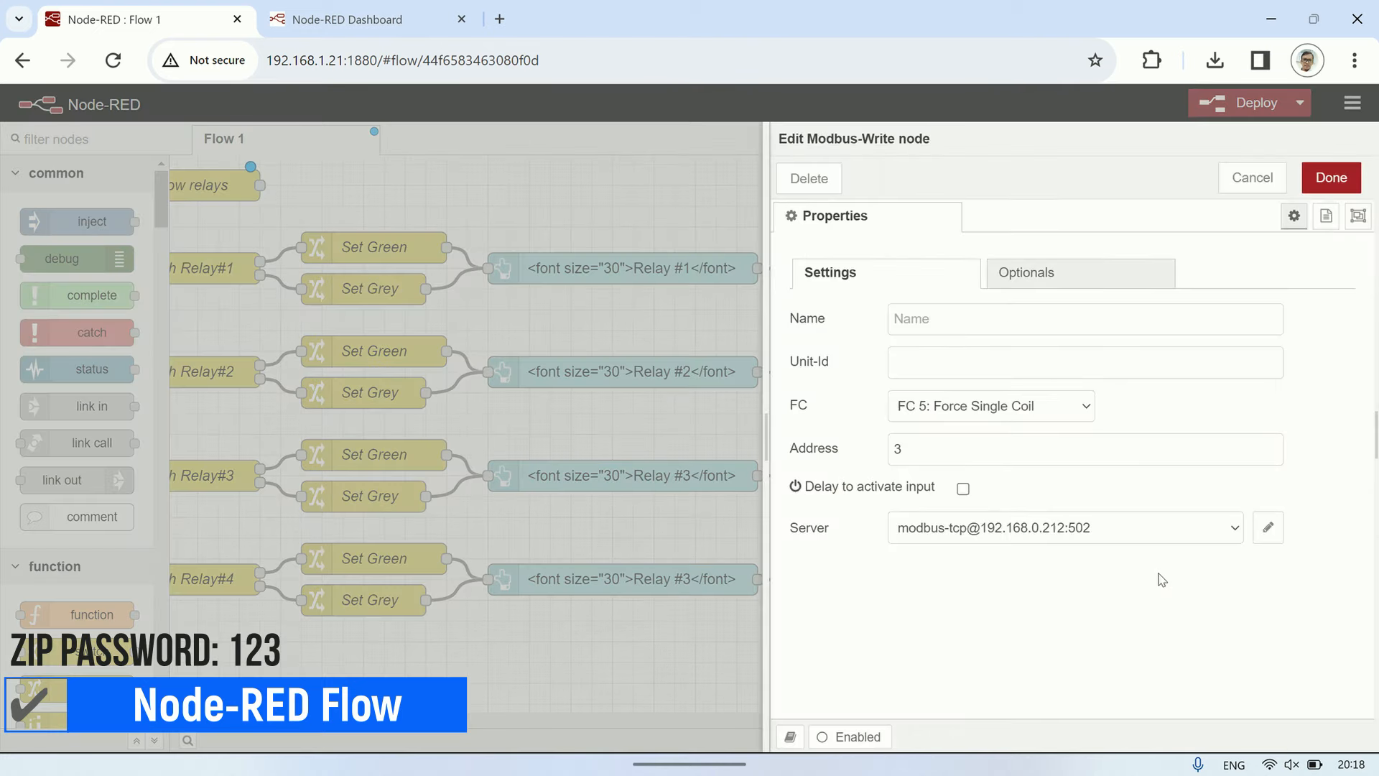
click(1082, 448)
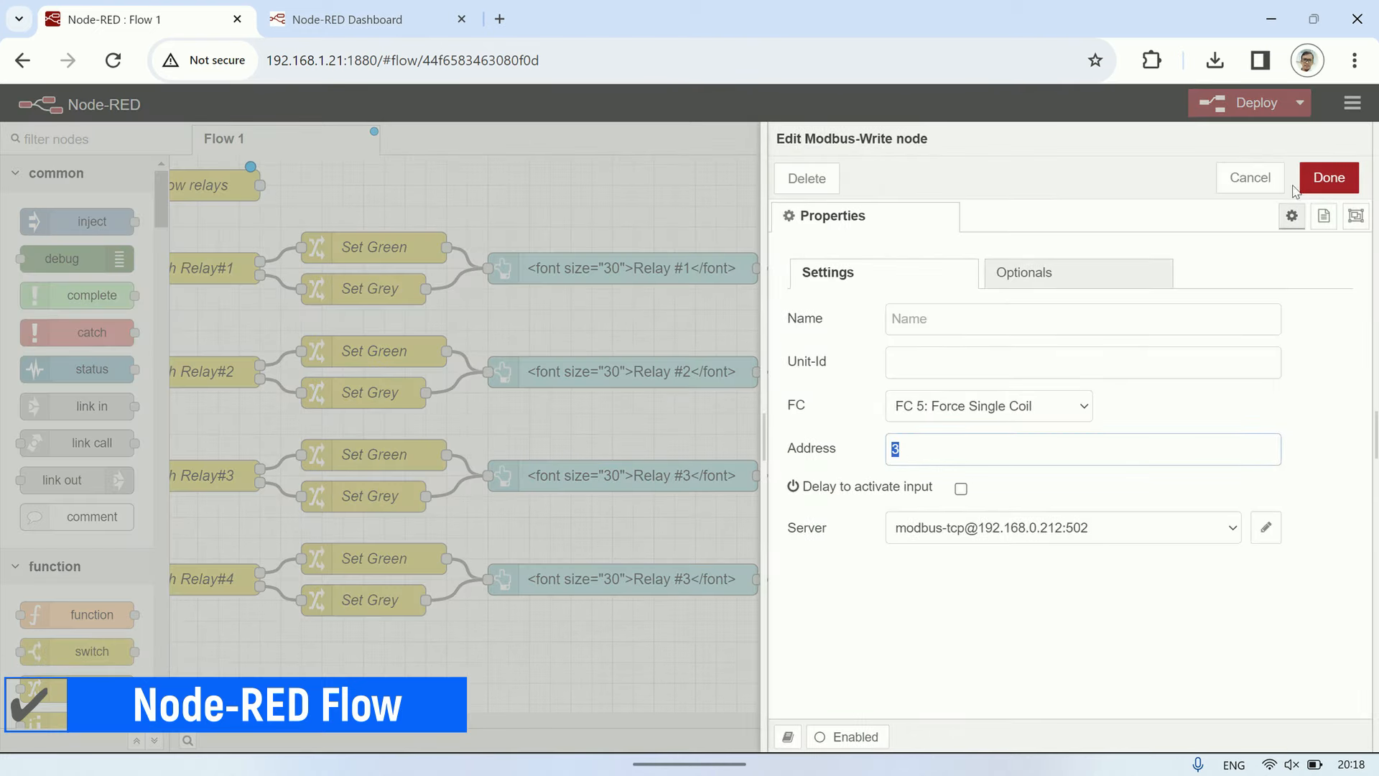
click(1328, 177)
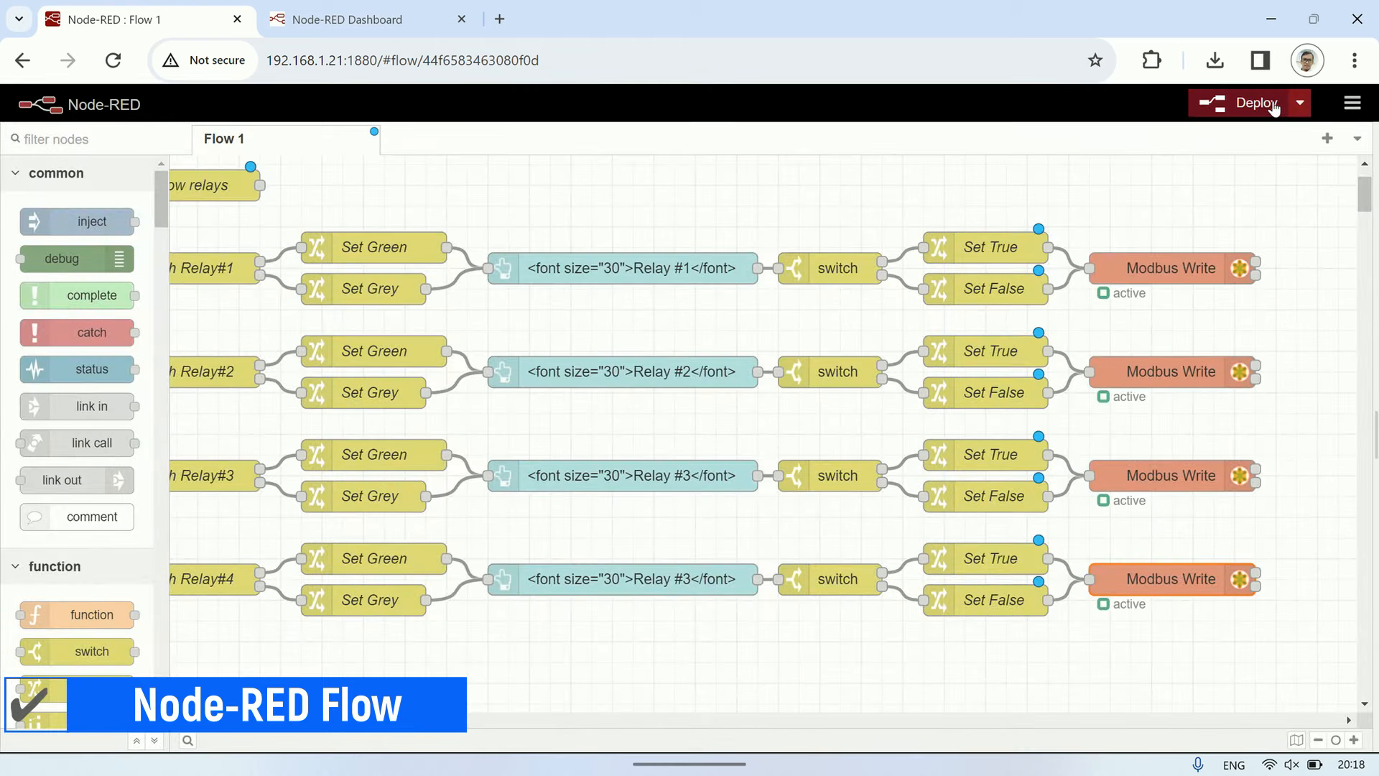
click(1256, 103)
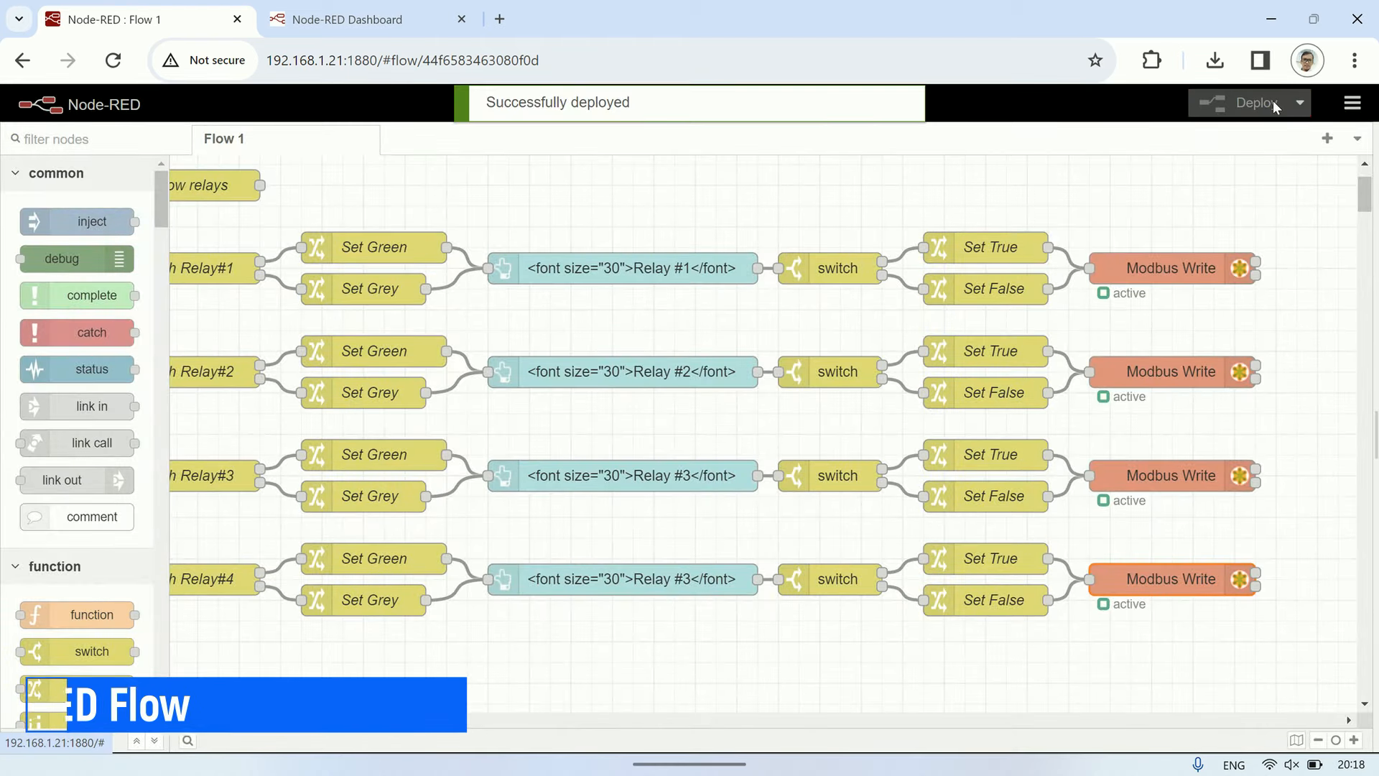
click(347, 19)
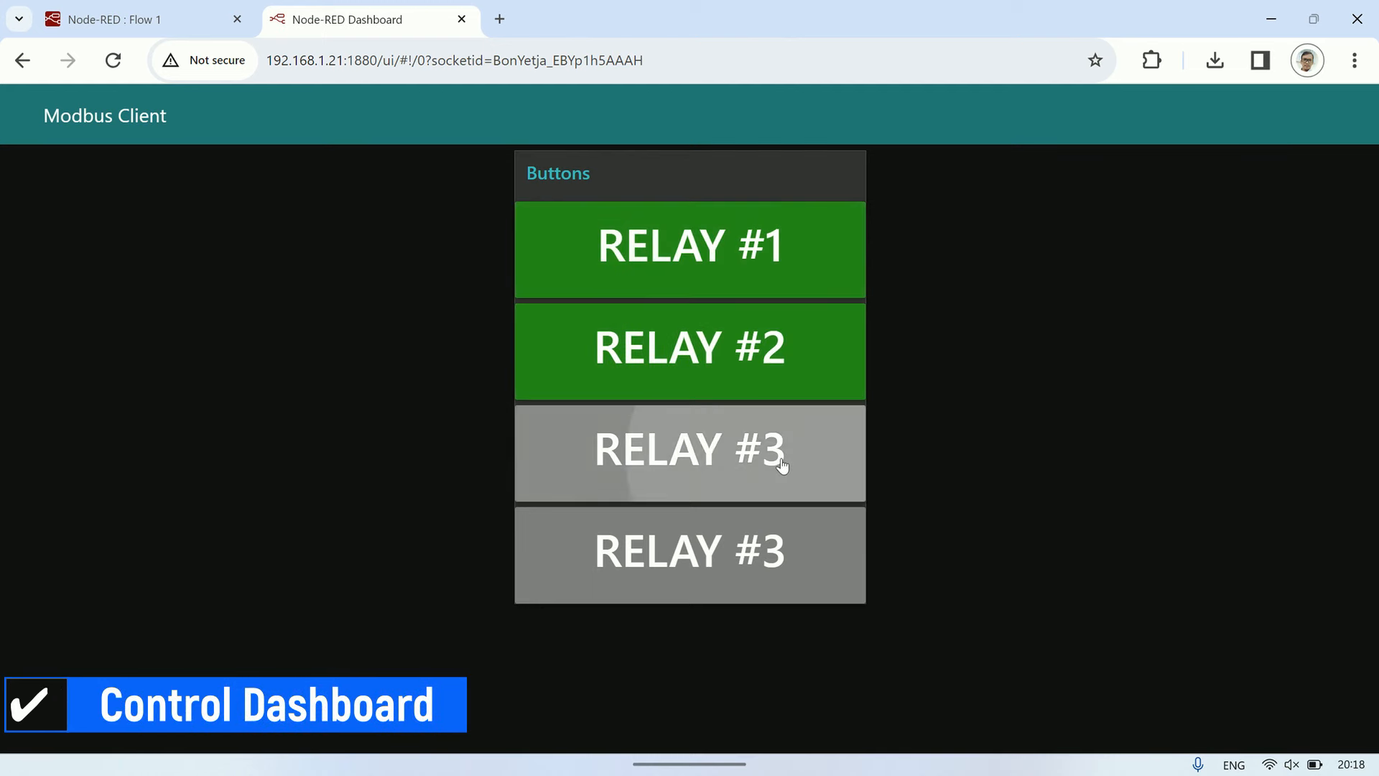
Step: Switch on the fourth relay button so it turns green
click(688, 451)
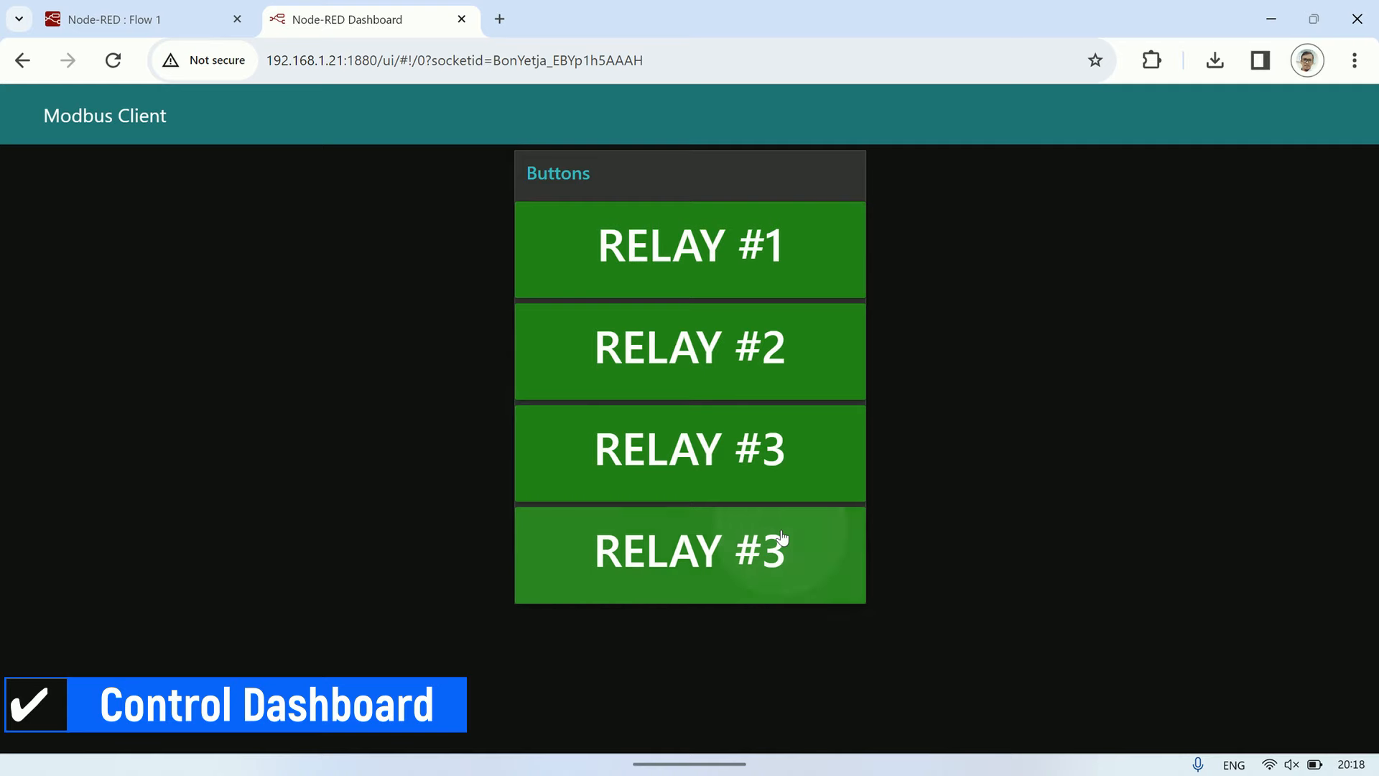